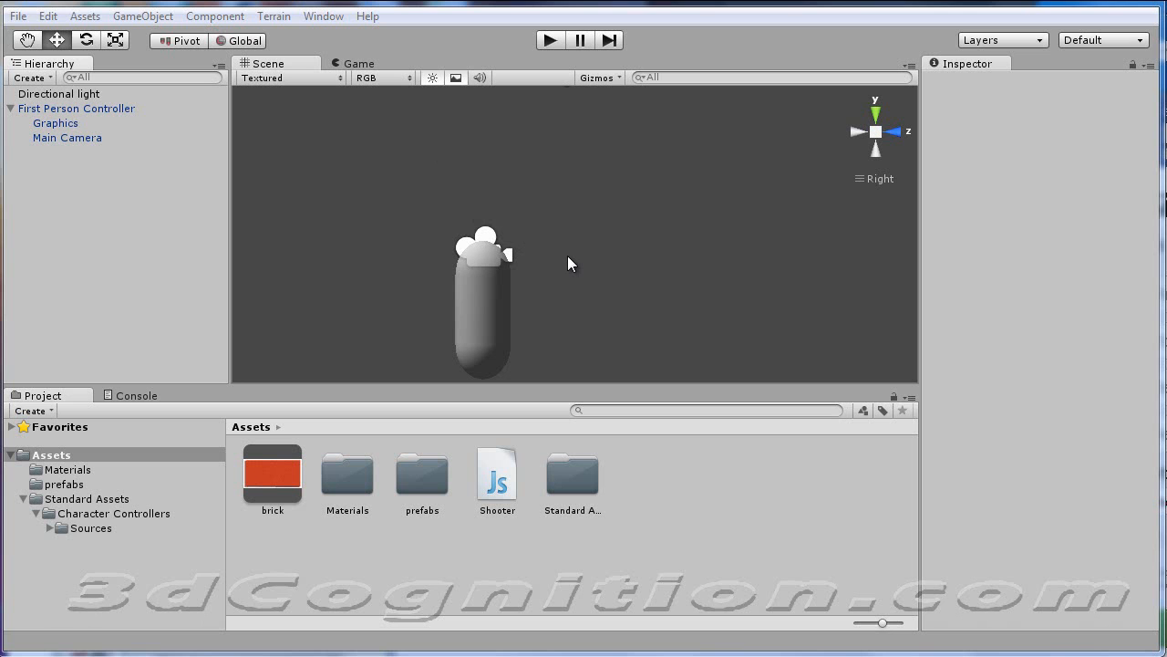
{"action": "mouse_move", "coordinate": [562, 201]}
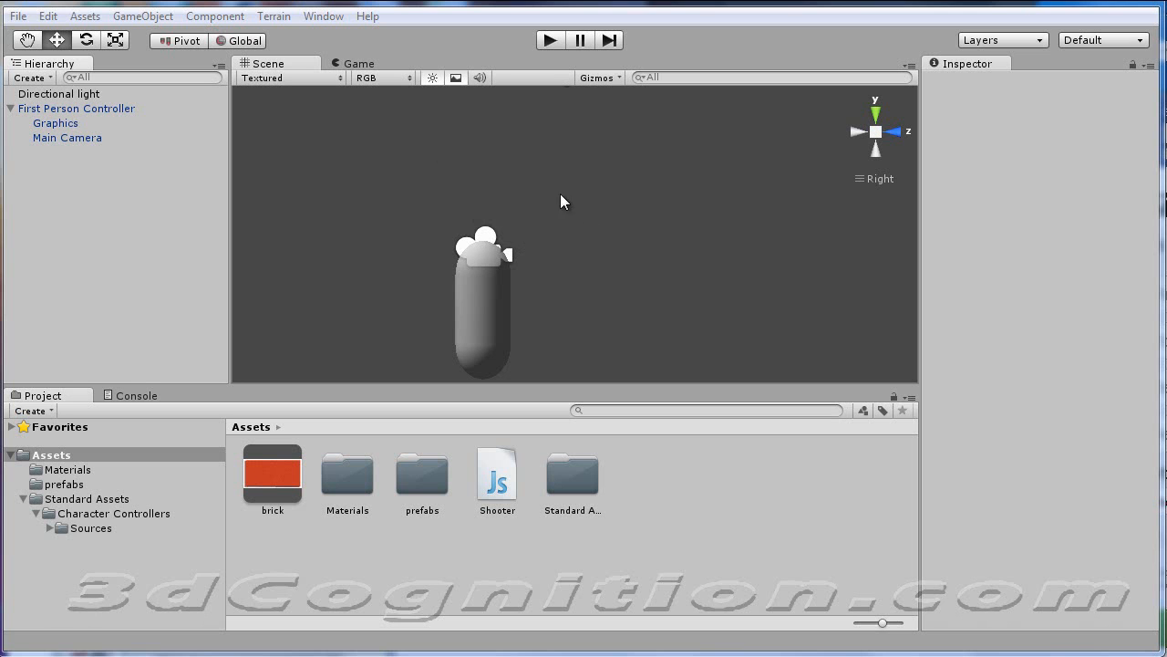
{"action": "mouse_move", "coordinate": [58, 113]}
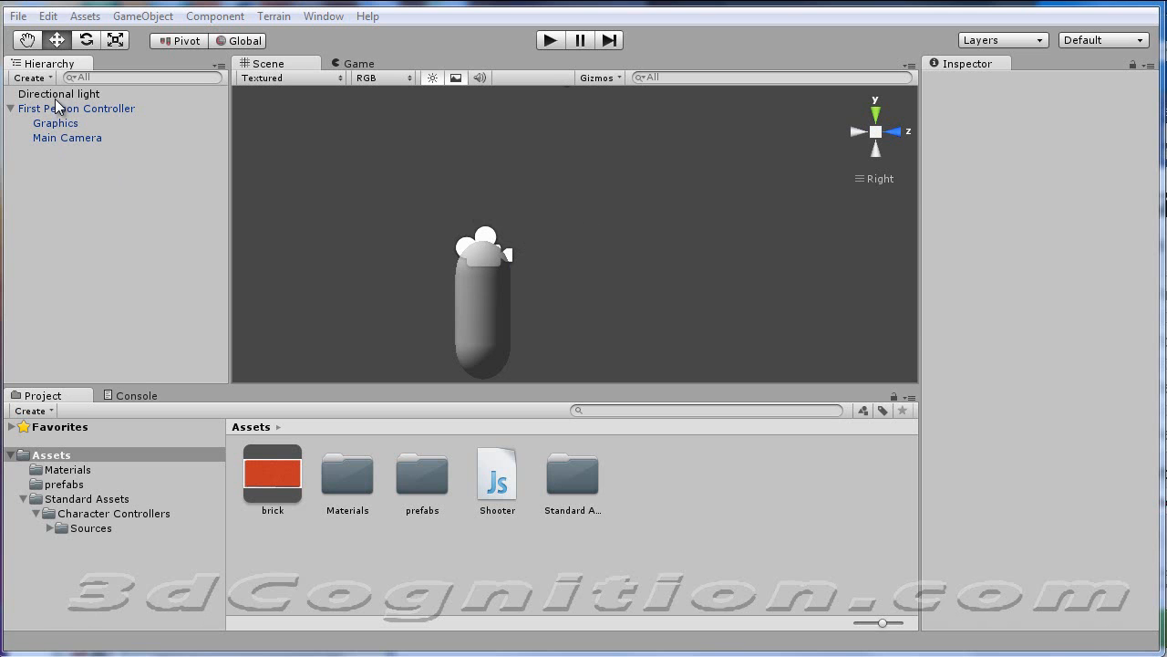
Step: Delete the First Person Controller from the Hierarchy, leaving the directional light
{"action": "left_click", "coordinate": [59, 93]}
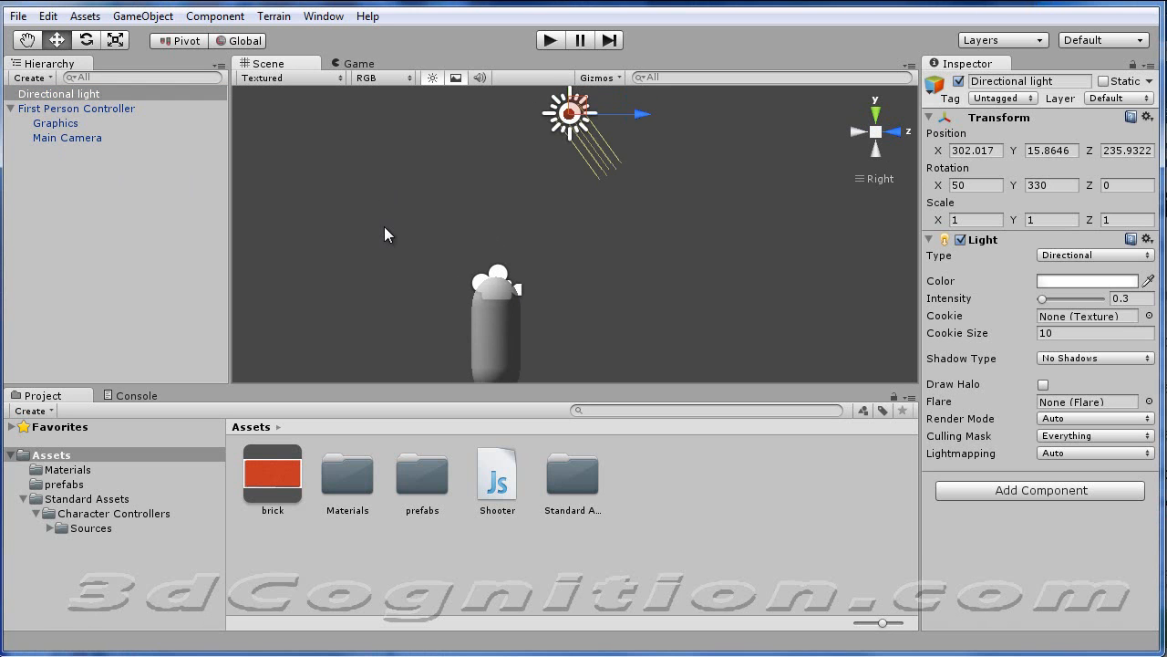
{"action": "right_click", "coordinate": [76, 108]}
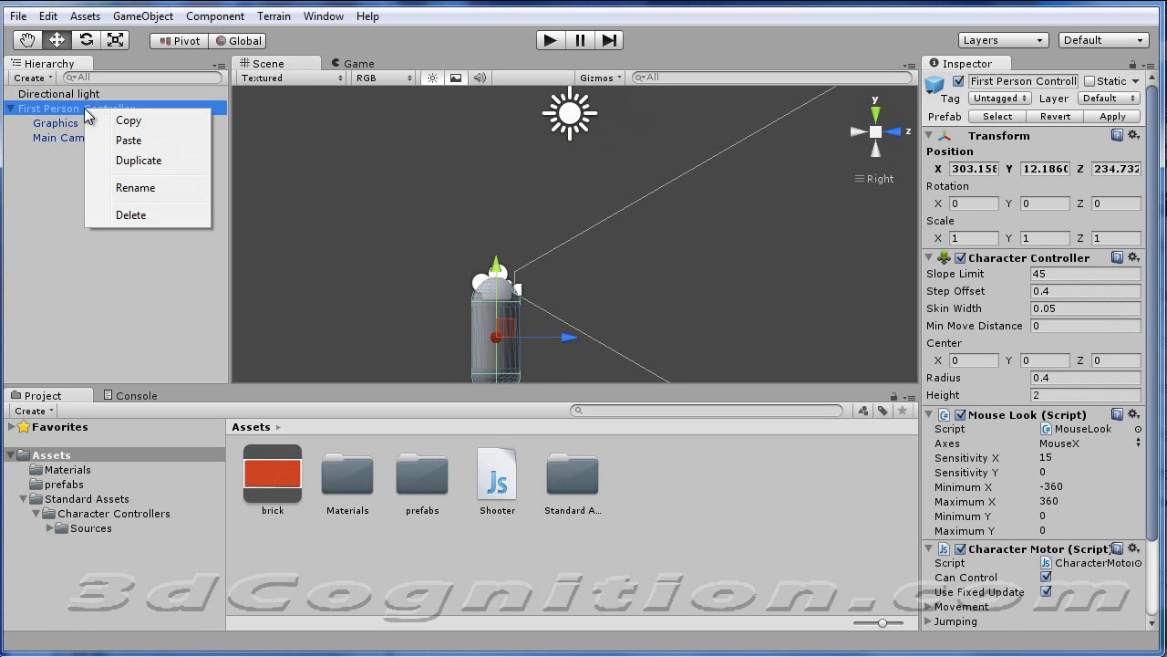
{"action": "mouse_move", "coordinate": [164, 216]}
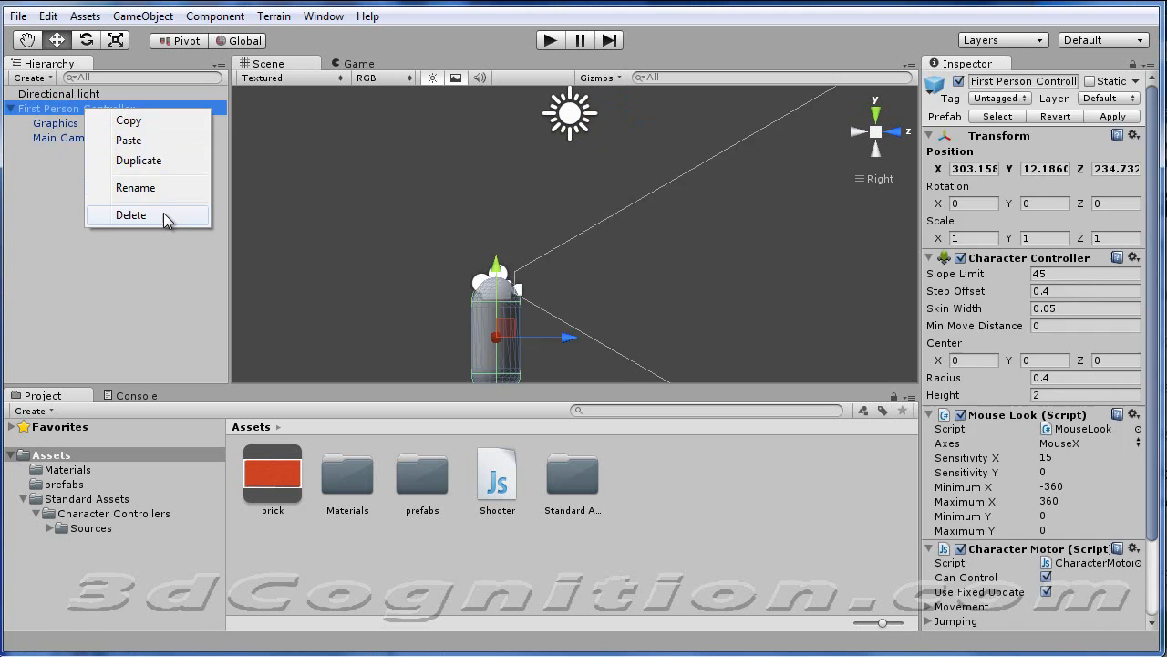
{"action": "left_click", "coordinate": [131, 215]}
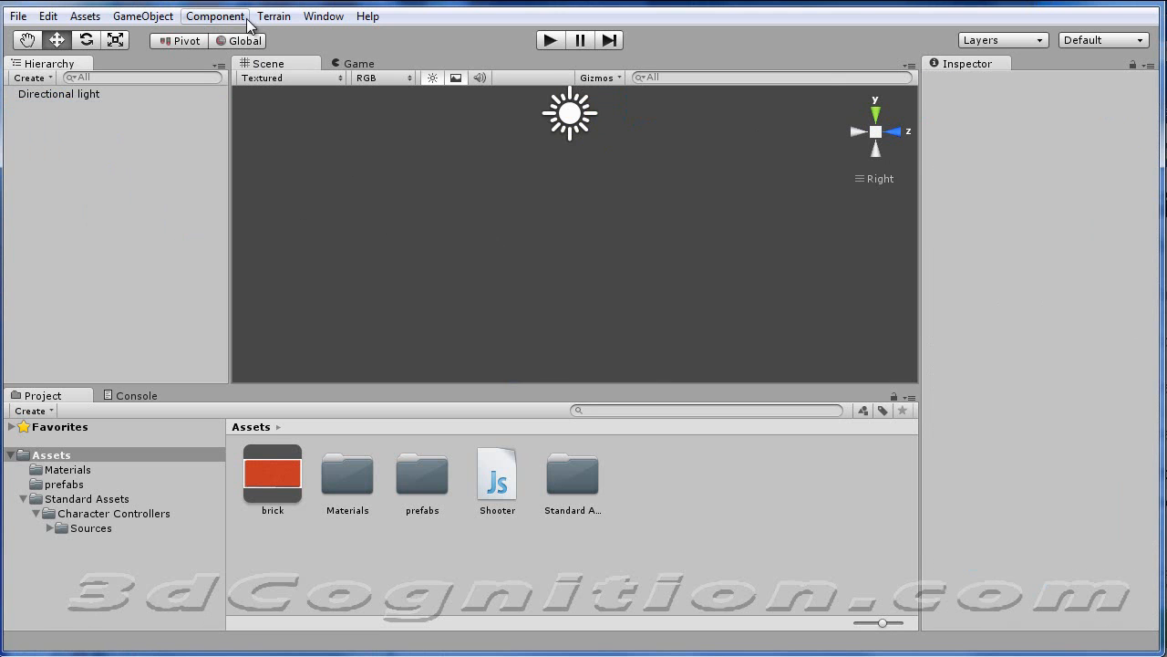
Step: Create a cube and scale it to 50 × 50 to form a flat floor slab
{"action": "left_click", "coordinate": [223, 14]}
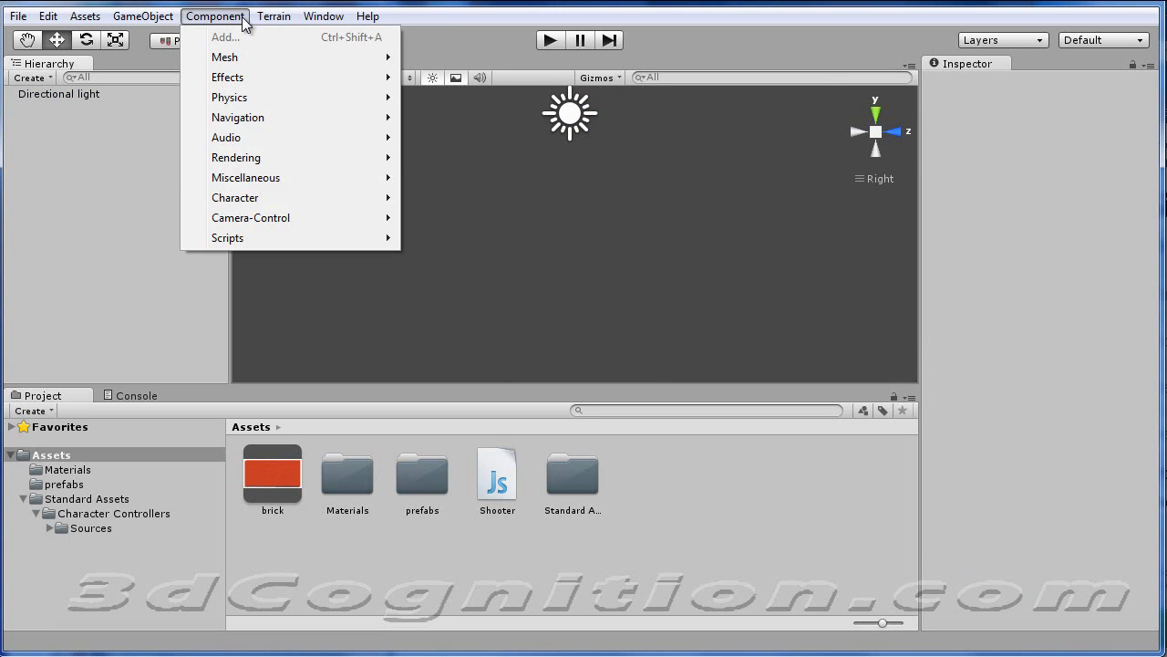
{"action": "mouse_move", "coordinate": [228, 29]}
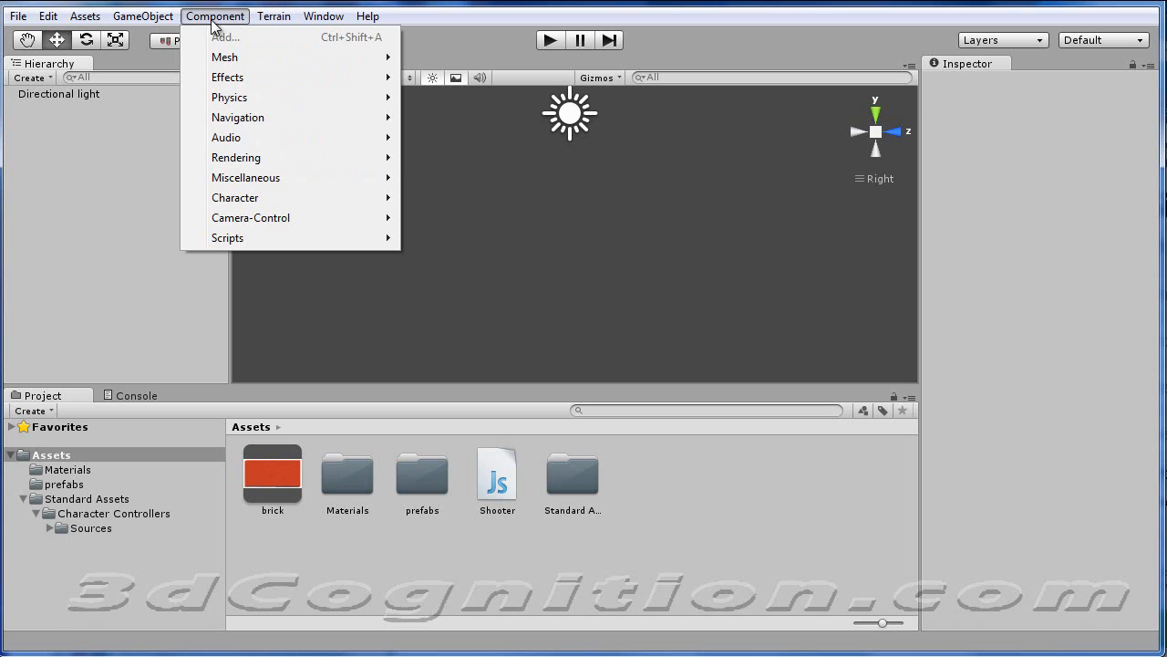
{"action": "left_click", "coordinate": [142, 17]}
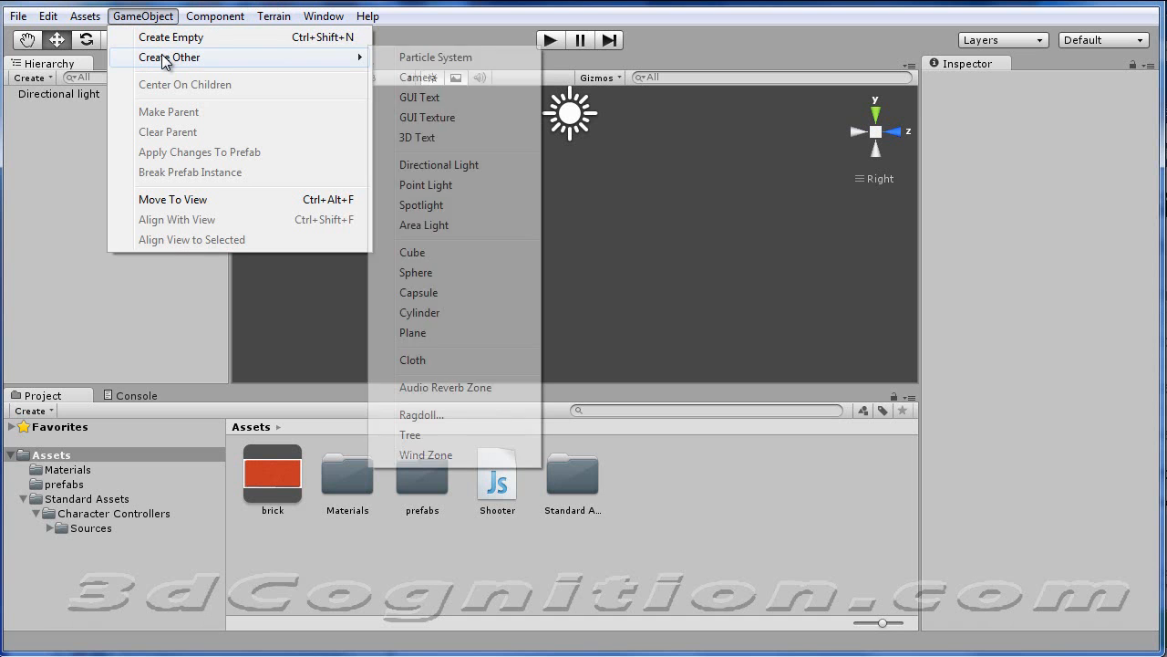
{"action": "left_click", "coordinate": [412, 252]}
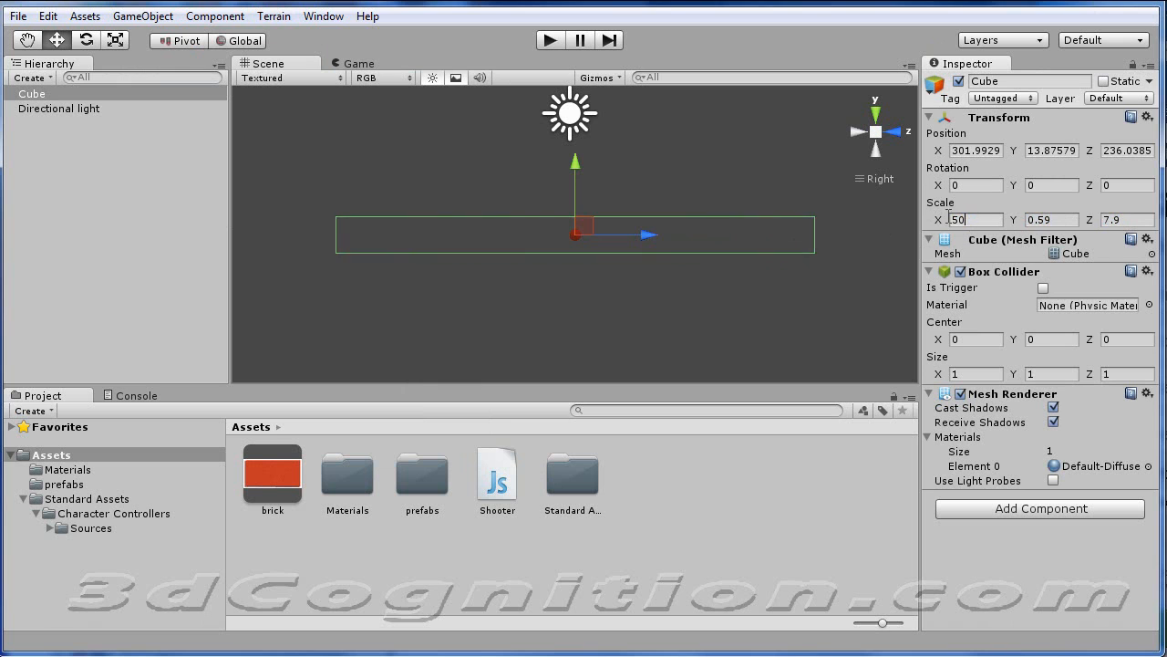
{"action": "type", "text": "50"}
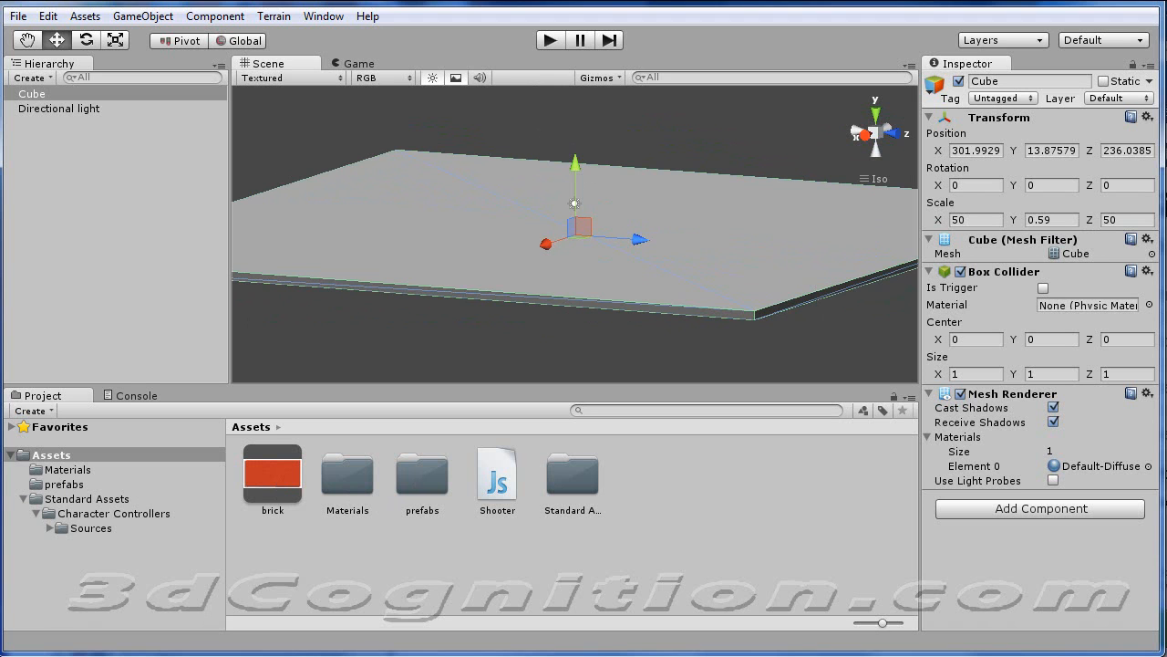
{"action": "left_click", "coordinate": [18, 15]}
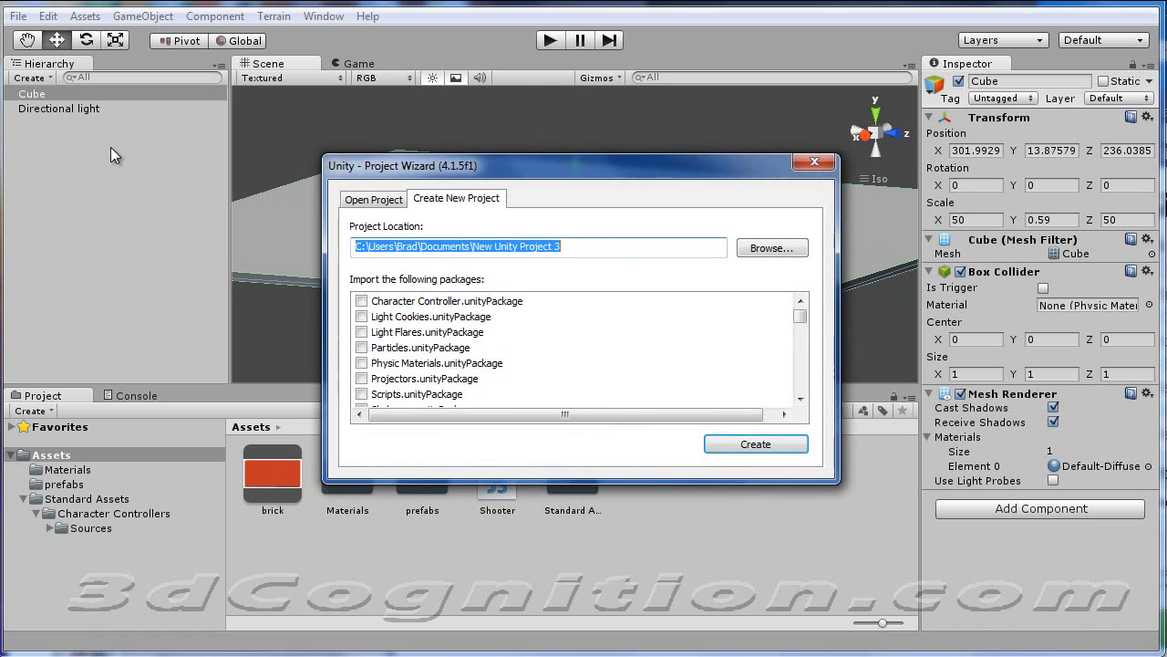
{"action": "left_click", "coordinate": [361, 301]}
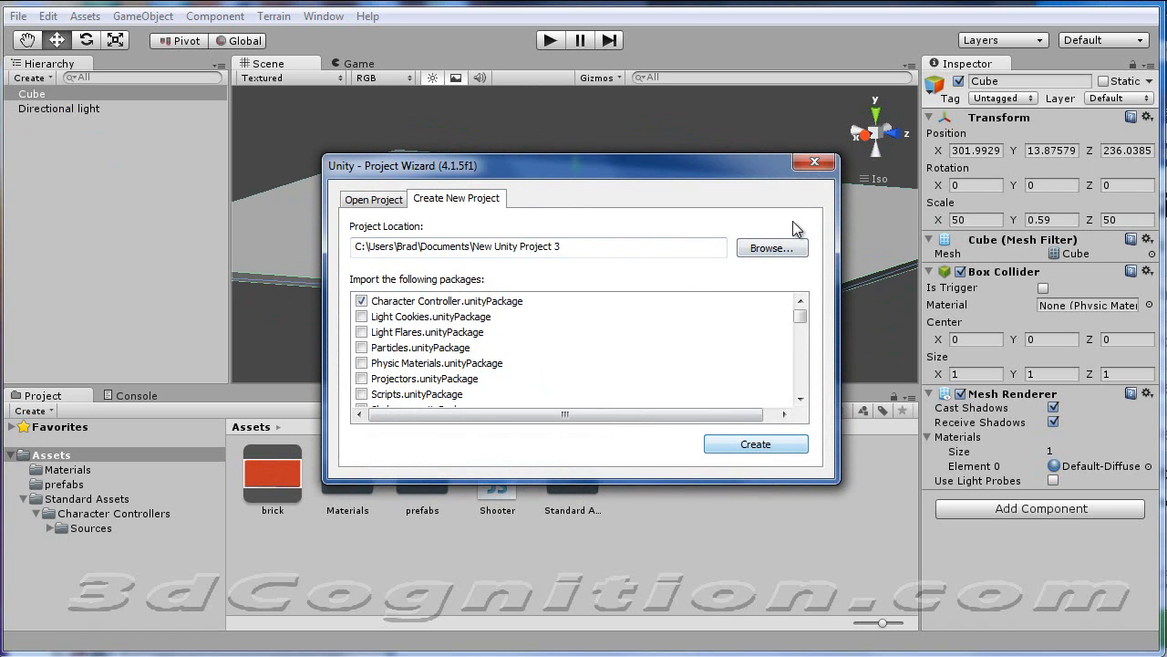
{"action": "left_click", "coordinate": [813, 160]}
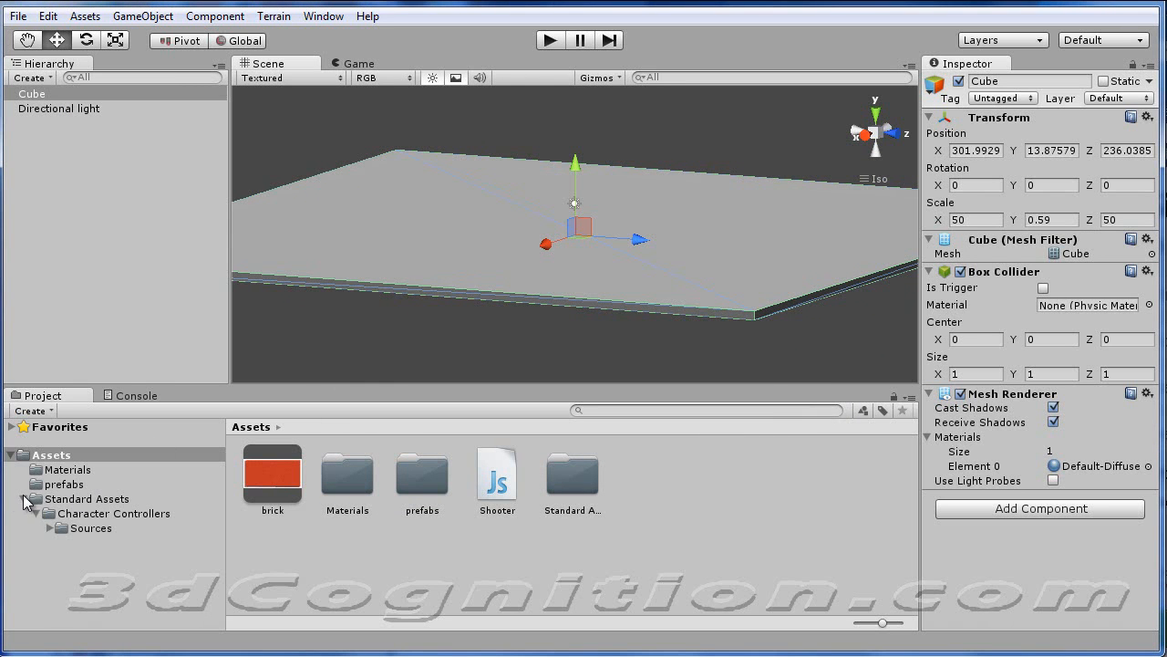
Step: Drag a First Person Controller from Character Controllers into the scene above the slab
{"action": "left_click", "coordinate": [113, 514]}
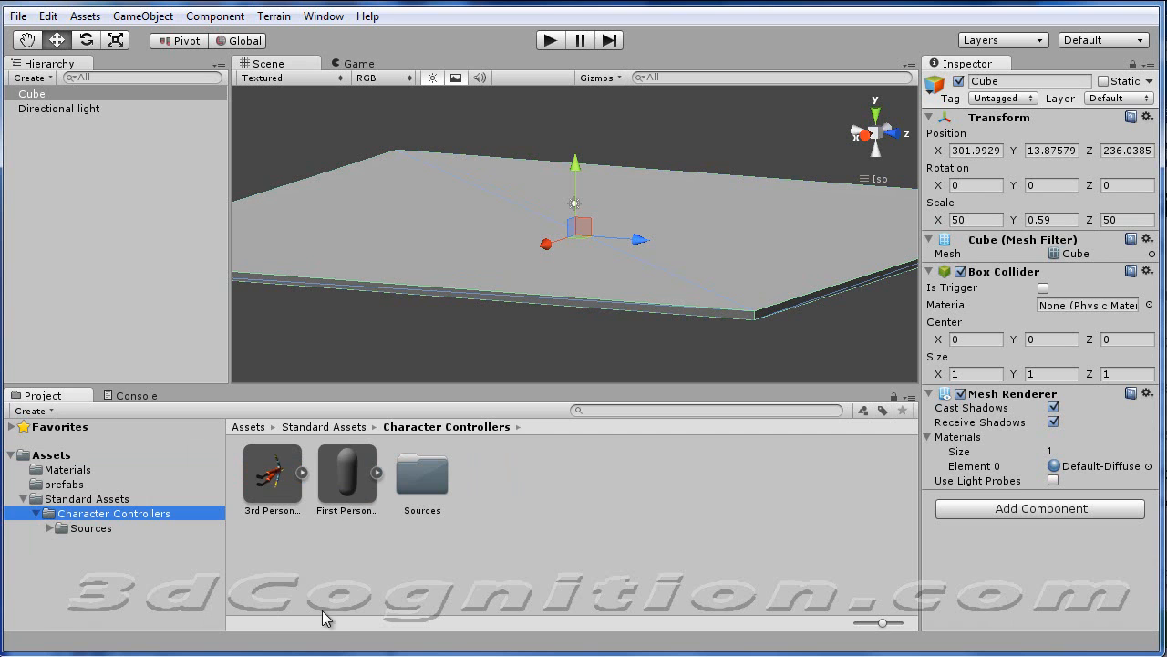
{"action": "mouse_move", "coordinate": [463, 219]}
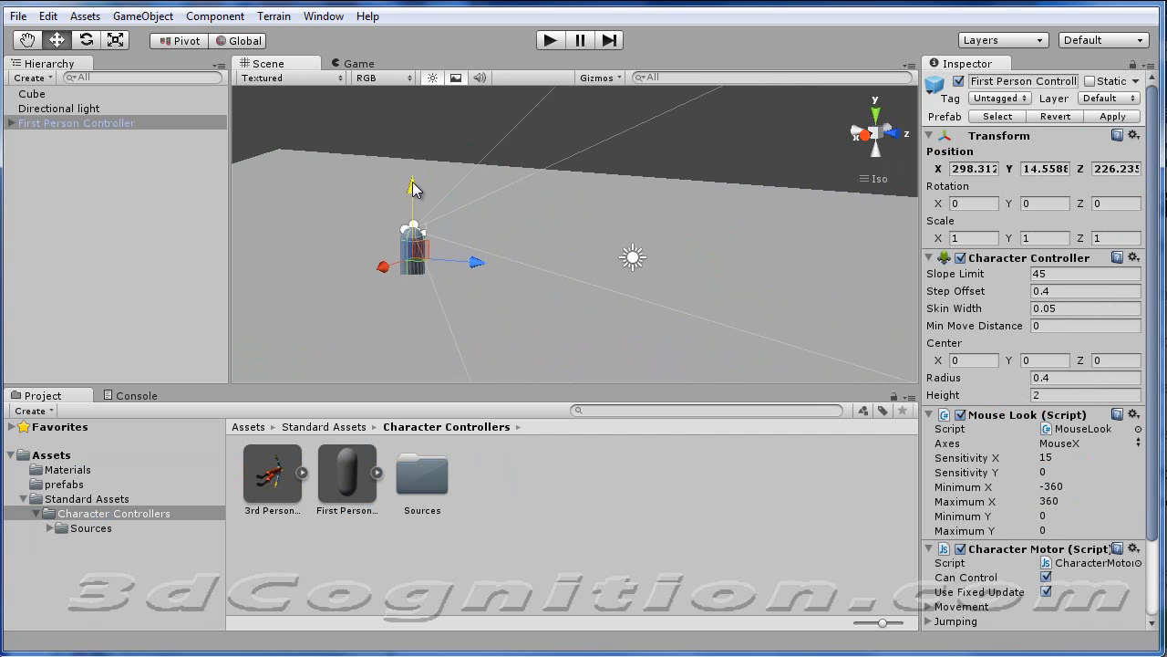
{"action": "left_click_drag", "start_coordinate": [414, 186], "coordinate": [414, 168]}
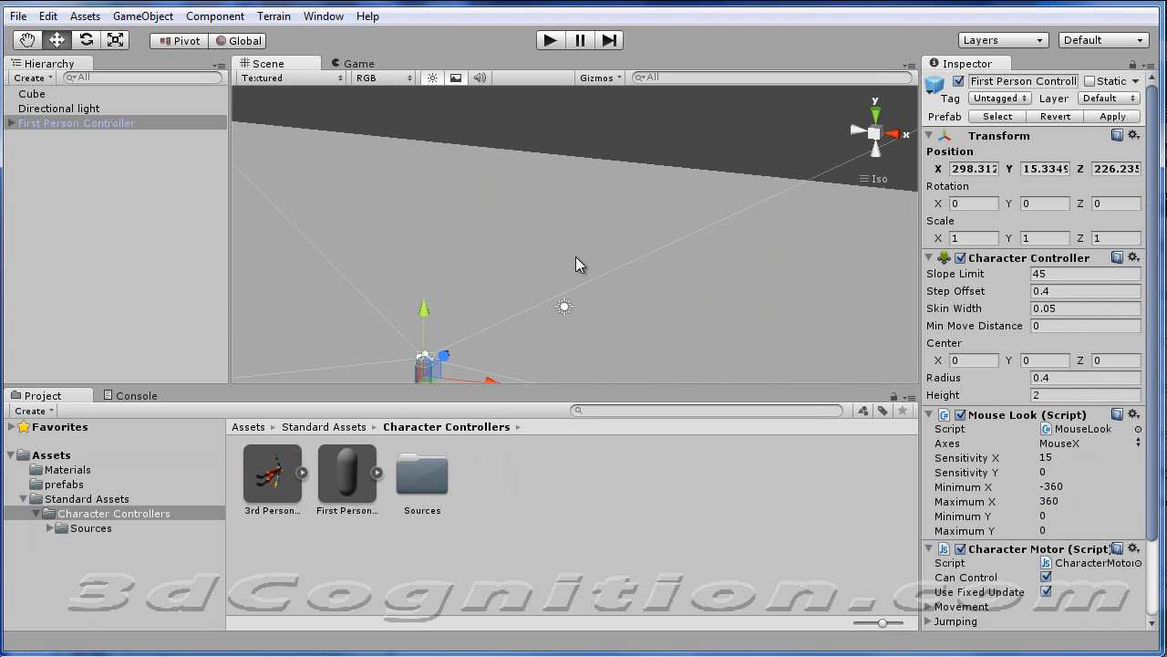
{"action": "mouse_move", "coordinate": [222, 131]}
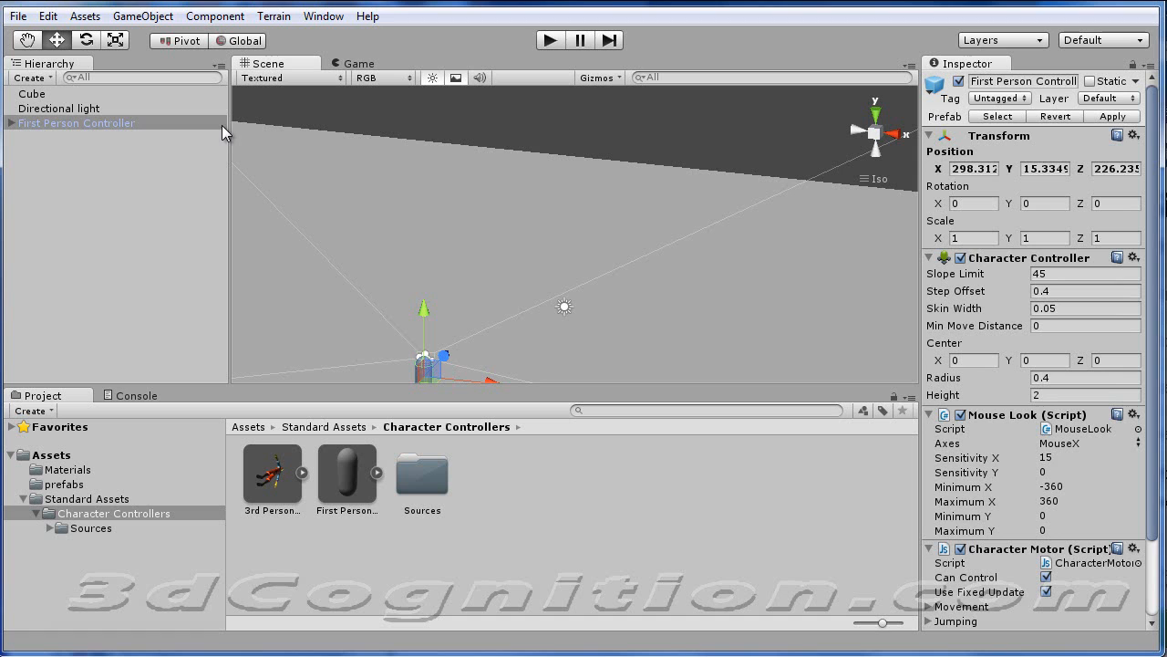
Step: Rename the cube slab to 'floor'
{"action": "left_click", "coordinate": [33, 93]}
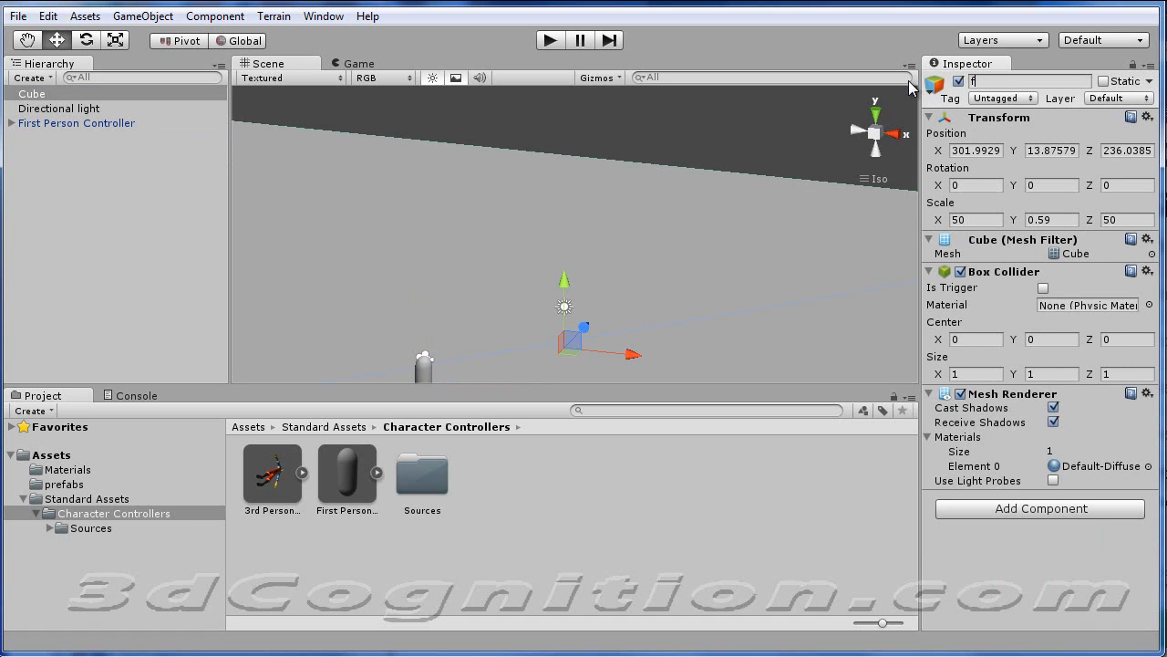
{"action": "type", "text": "floor"}
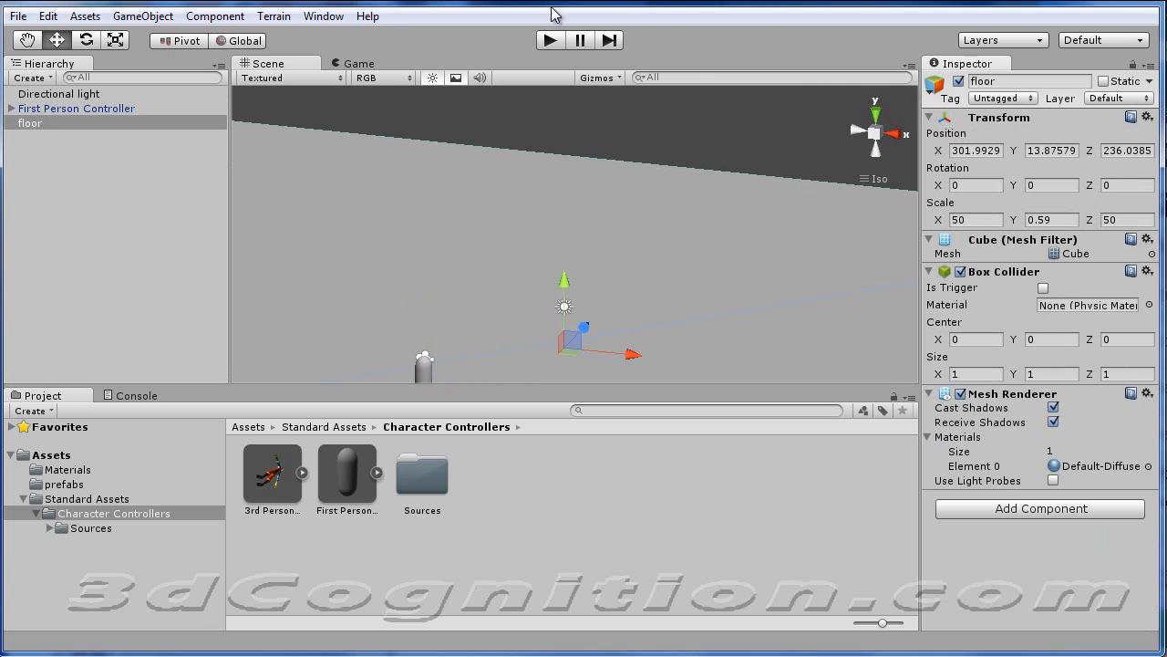
{"action": "left_click", "coordinate": [215, 14]}
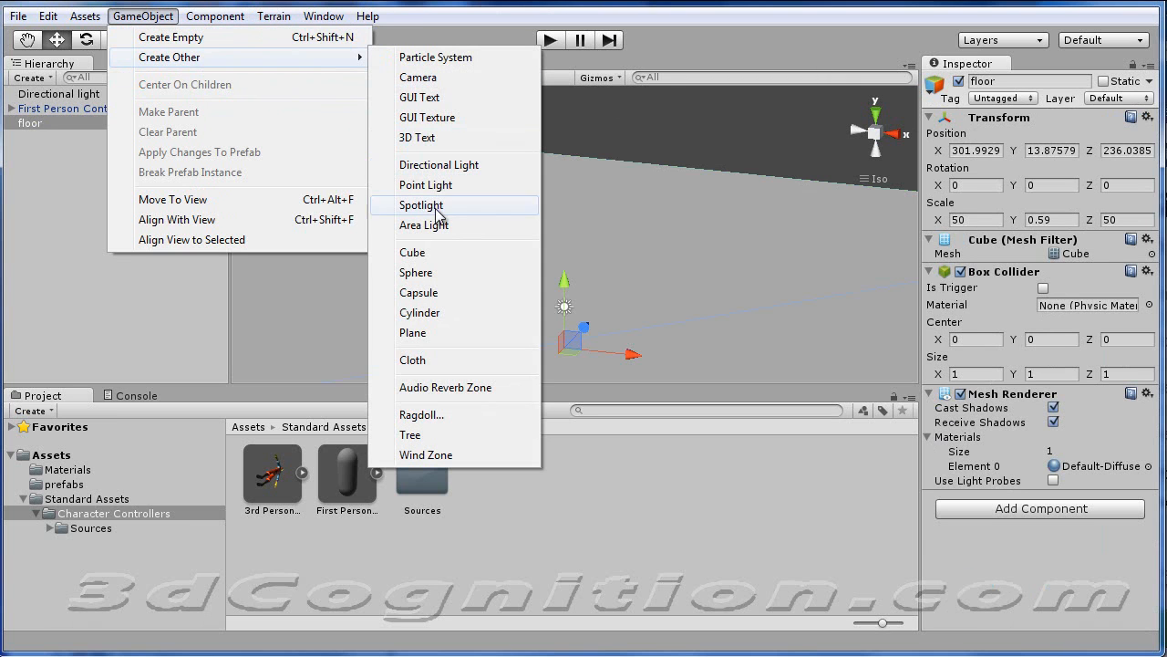
Step: Create a second cube and adjust its scale value to 1.15
{"action": "left_click", "coordinate": [412, 252]}
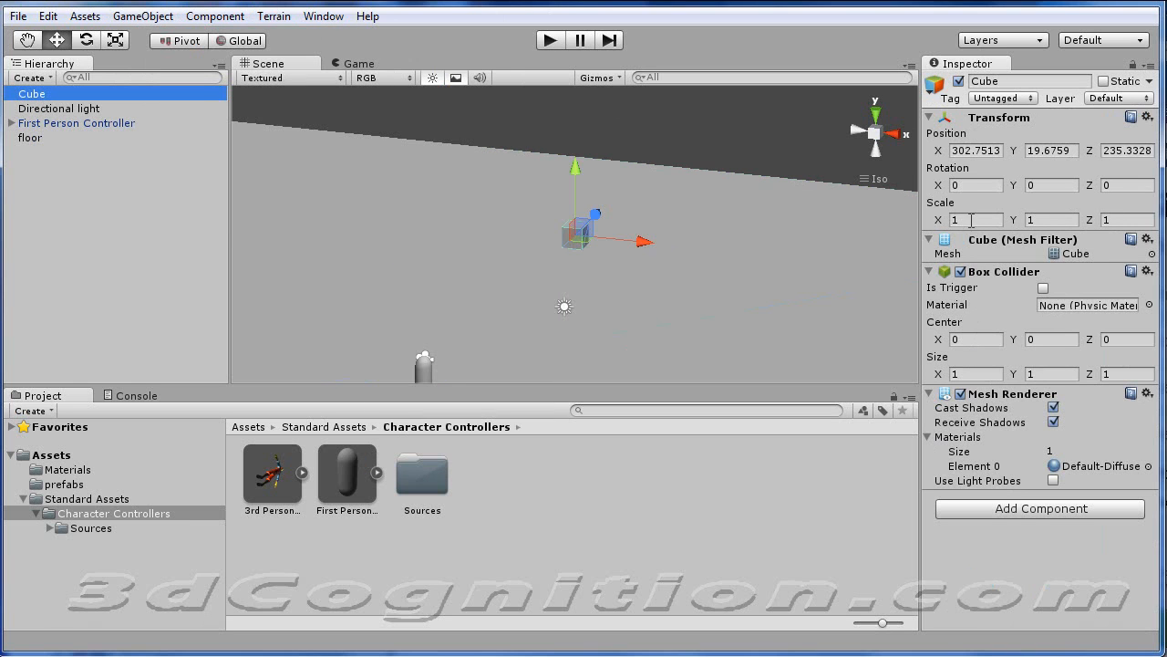
{"action": "type", "text": "1.15"}
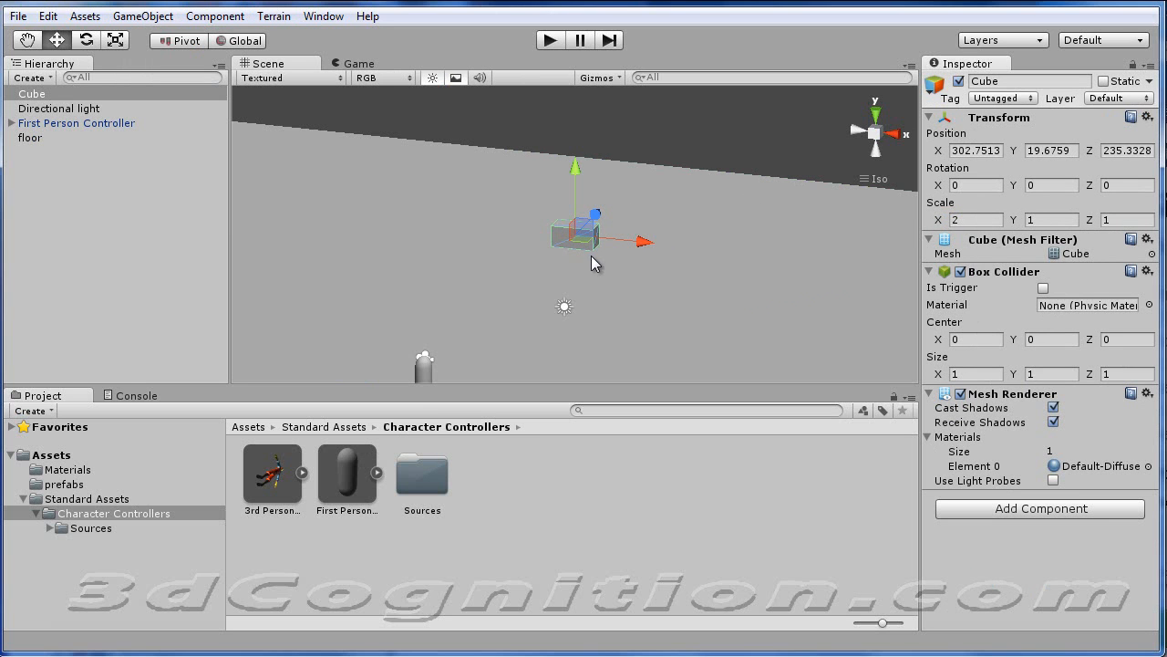
{"action": "mouse_move", "coordinate": [481, 513]}
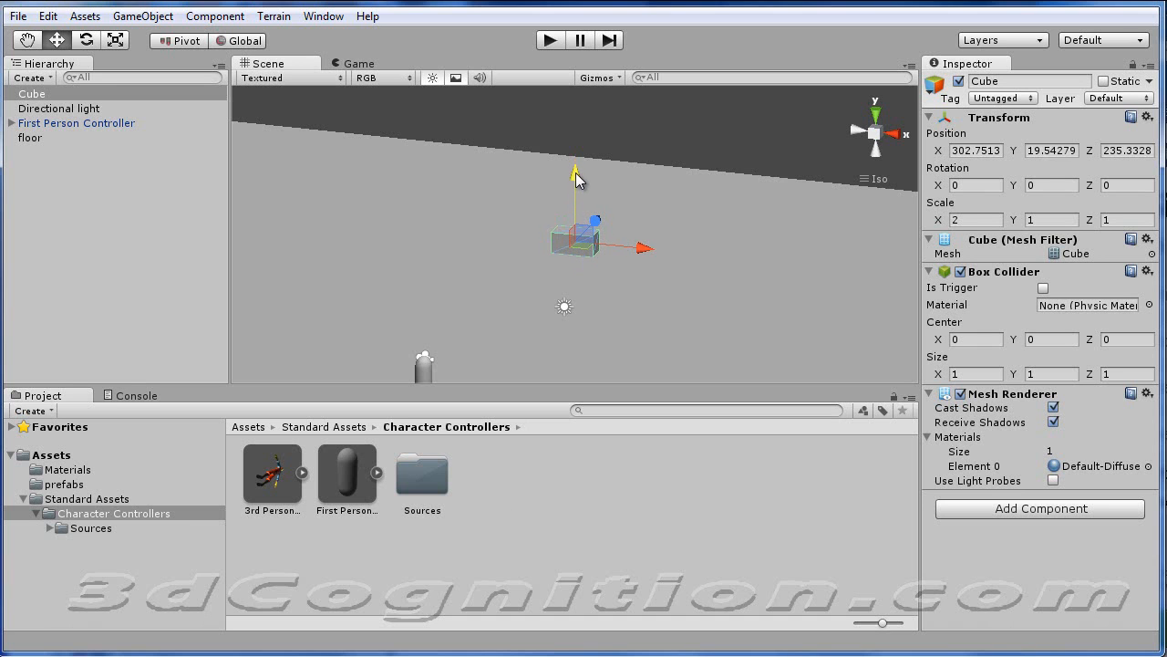
Step: Lower the new cube with the Y handle until it rests on the floor
{"action": "left_click_drag", "start_coordinate": [576, 174], "coordinate": [583, 272]}
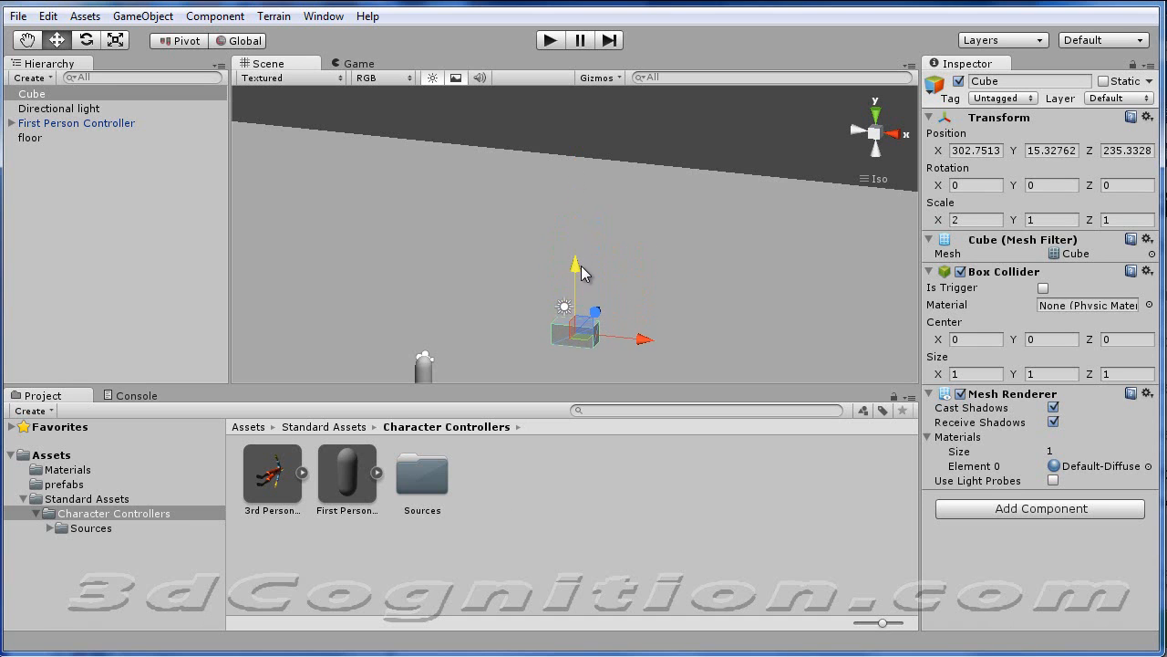
{"action": "left_click_drag", "start_coordinate": [580, 265], "coordinate": [593, 273]}
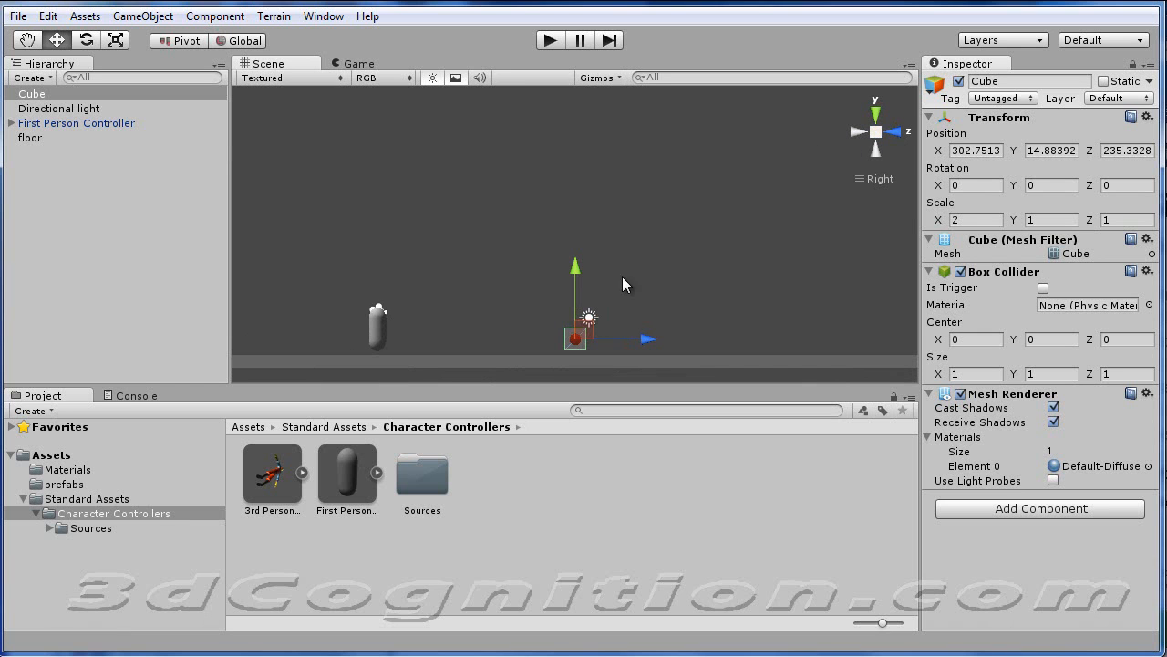
{"action": "left_click_drag", "start_coordinate": [574, 270], "coordinate": [577, 274]}
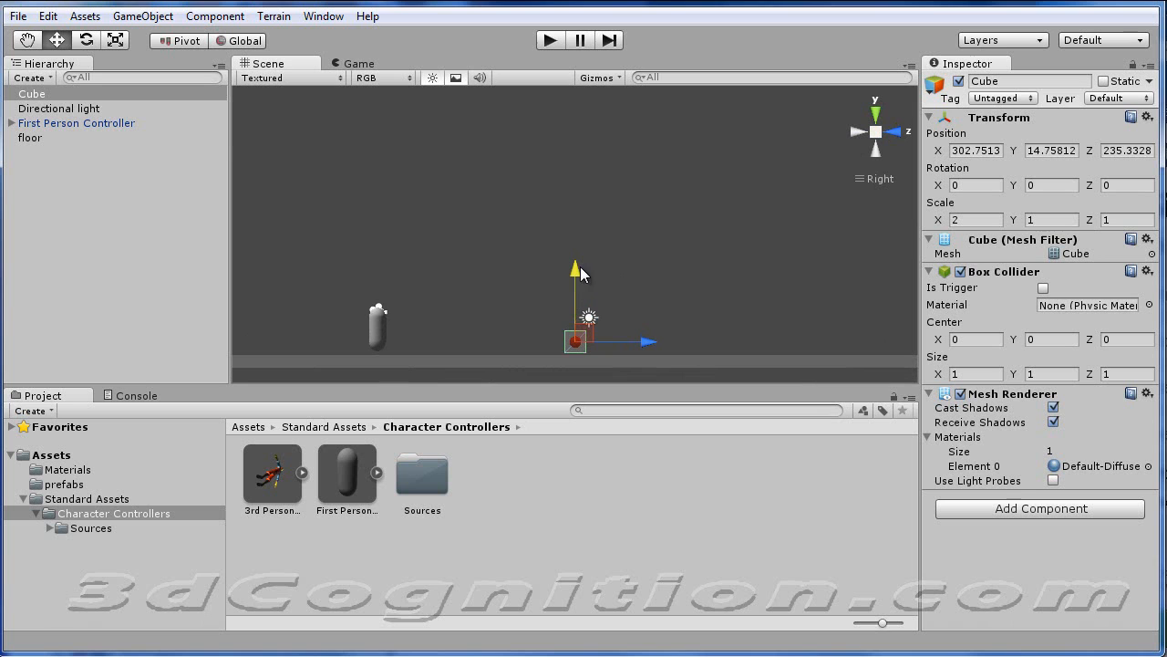
{"action": "mouse_move", "coordinate": [653, 253]}
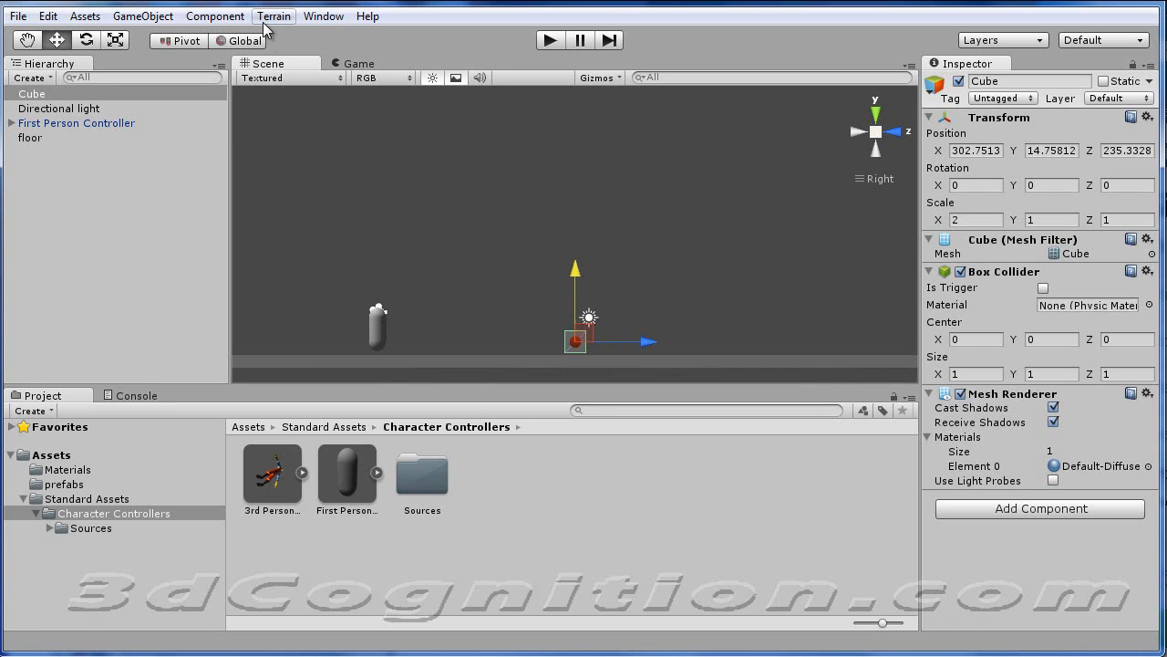
Step: Add a Rigidbody with gravity to the cube and review its brick material
{"action": "left_click", "coordinate": [215, 15]}
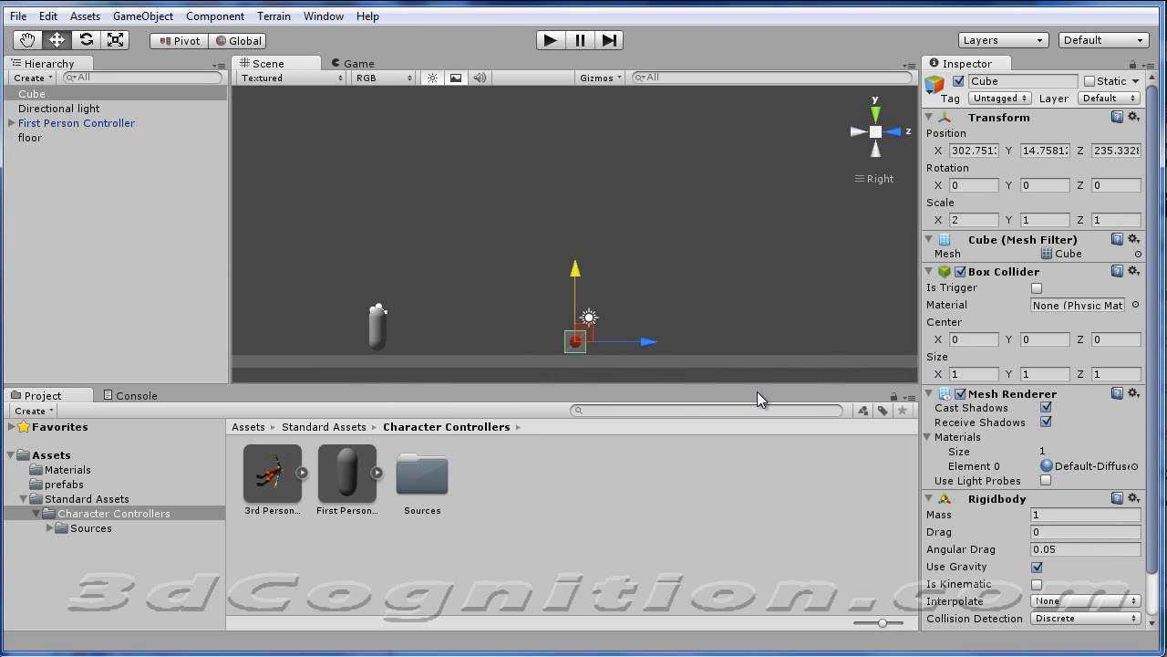
{"action": "mouse_move", "coordinate": [256, 551]}
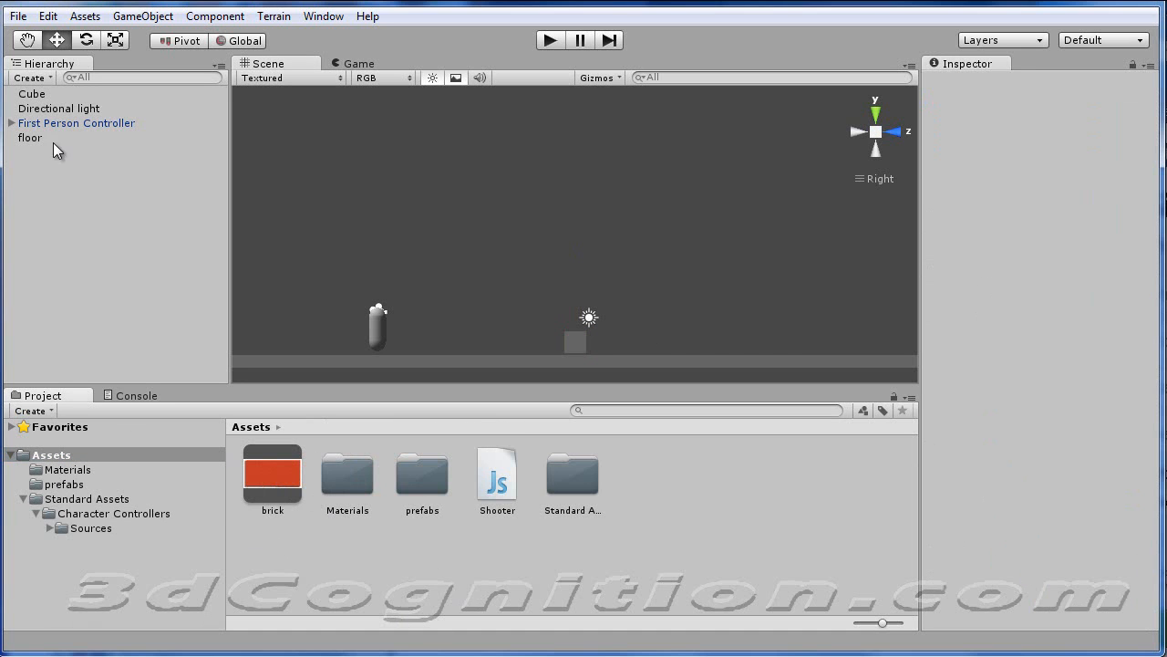
{"action": "left_click", "coordinate": [35, 95]}
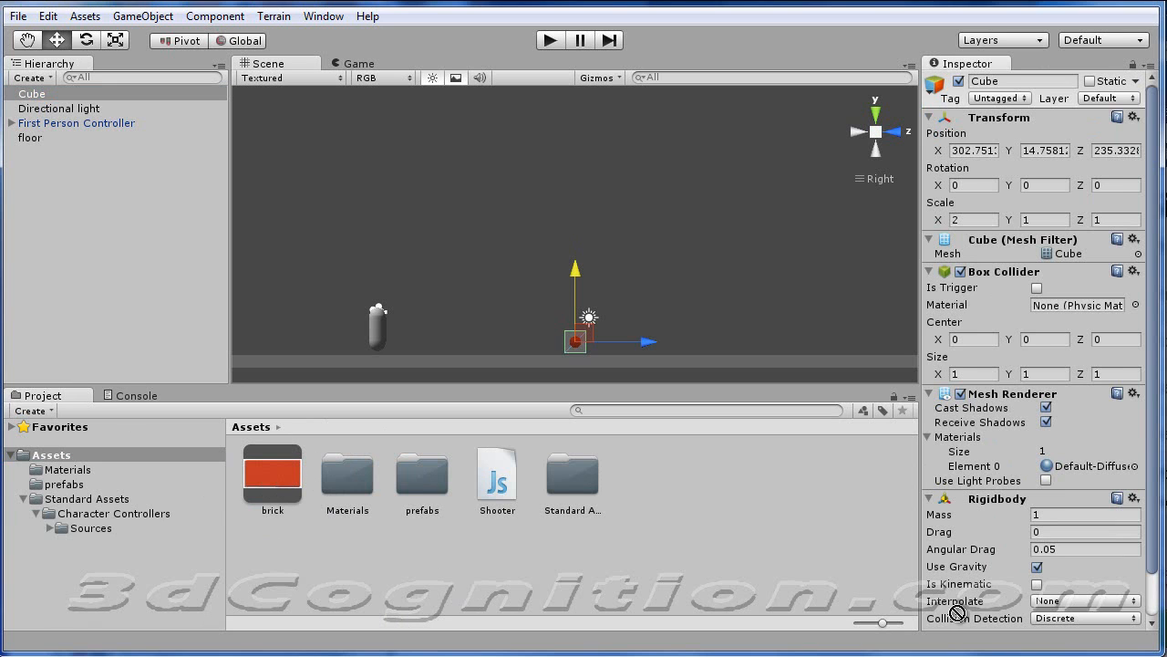
{"action": "scroll", "scroll_direction": "down", "scroll_amount": 3}
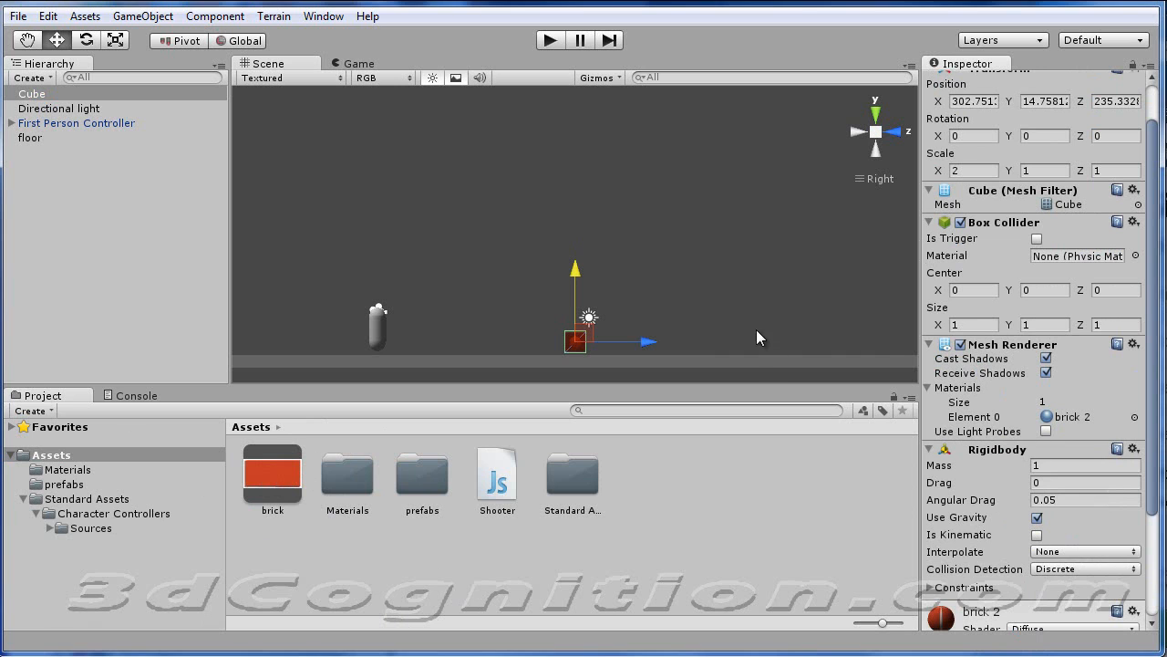
{"action": "mouse_move", "coordinate": [720, 324]}
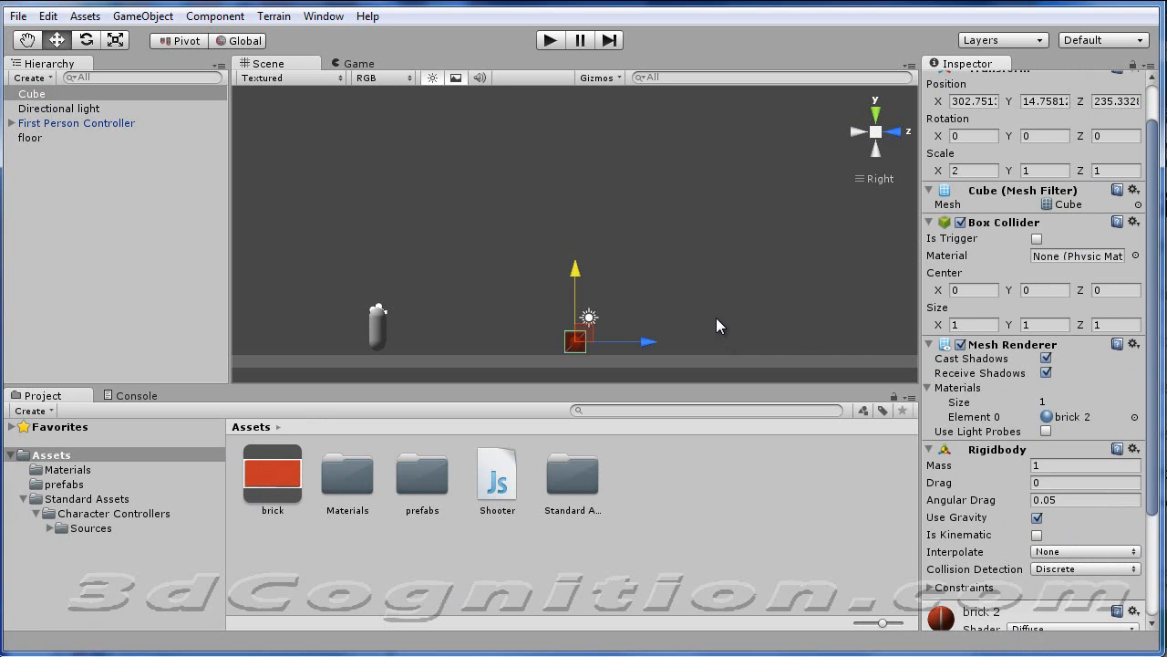
{"action": "mouse_move", "coordinate": [469, 259]}
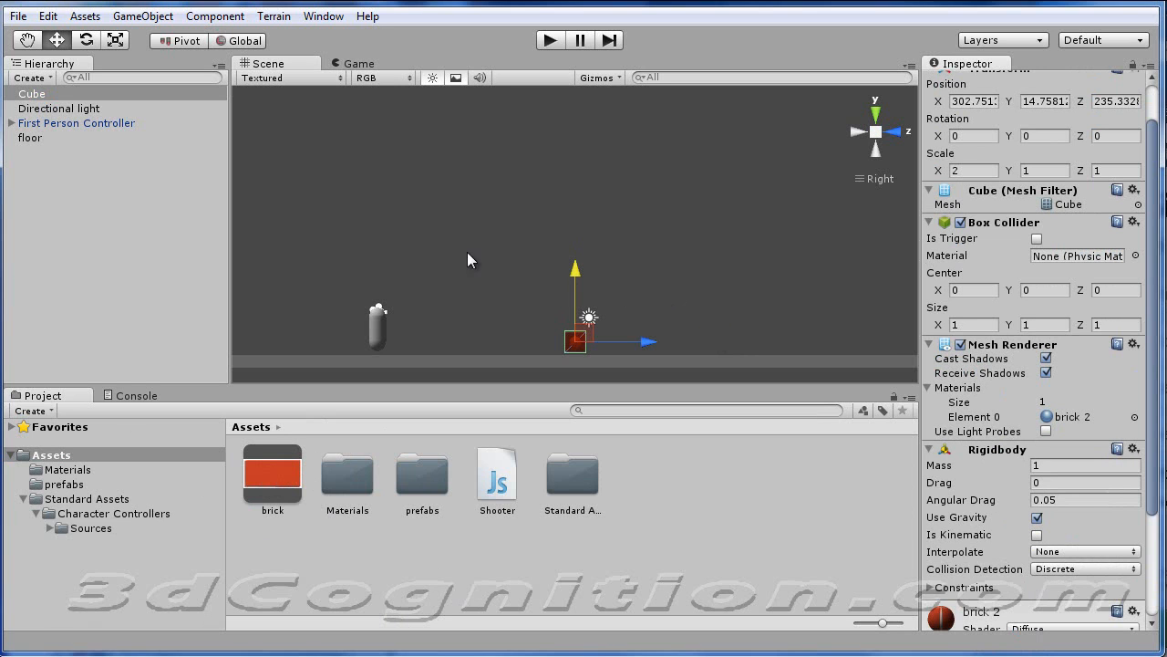
{"action": "mouse_move", "coordinate": [394, 111]}
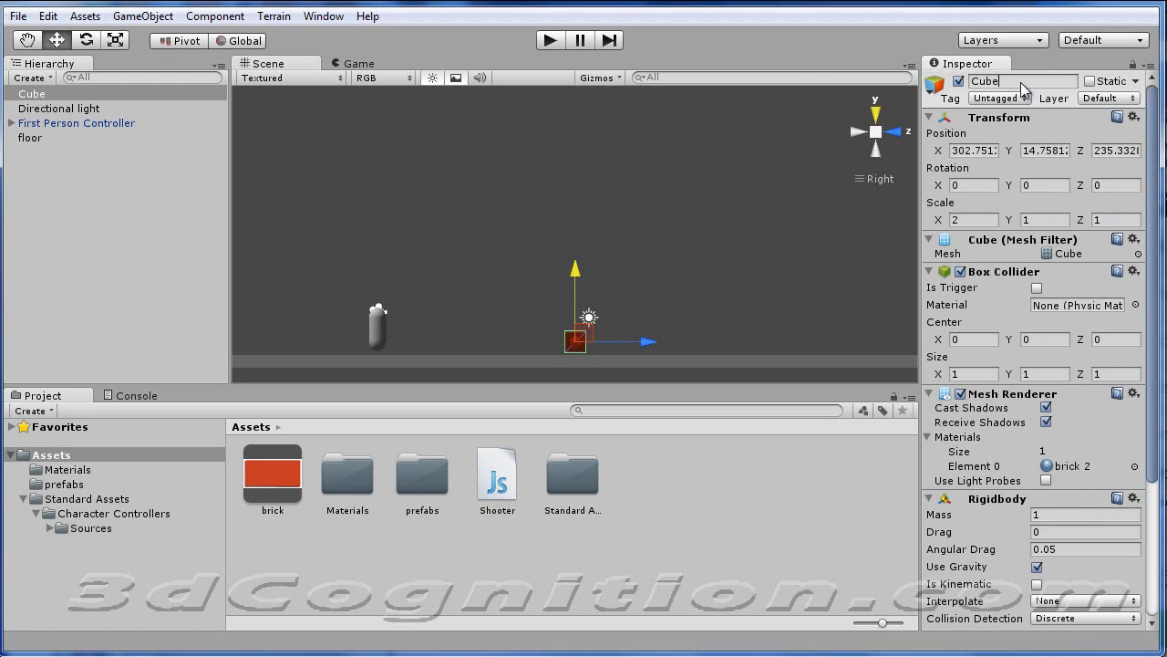
Step: Rename the cube to 'brick' and save it as the brick prefab in the prefabs folder
{"action": "type", "text": "brick"}
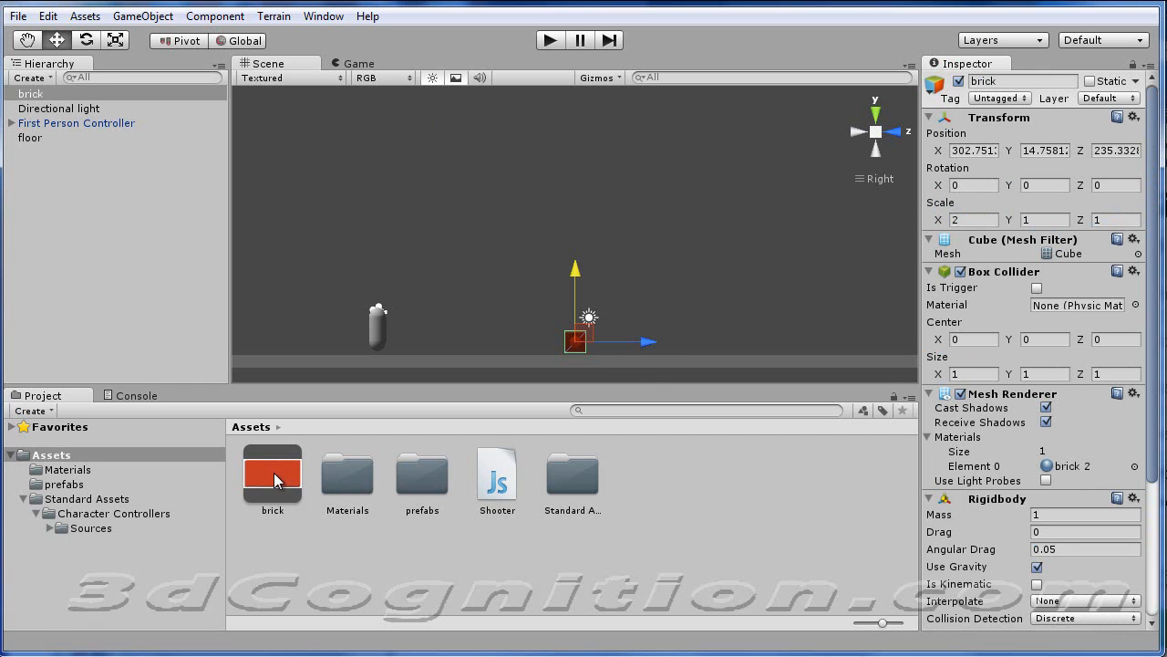
{"action": "mouse_move", "coordinate": [434, 489]}
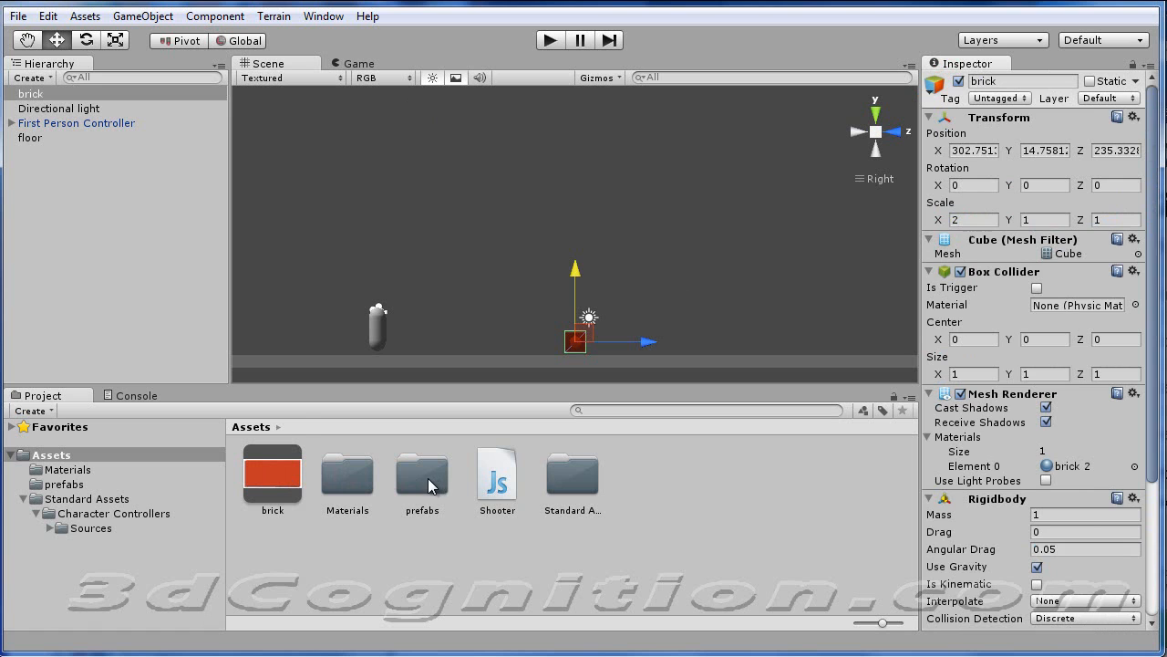
{"action": "double_click", "coordinate": [421, 473]}
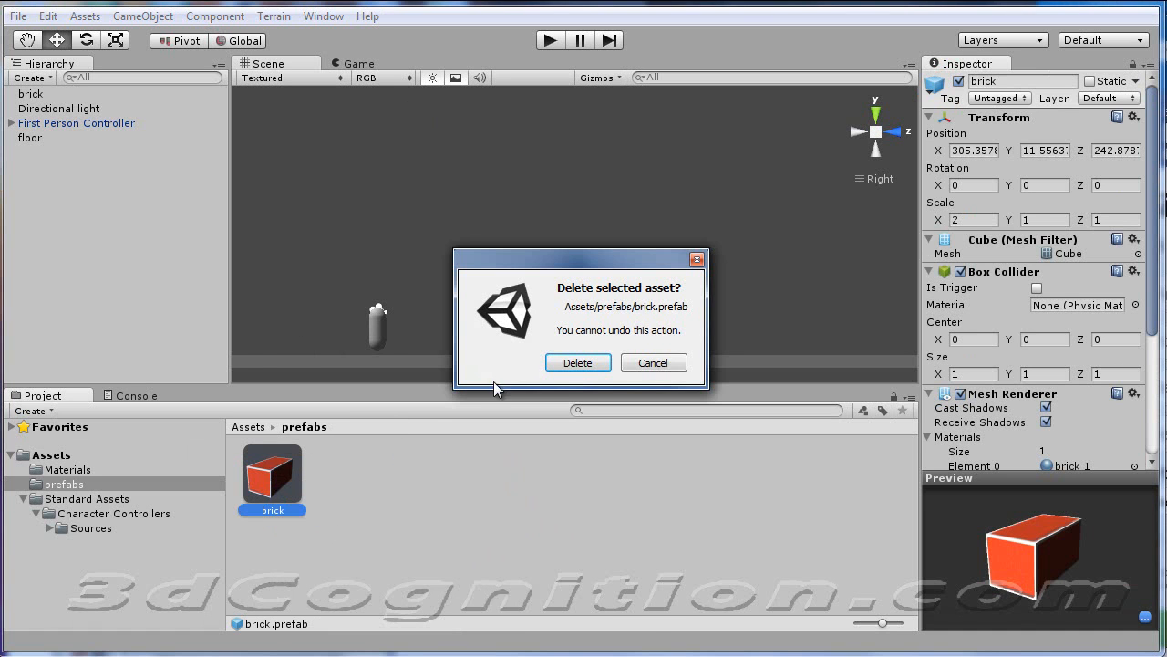
{"action": "left_click", "coordinate": [576, 361]}
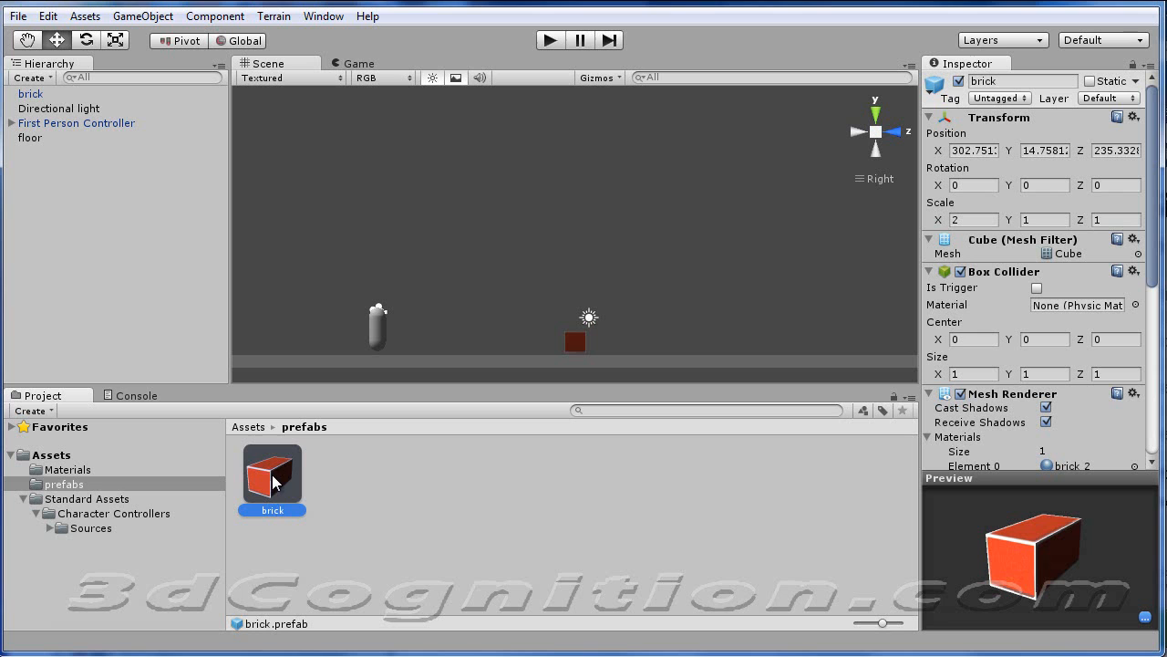
{"action": "mouse_move", "coordinate": [363, 456]}
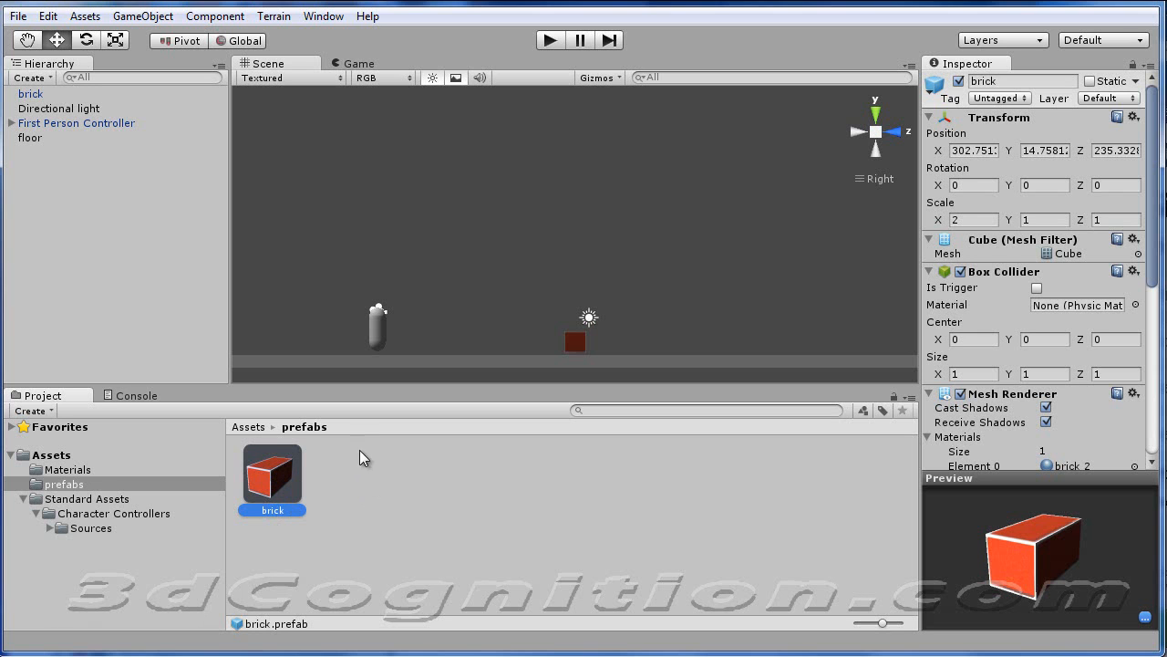
{"action": "mouse_move", "coordinate": [308, 449]}
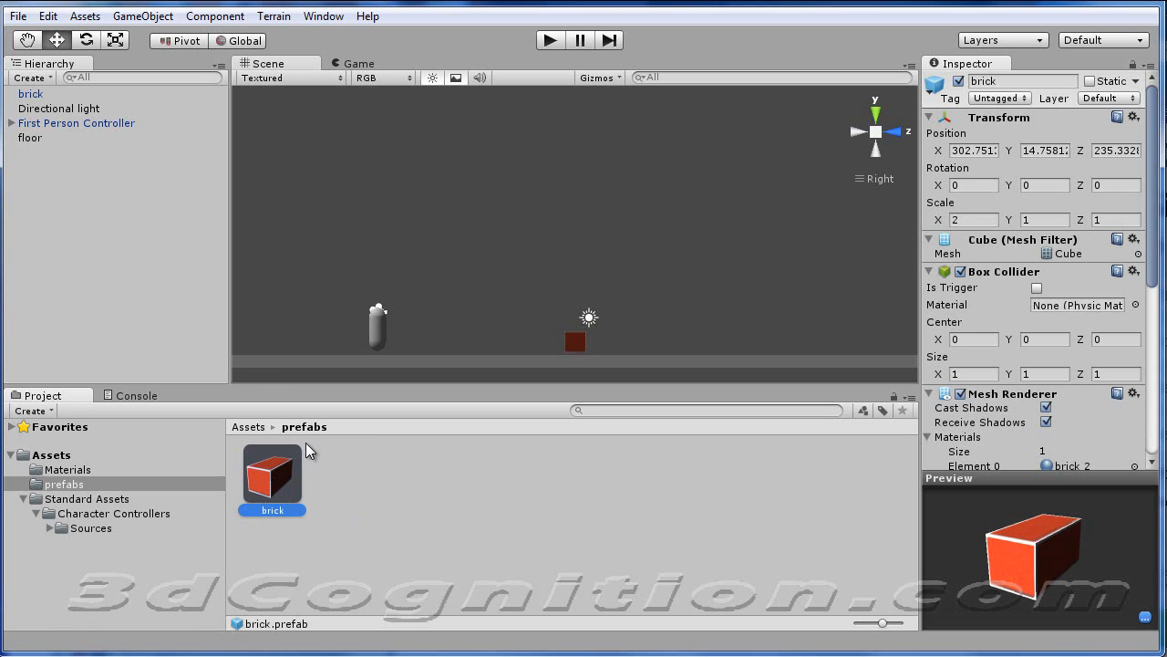
{"action": "mouse_move", "coordinate": [98, 77]}
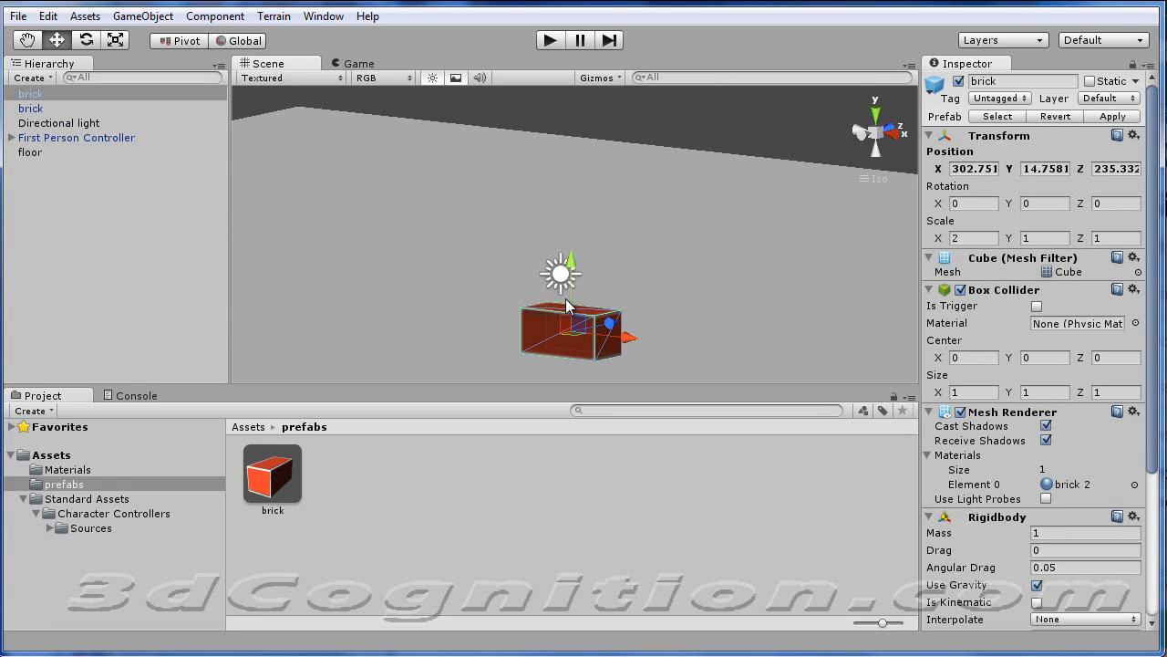
{"action": "mouse_move", "coordinate": [575, 252]}
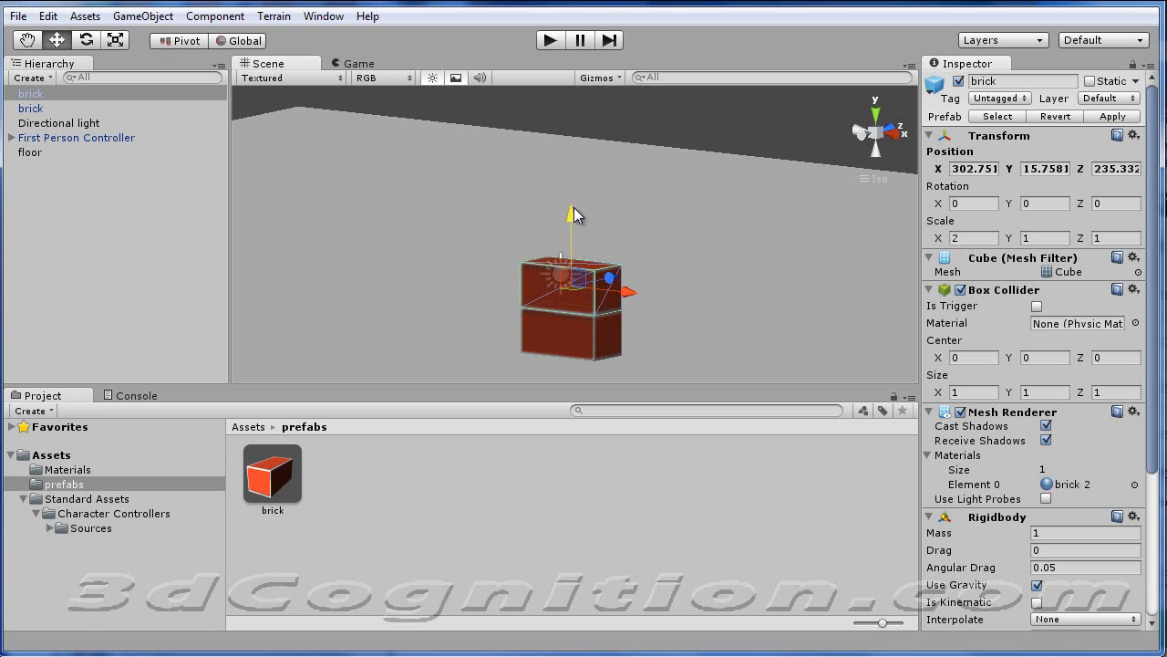
{"action": "mouse_move", "coordinate": [600, 266]}
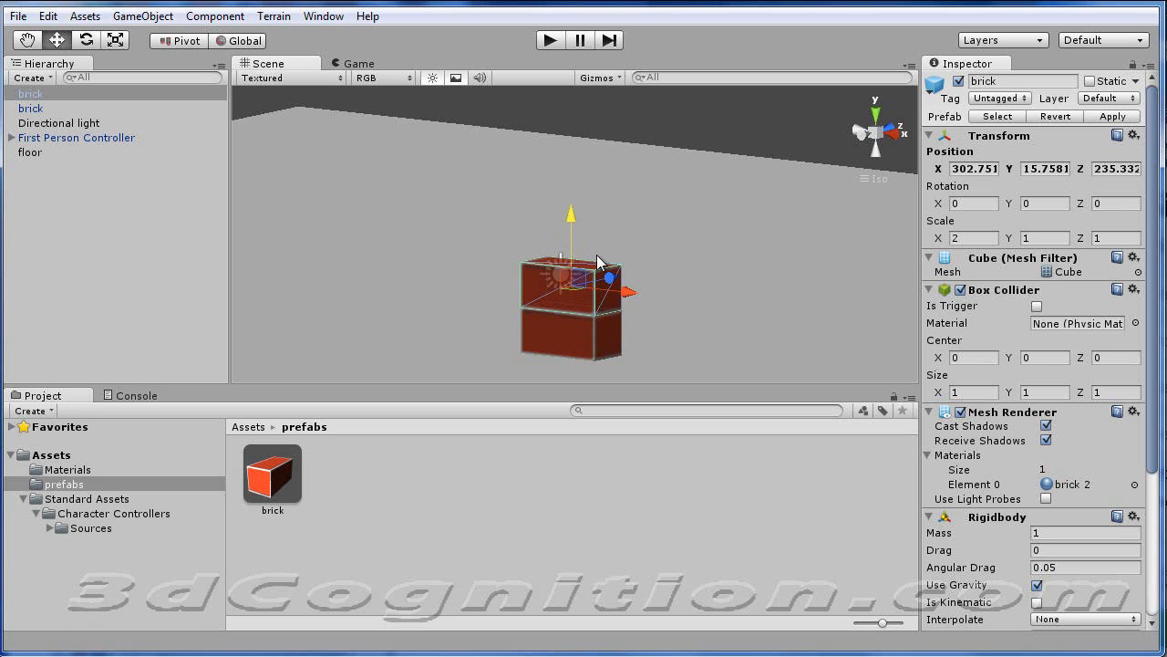
{"action": "mouse_move", "coordinate": [602, 262]}
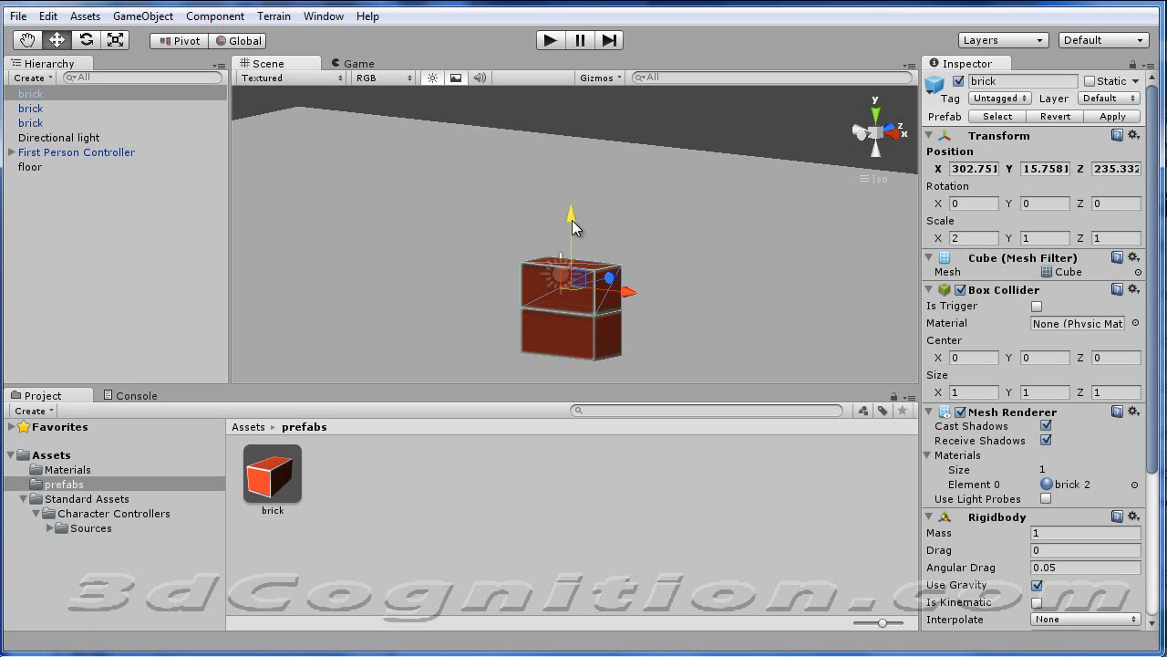
Step: Move a duplicated brick copy into place in the two-by-four wall
{"action": "left_click_drag", "start_coordinate": [573, 219], "coordinate": [572, 186]}
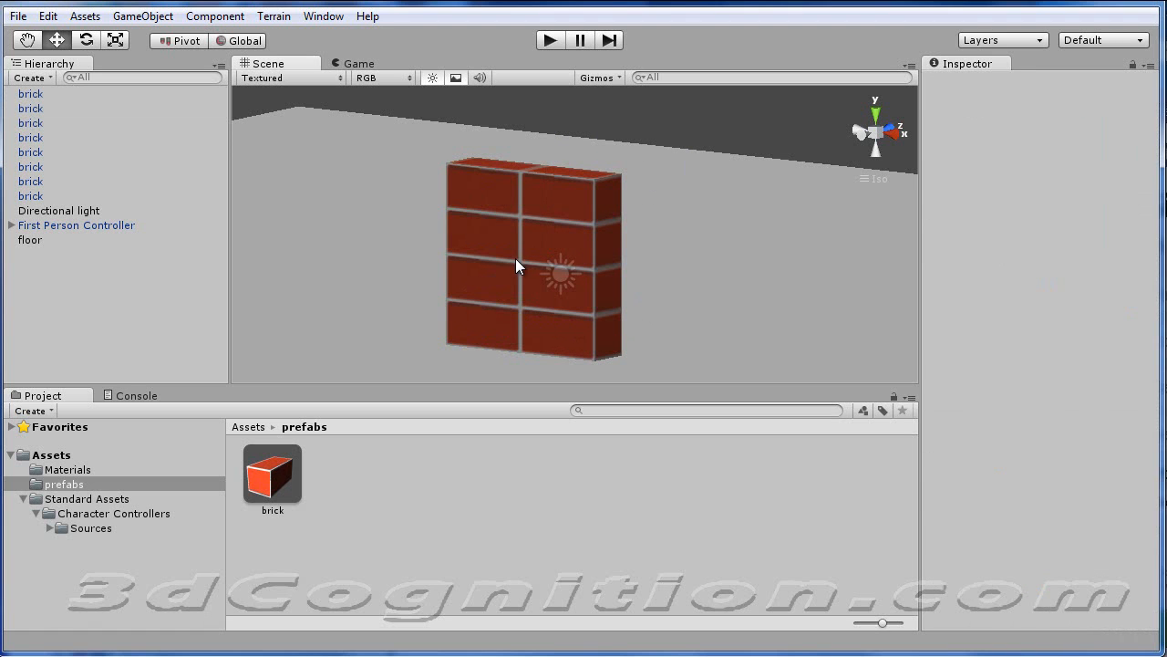
Step: Slide a bottom brick sideways so it lines up with the wall
{"action": "left_click", "coordinate": [550, 338]}
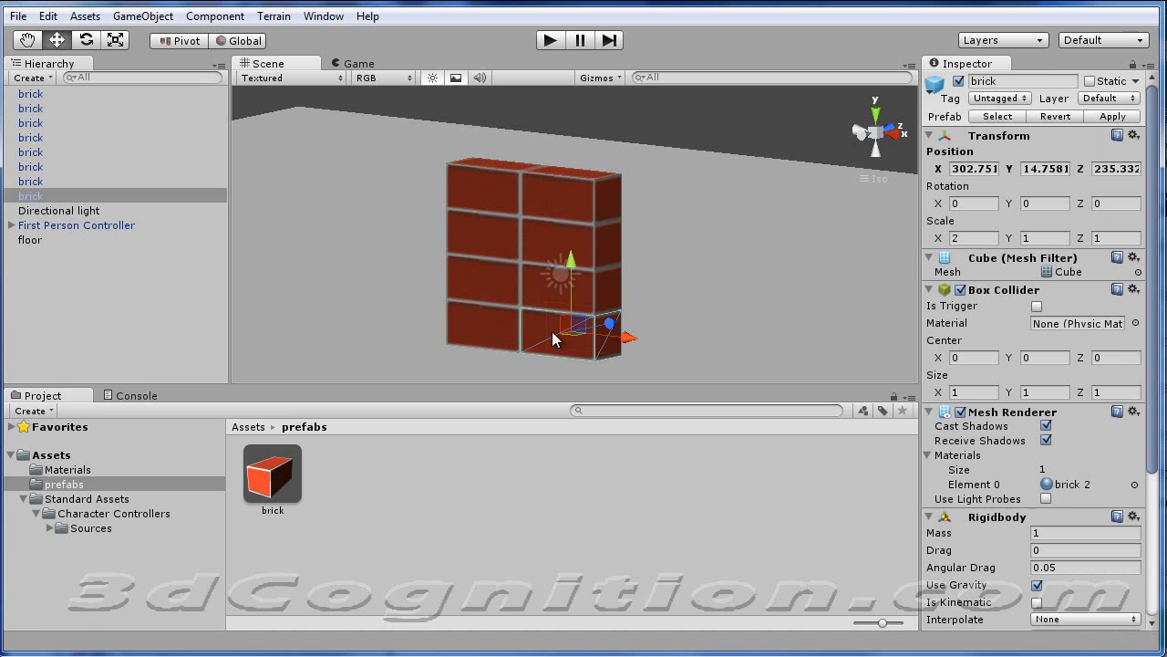
{"action": "left_click_drag", "start_coordinate": [584, 324], "coordinate": [562, 343]}
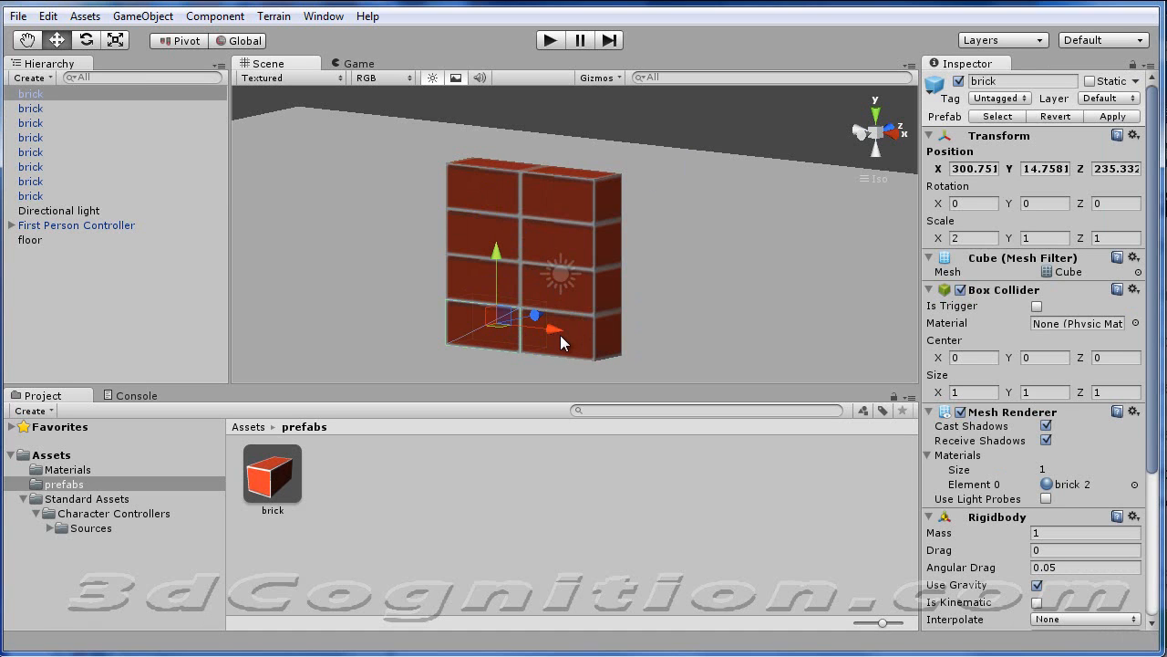
{"action": "mouse_move", "coordinate": [526, 342]}
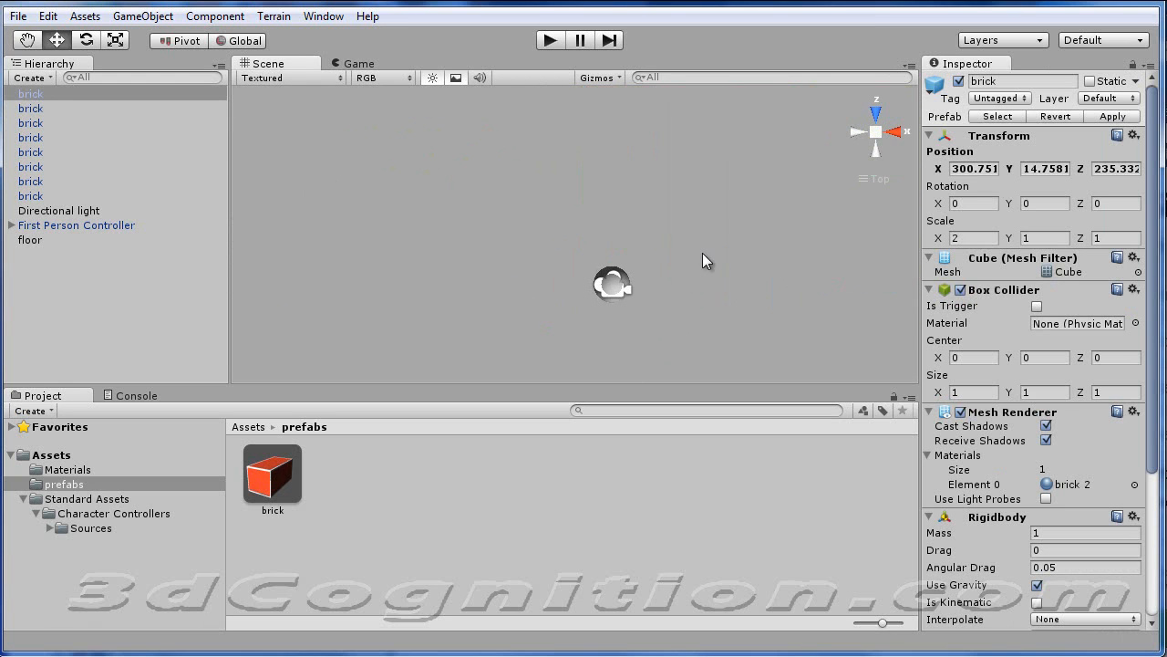
Step: Expand the First Person Controller and select its Main Camera child
{"action": "left_click", "coordinate": [76, 224]}
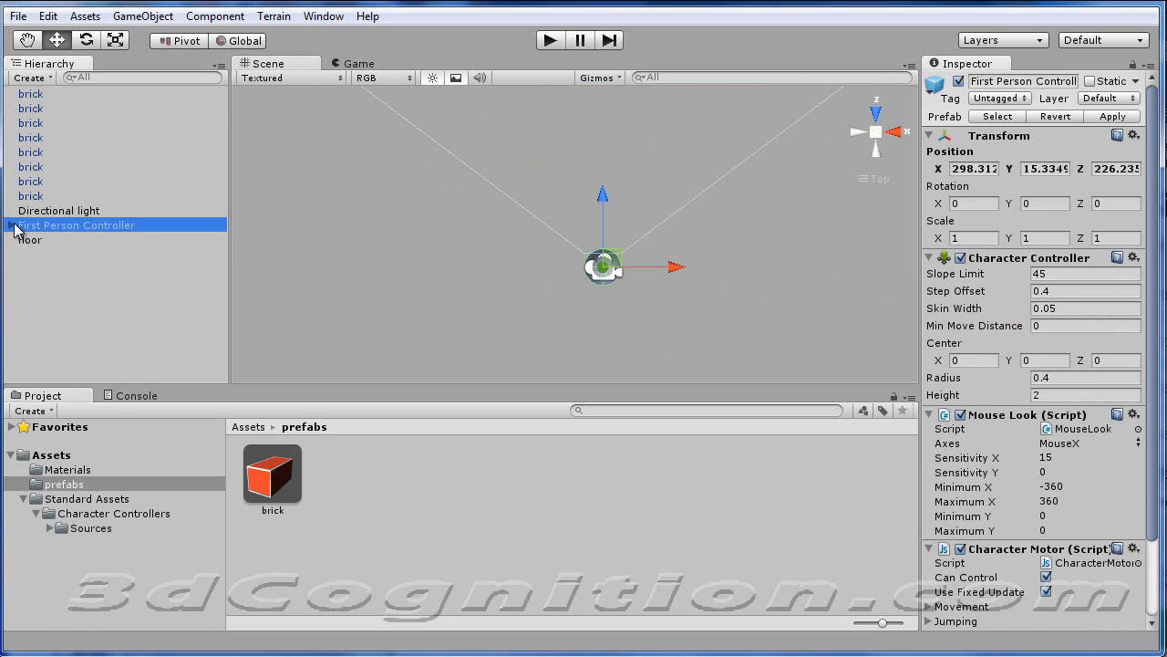
{"action": "left_click", "coordinate": [11, 225]}
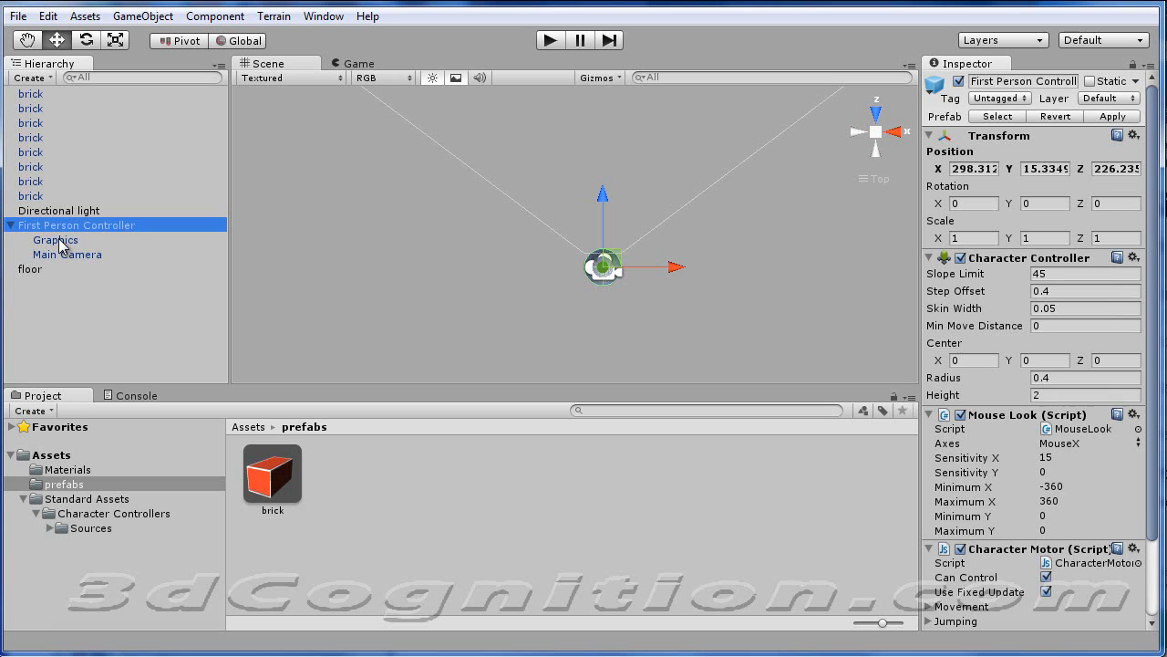
{"action": "left_click", "coordinate": [57, 256]}
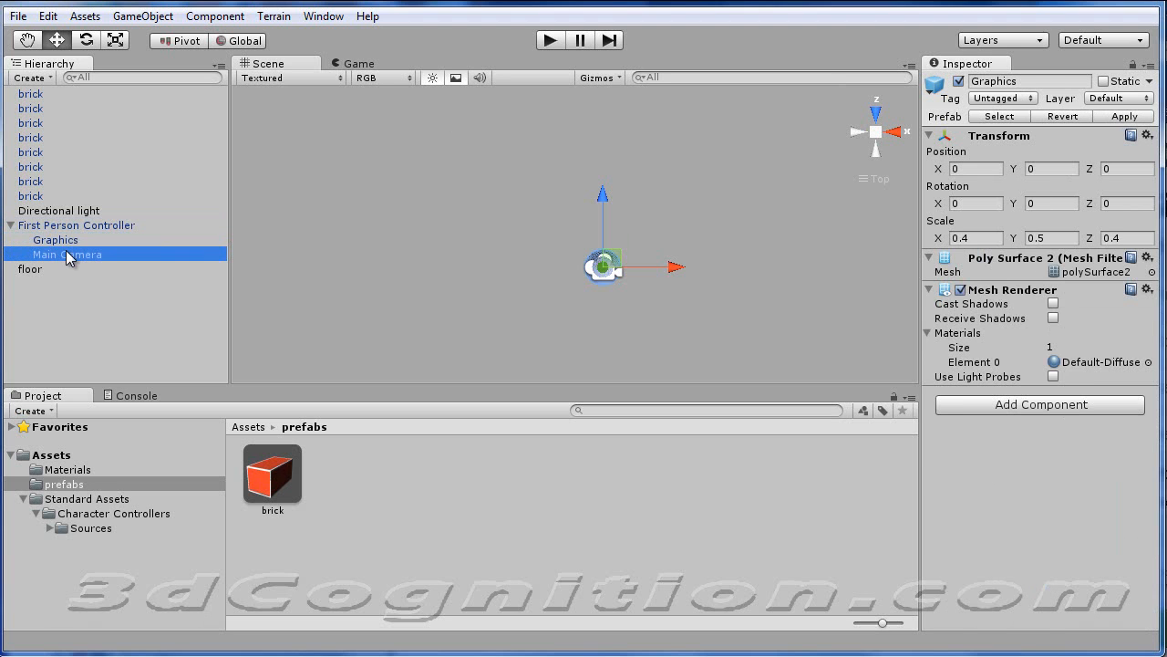
{"action": "left_click", "coordinate": [66, 255]}
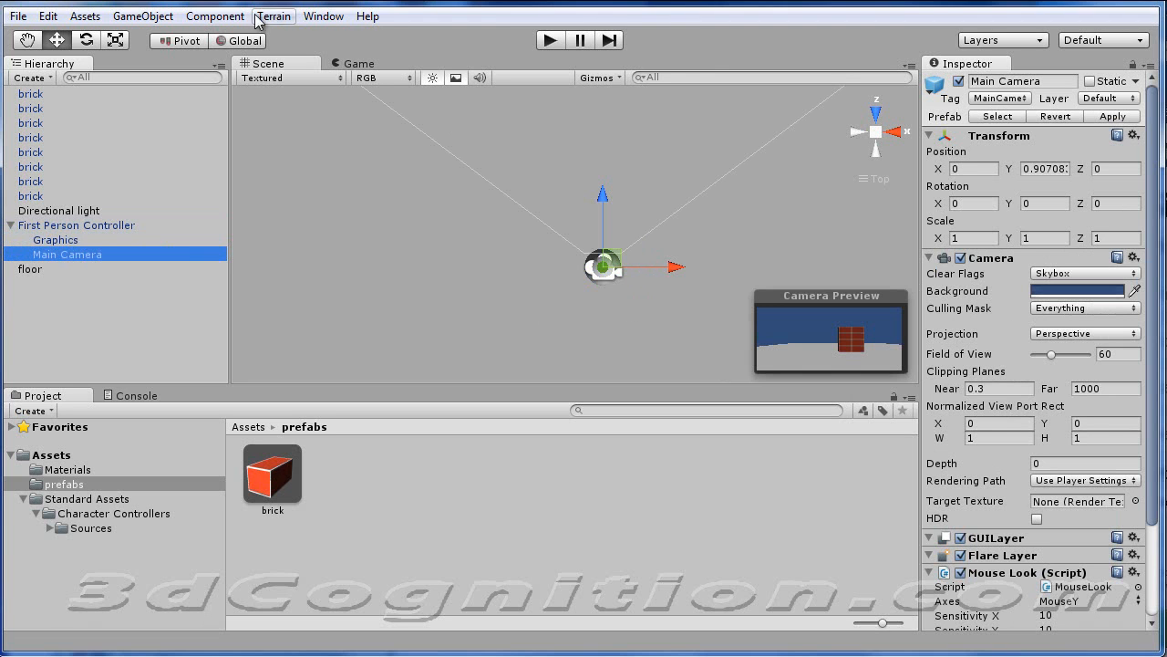
Step: Create a cube with Scale Y 0.42 and move it beside the player capsule
{"action": "left_click", "coordinate": [152, 17]}
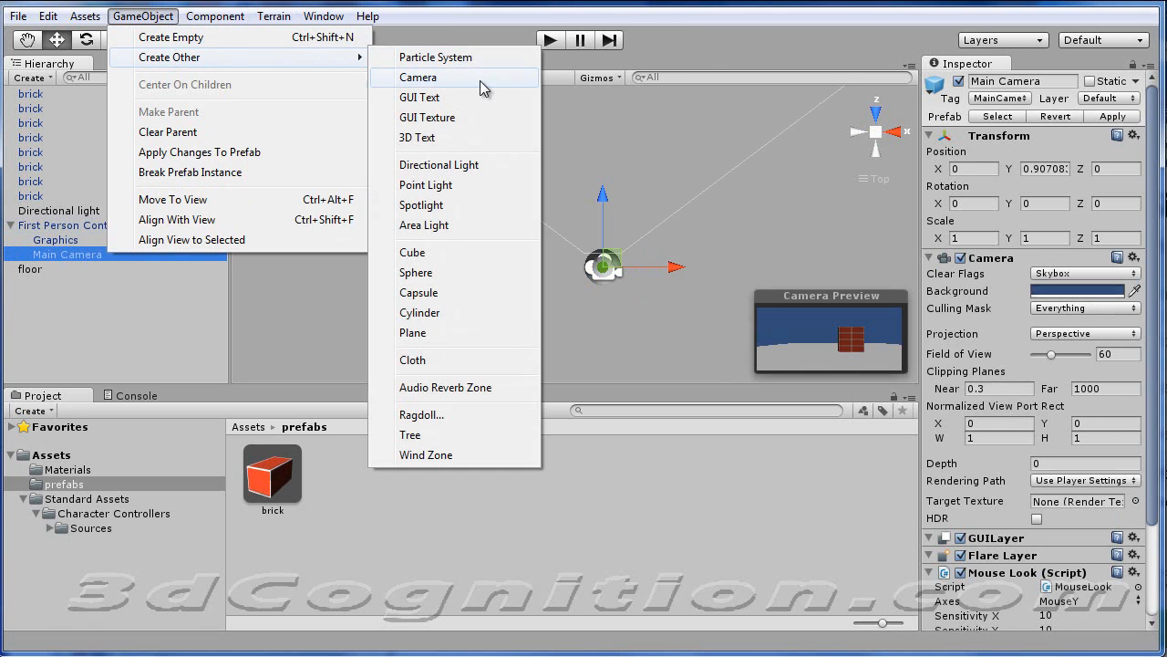
{"action": "left_click", "coordinate": [412, 252]}
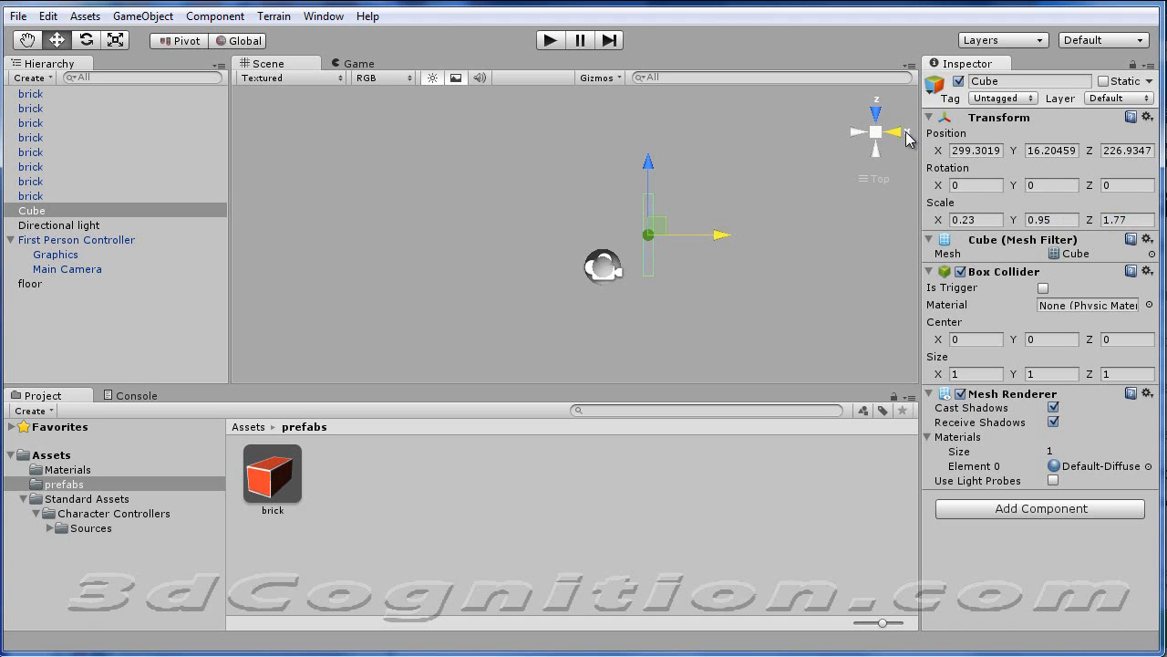
{"action": "left_click", "coordinate": [891, 131]}
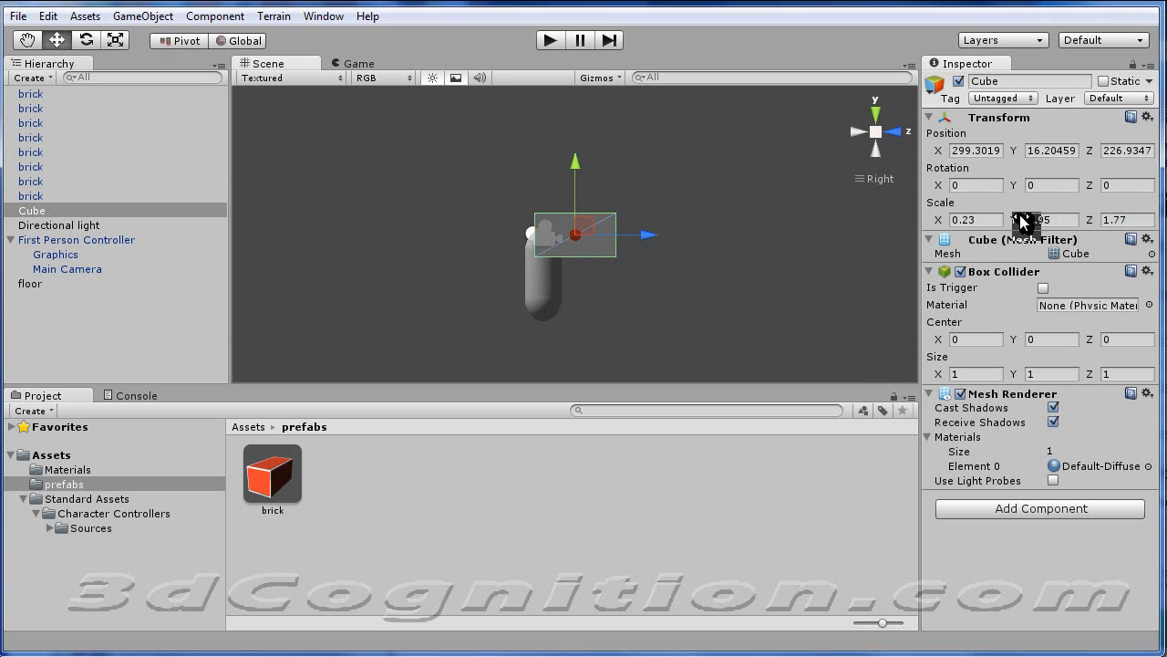
{"action": "type", "text": "0.42"}
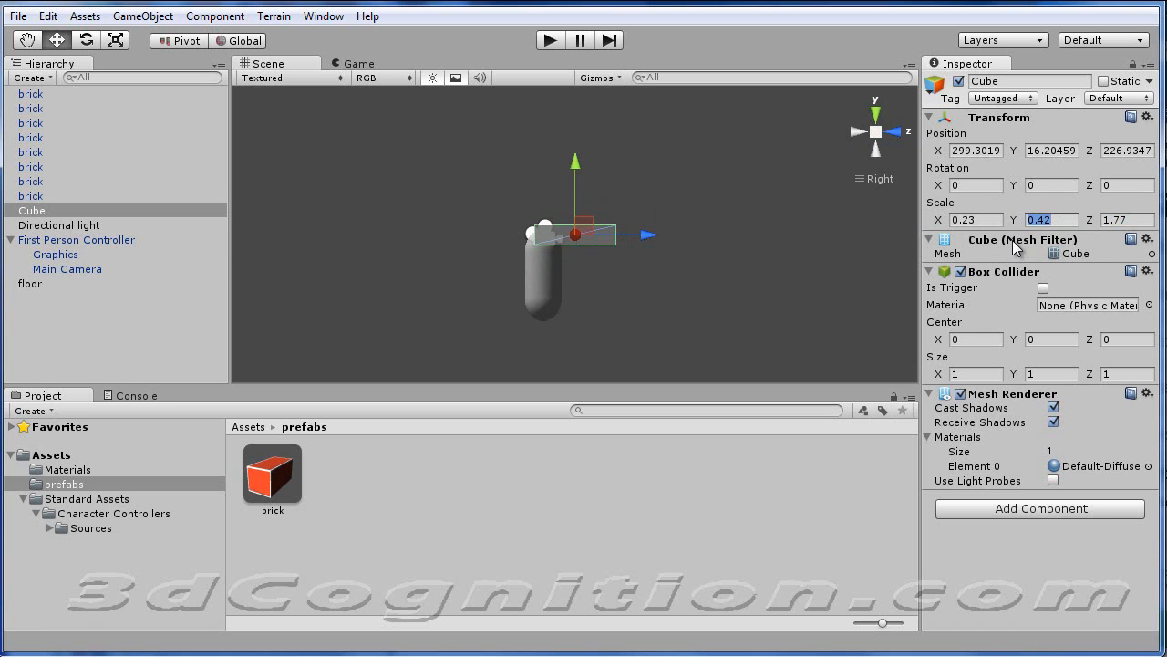
{"action": "left_click_drag", "start_coordinate": [576, 162], "coordinate": [577, 179]}
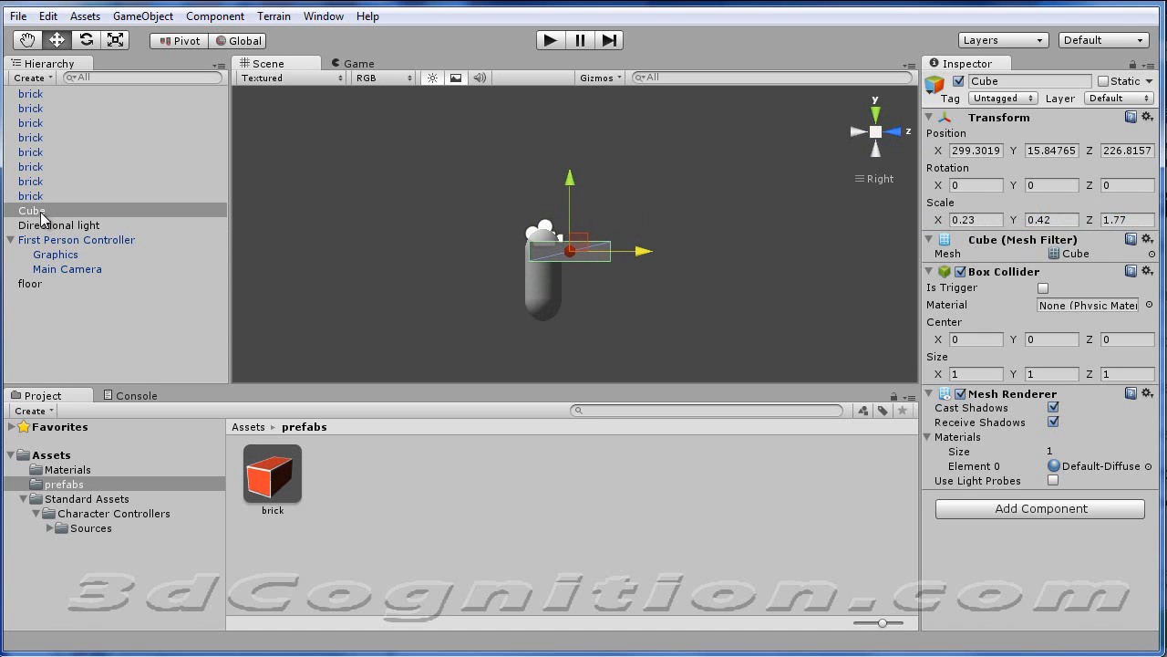
Step: Rename the new cube to 'weapon'
{"action": "left_click", "coordinate": [1028, 81]}
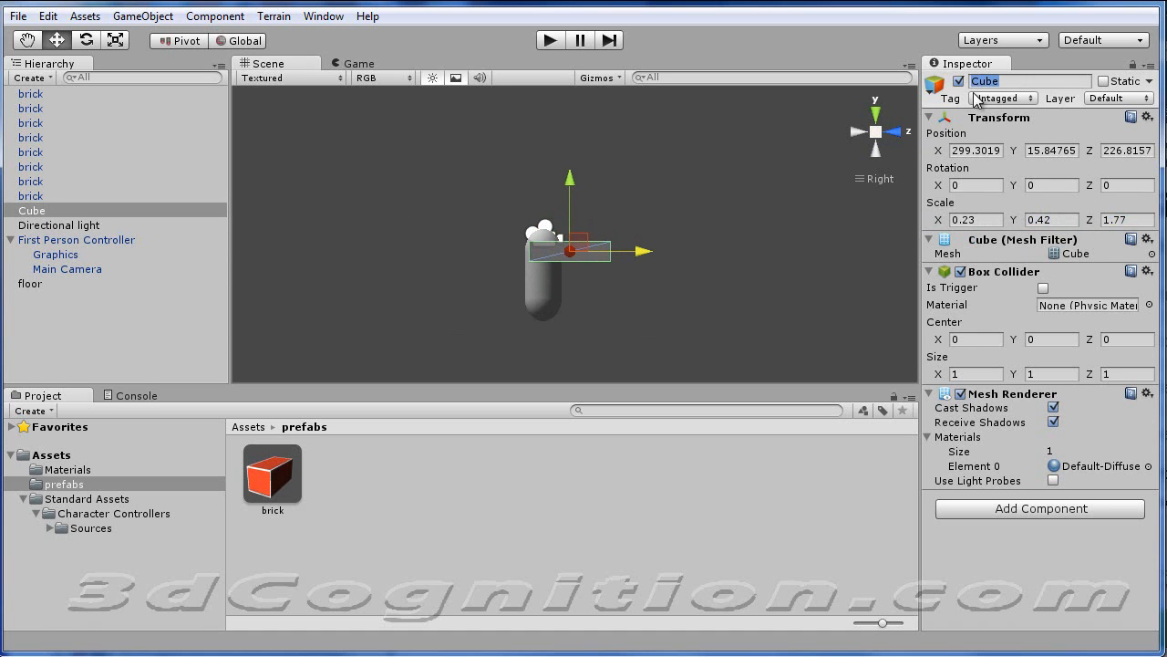
{"action": "type", "text": "weapon"}
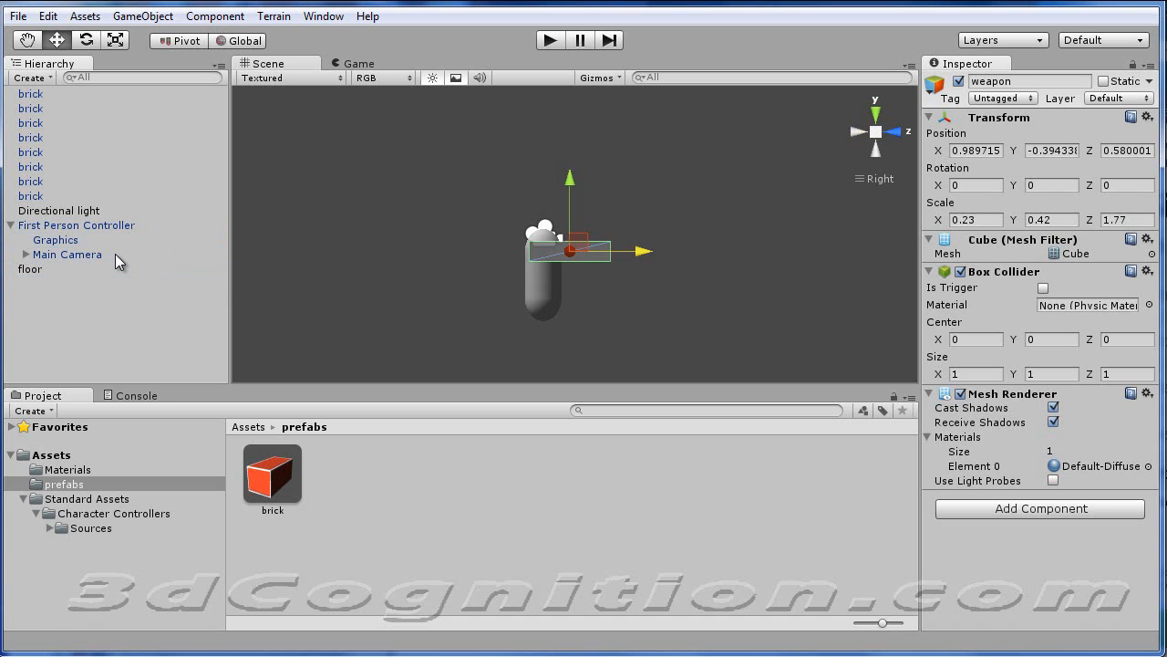
{"action": "mouse_move", "coordinate": [539, 51]}
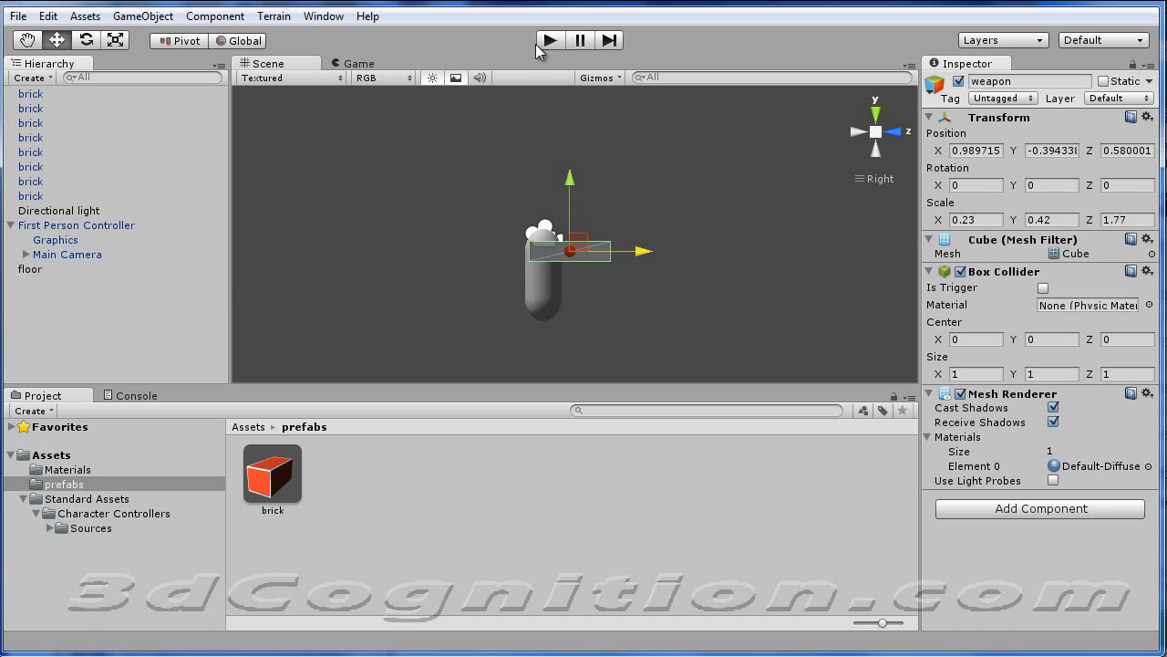
{"action": "left_click", "coordinate": [550, 40]}
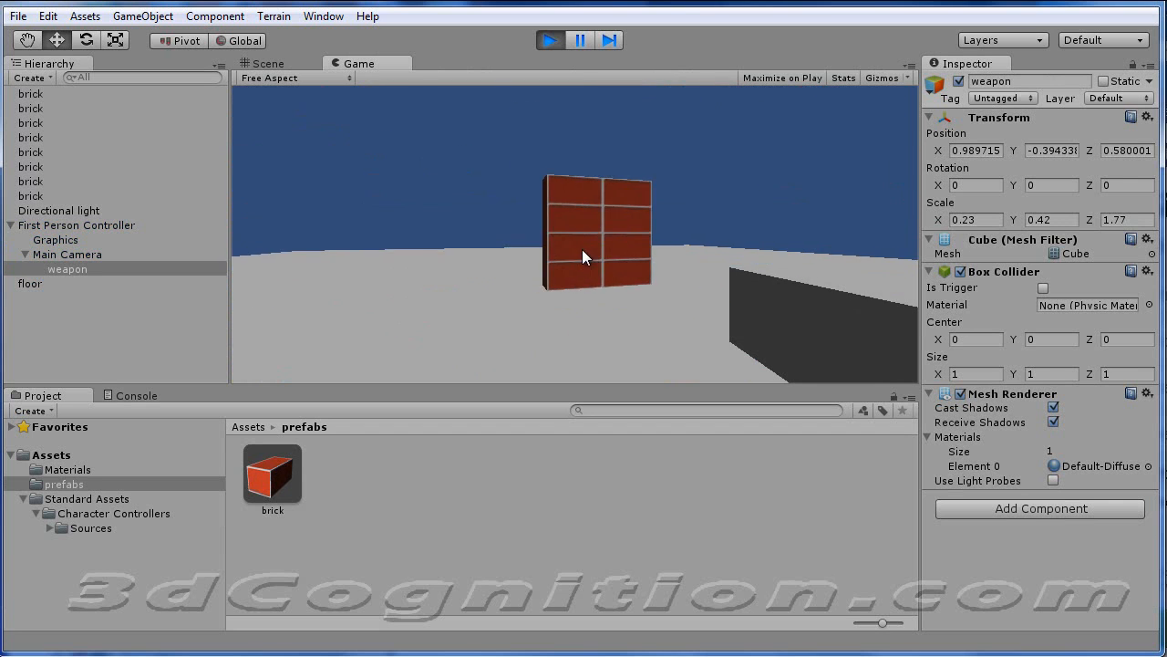
{"action": "left_click", "coordinate": [282, 62]}
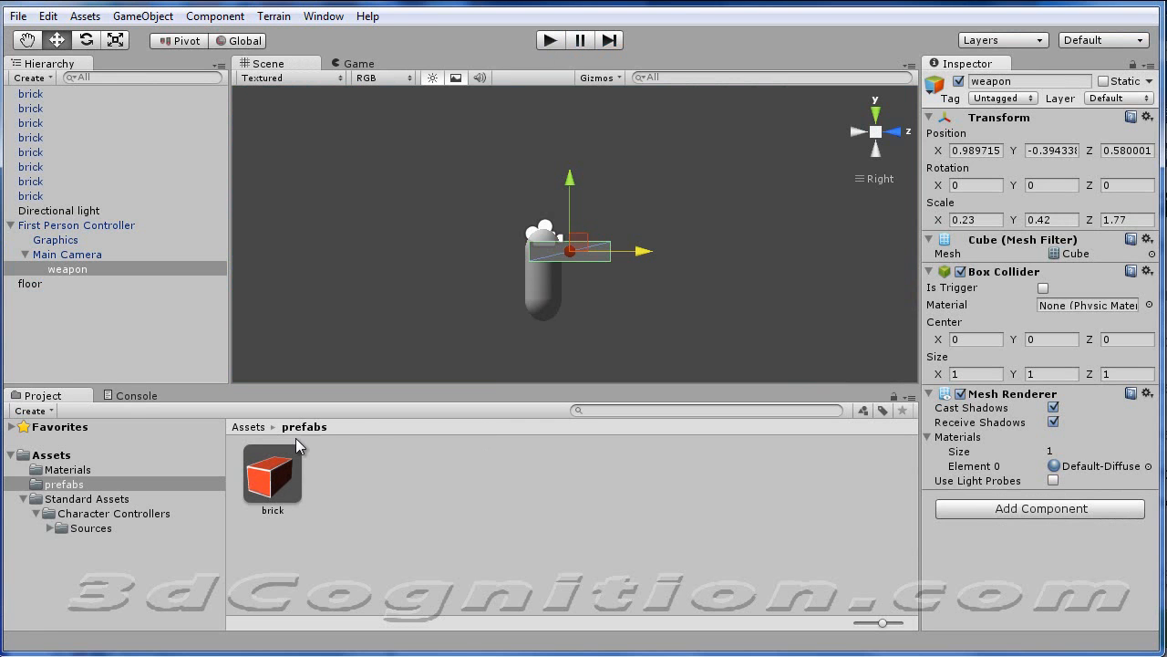
{"action": "left_click", "coordinate": [50, 454]}
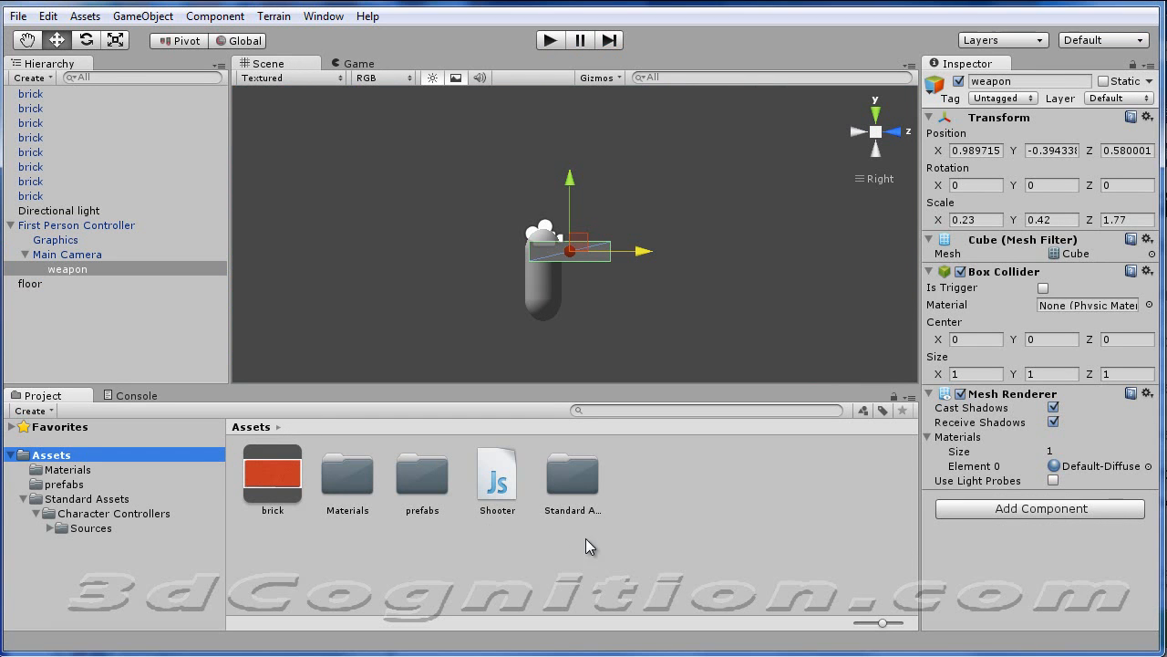
{"action": "mouse_move", "coordinate": [618, 277]}
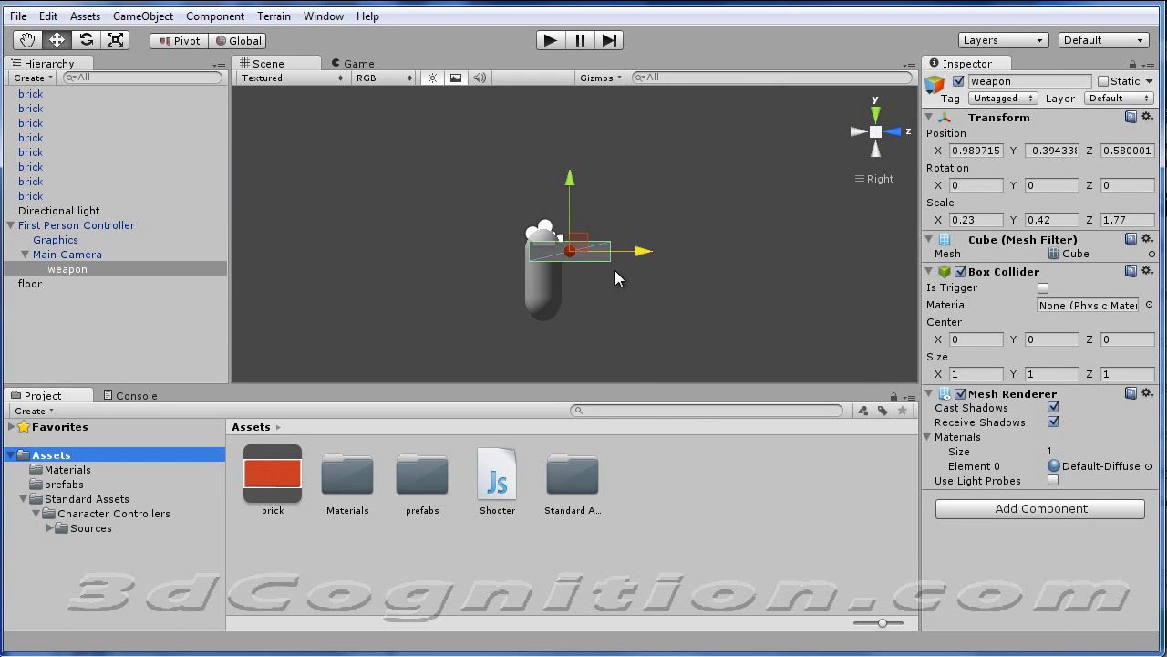
{"action": "mouse_move", "coordinate": [666, 483]}
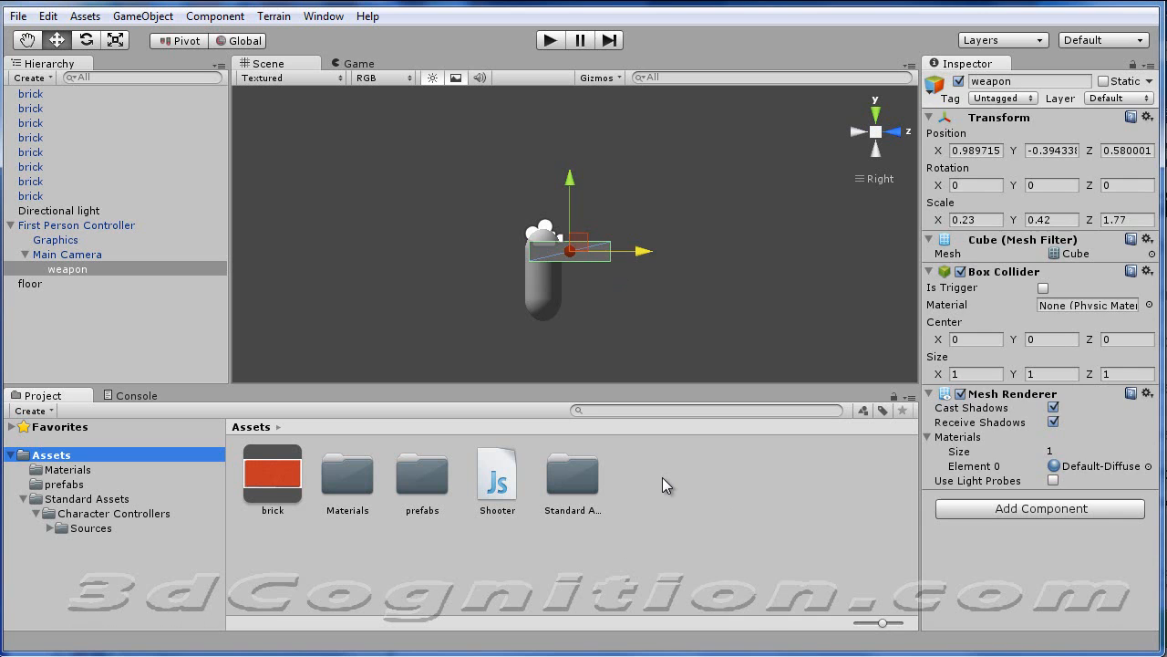
Step: Create a material named green with green Main Color and apply it to the weapon
{"action": "right_click", "coordinate": [666, 486]}
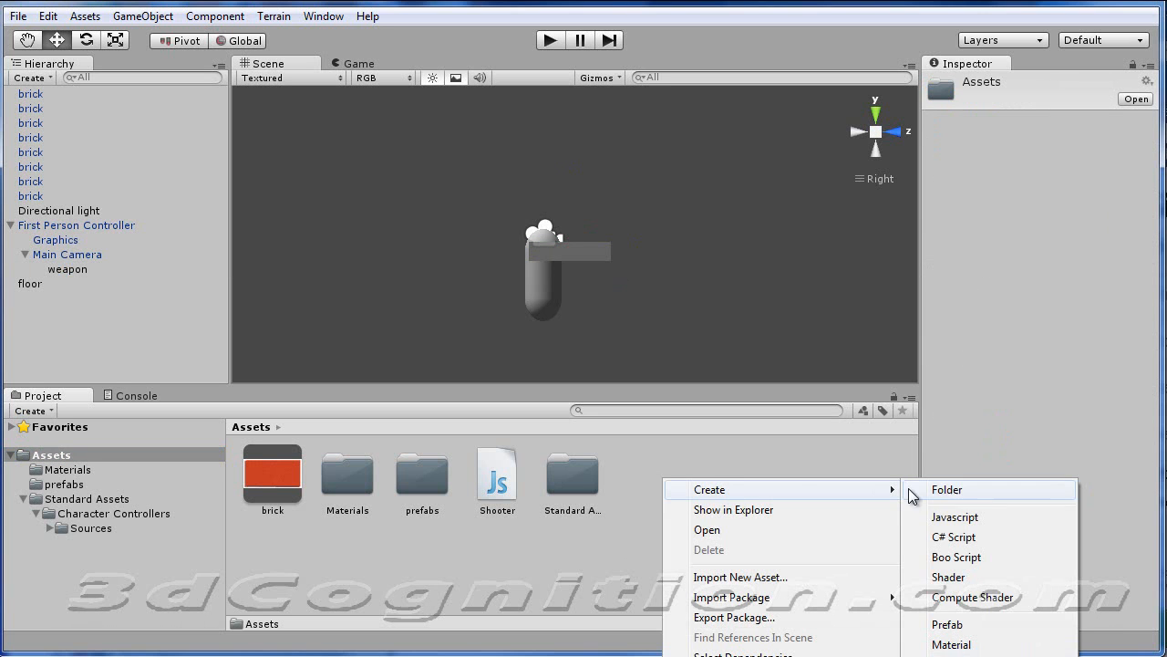
{"action": "left_click", "coordinate": [953, 646]}
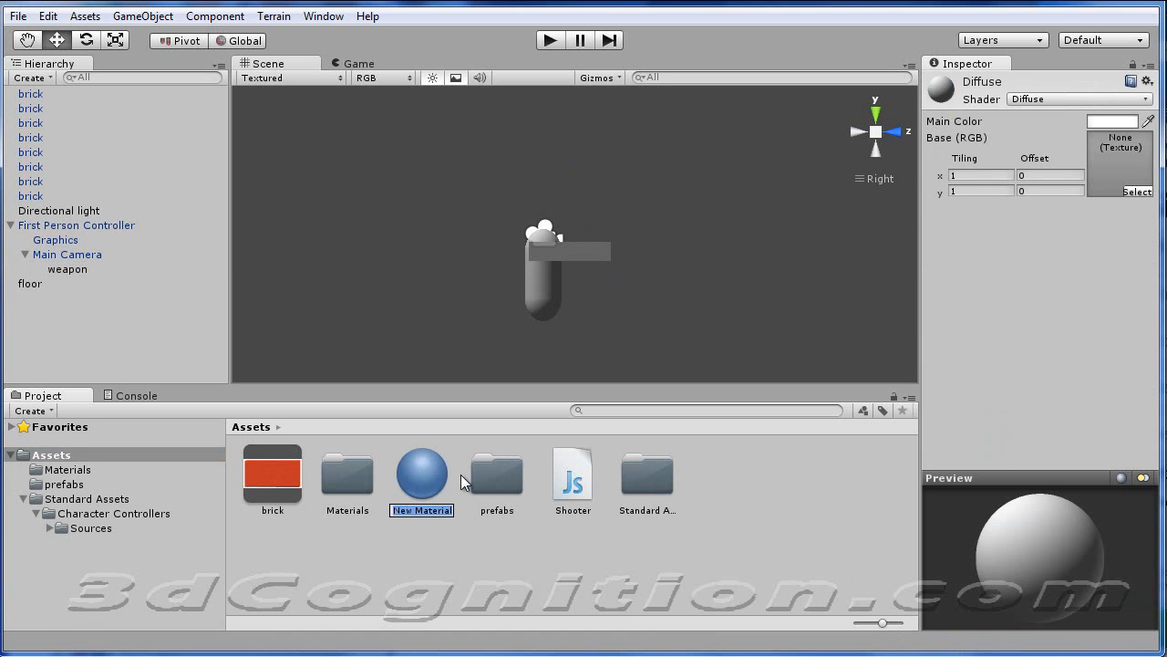
{"action": "mouse_move", "coordinate": [518, 445]}
{"action": "type", "text": "green"}
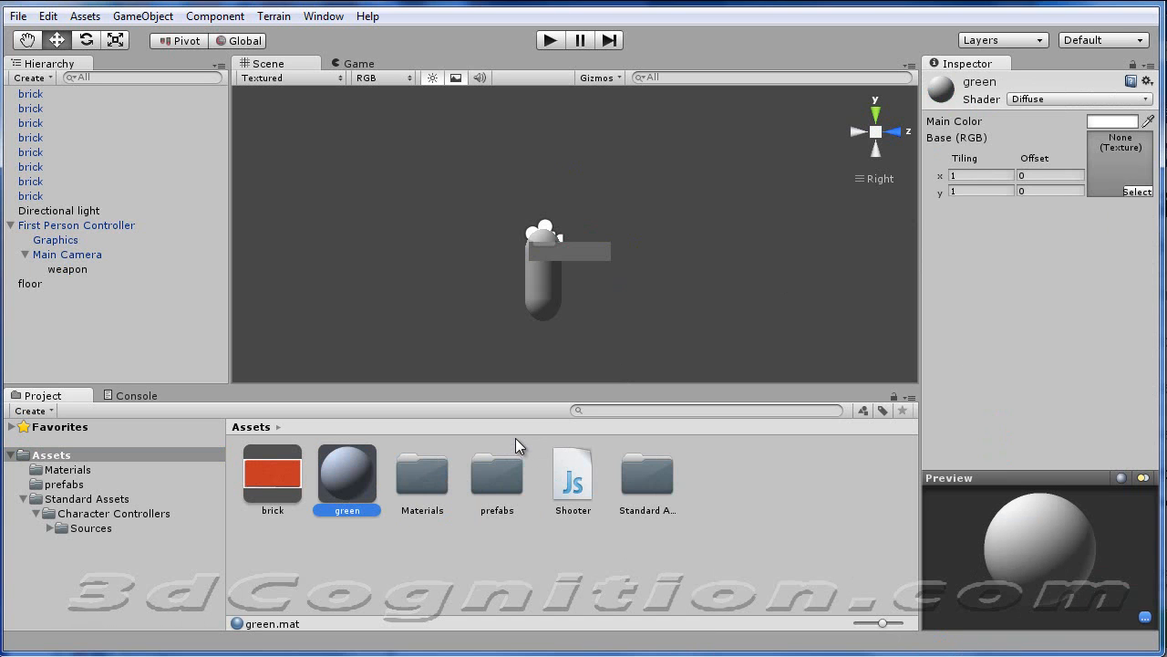
{"action": "mouse_move", "coordinate": [984, 138]}
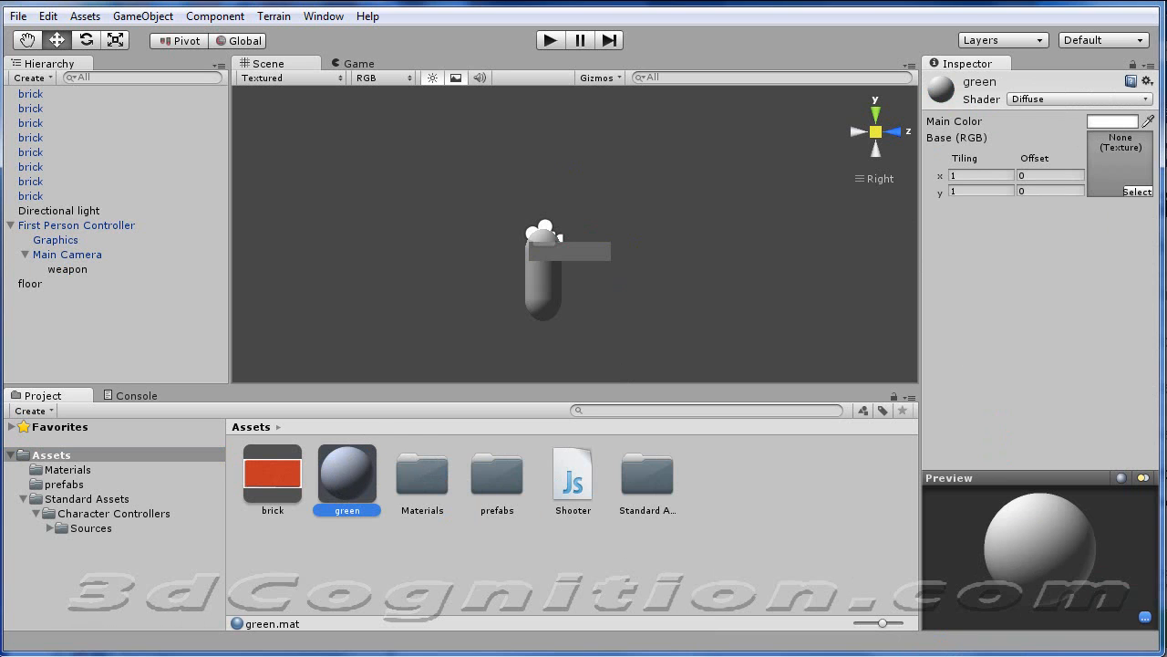
{"action": "left_click", "coordinate": [1112, 120]}
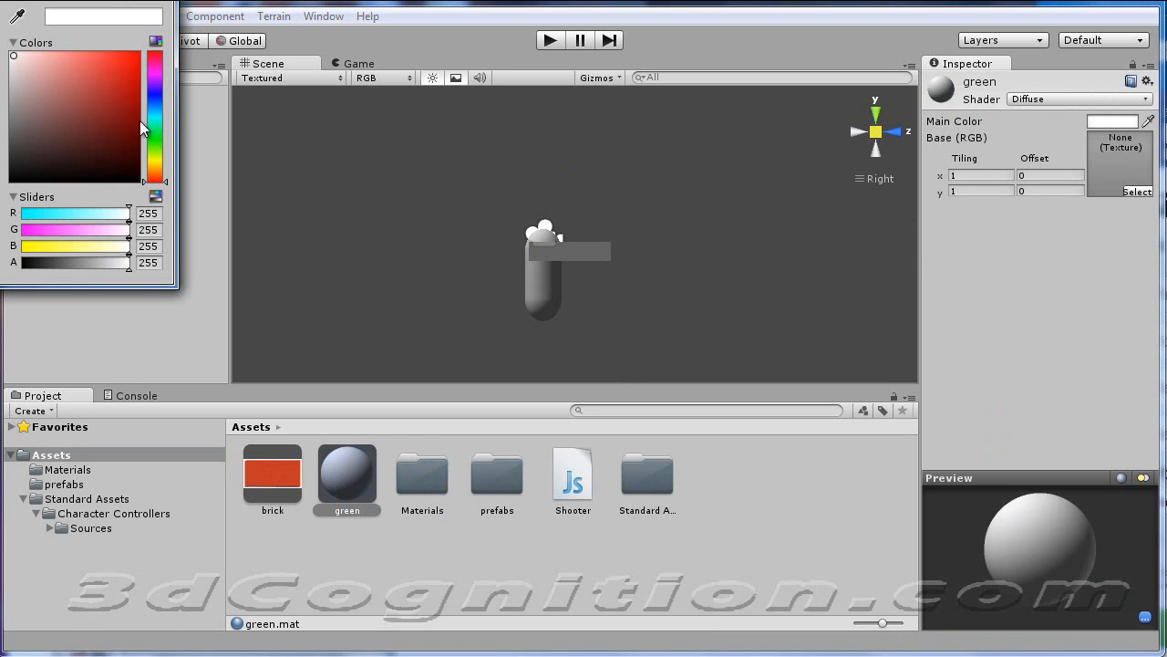
{"action": "left_click", "coordinate": [88, 117]}
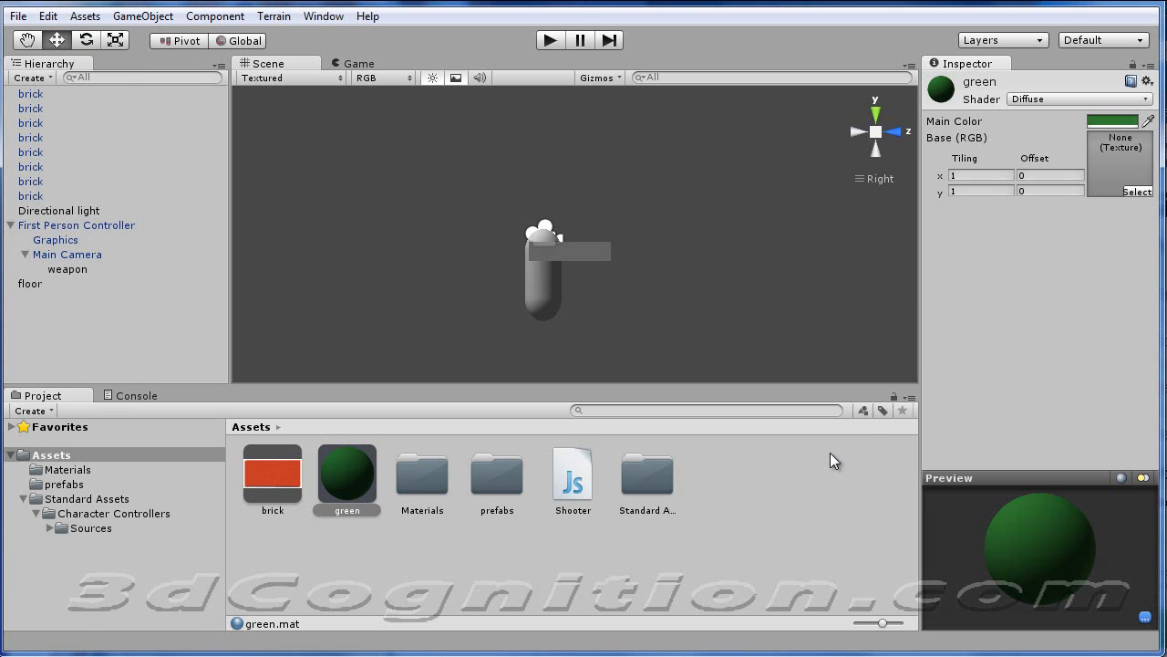
{"action": "mouse_move", "coordinate": [31, 288]}
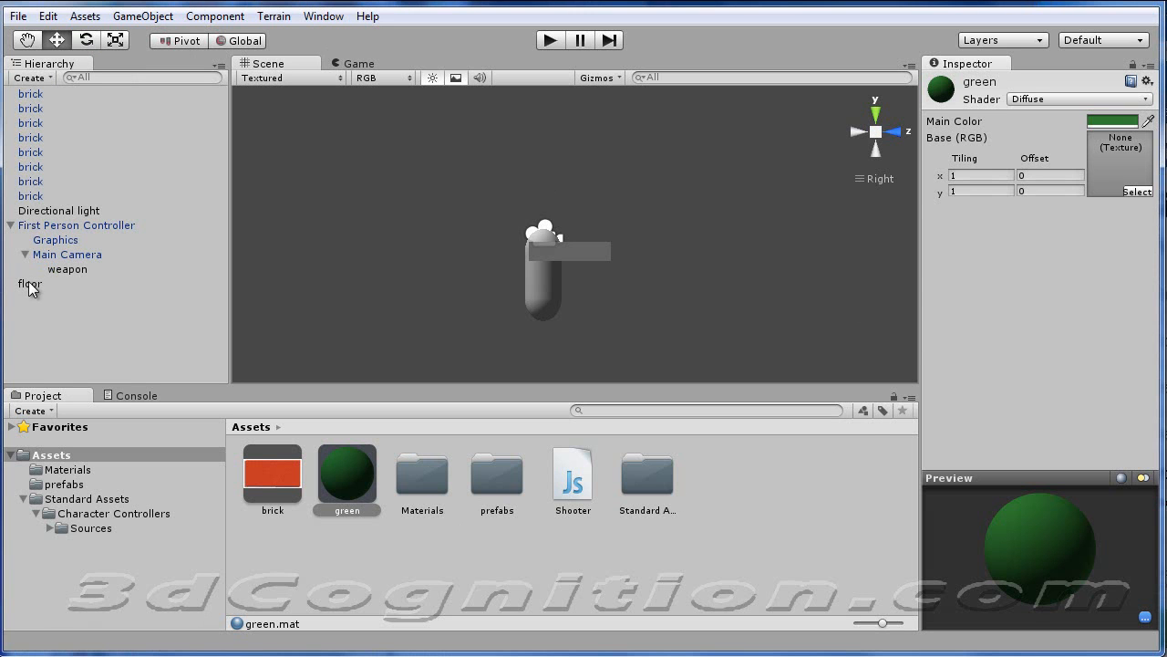
{"action": "left_click", "coordinate": [67, 268]}
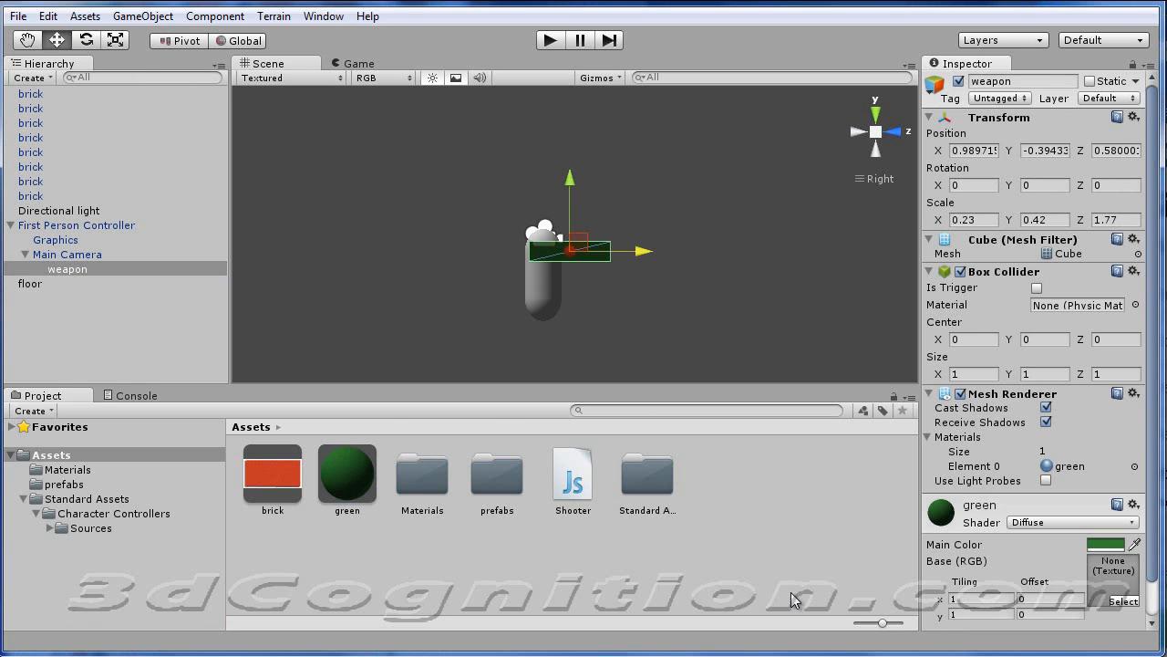
{"action": "mouse_move", "coordinate": [708, 438]}
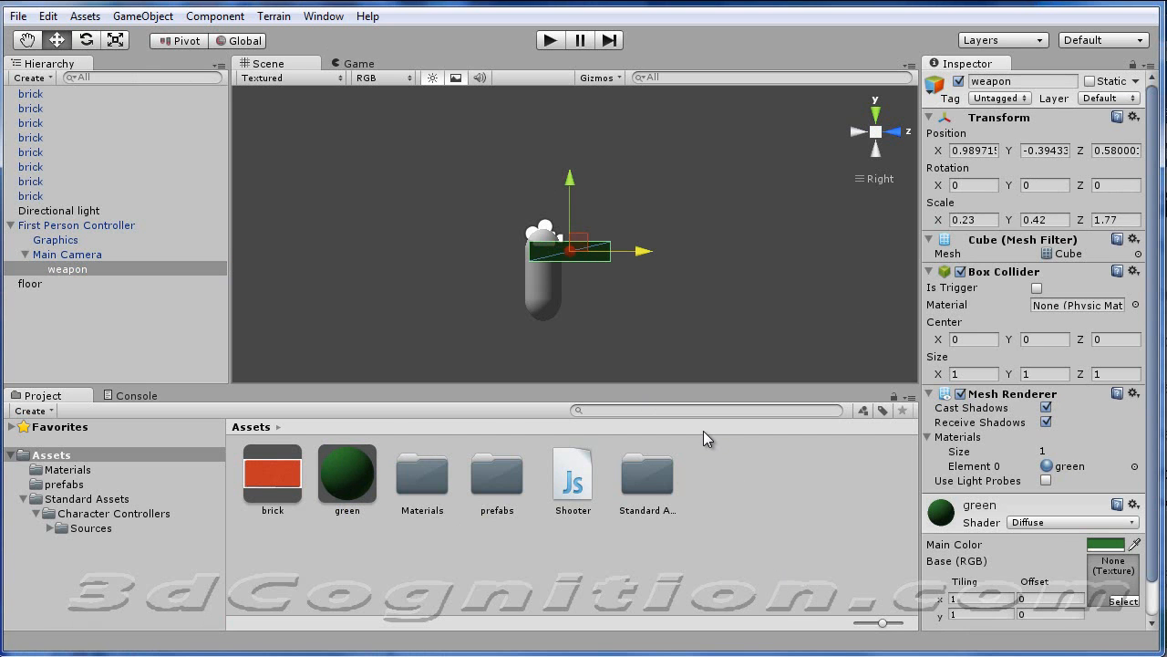
{"action": "mouse_move", "coordinate": [771, 500]}
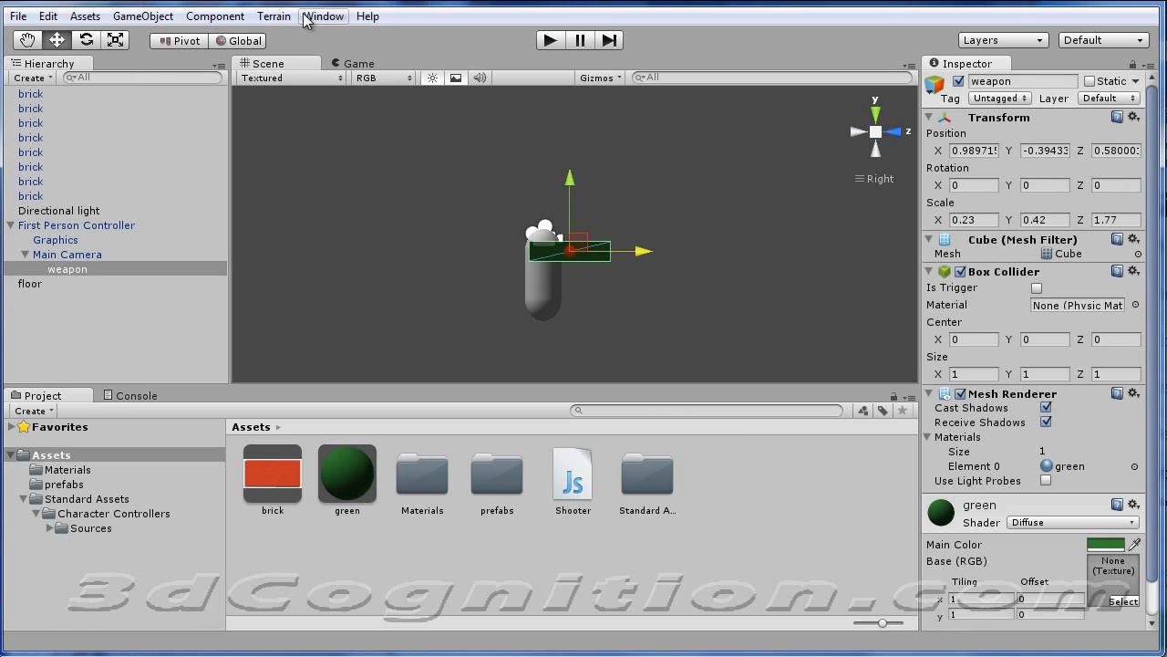
Step: Create a sphere scaled 0.3 with green material and a Rigidbody, named 'projectile'
{"action": "left_click", "coordinate": [142, 15]}
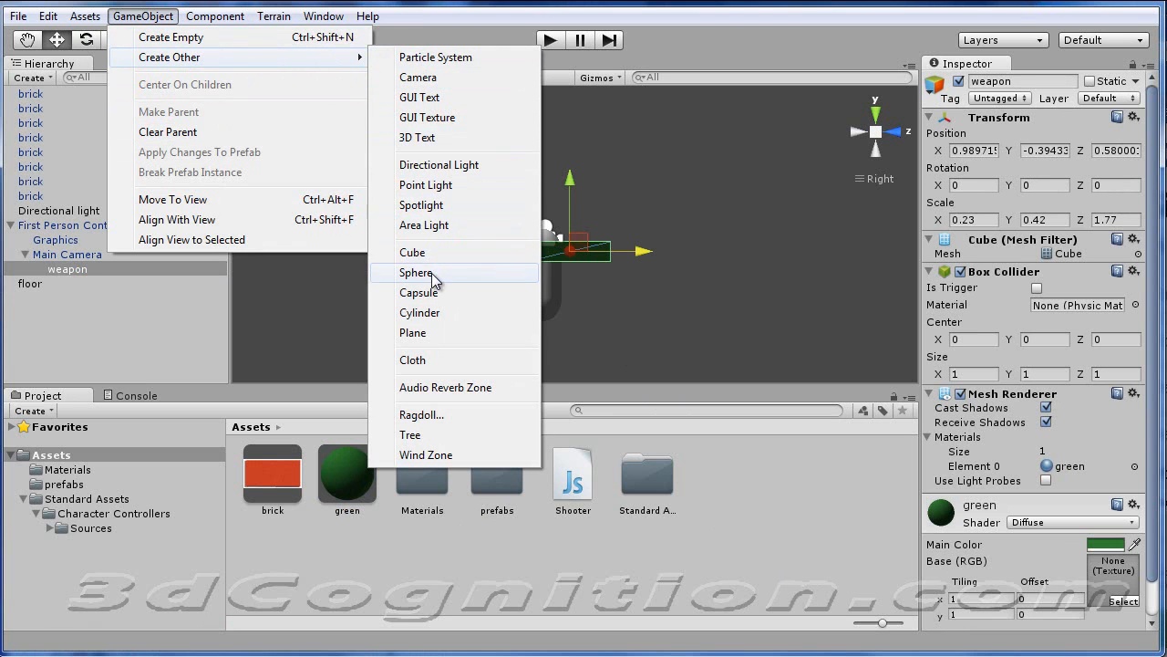
{"action": "left_click", "coordinate": [416, 274]}
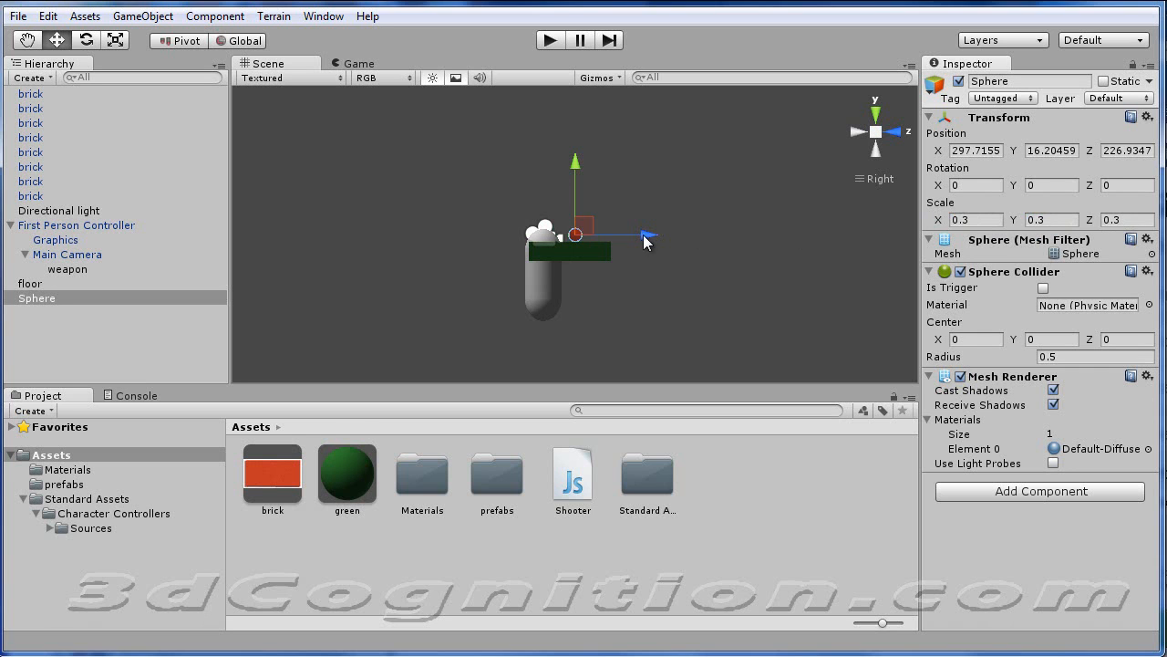
{"action": "mouse_move", "coordinate": [647, 239]}
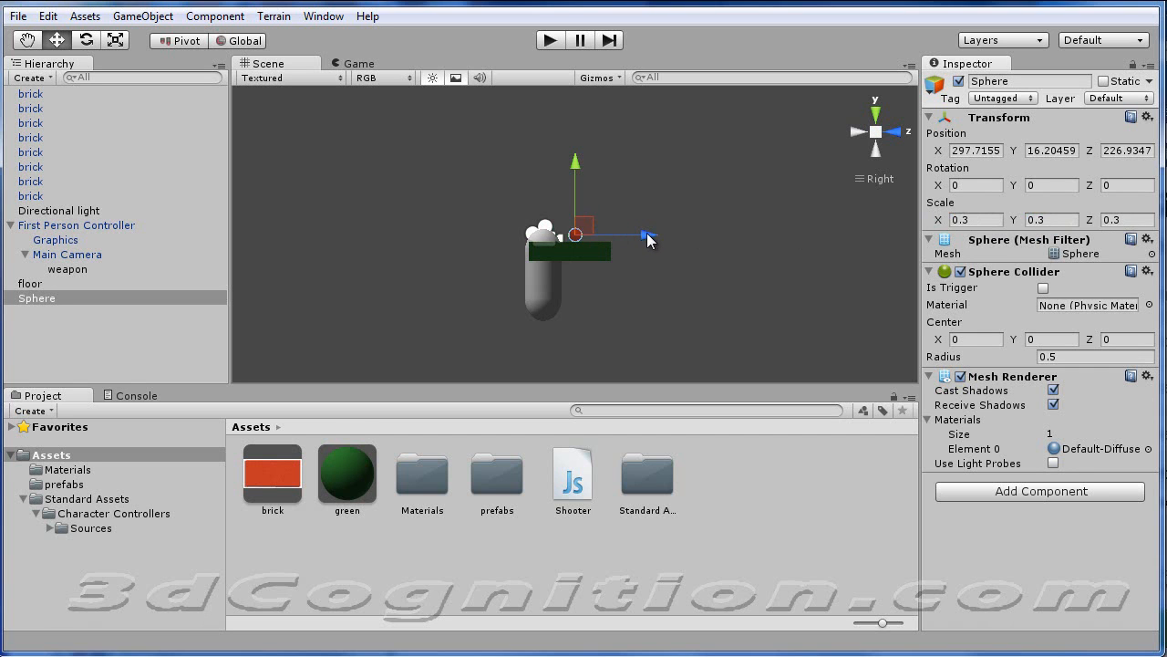
{"action": "mouse_move", "coordinate": [747, 449]}
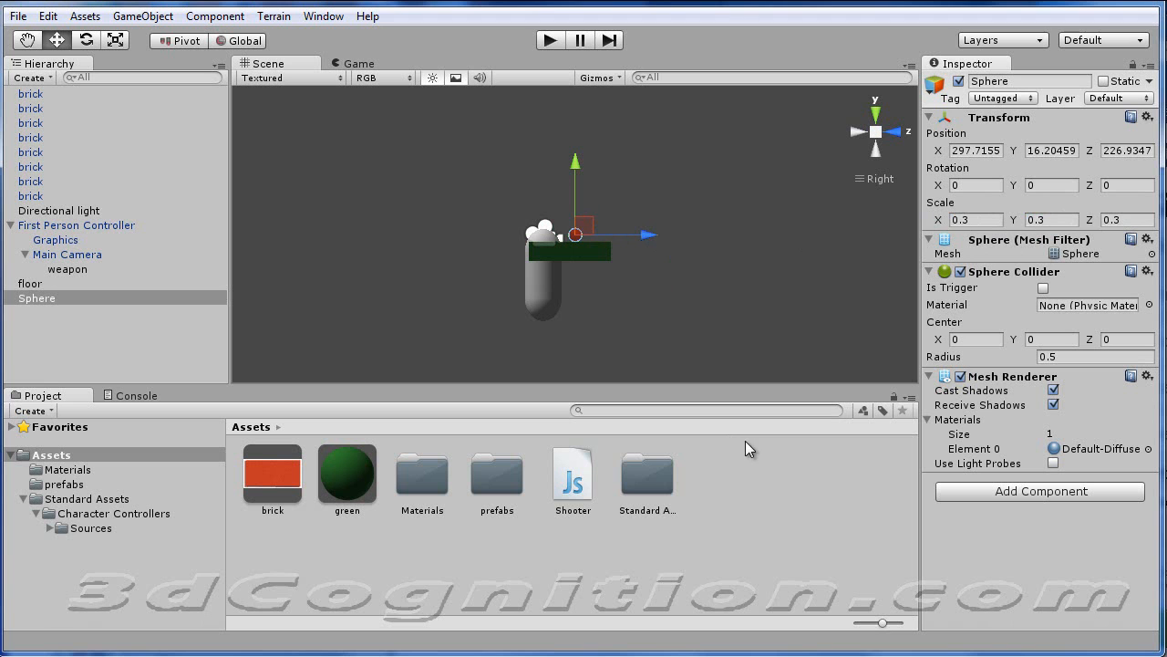
{"action": "mouse_move", "coordinate": [235, 73]}
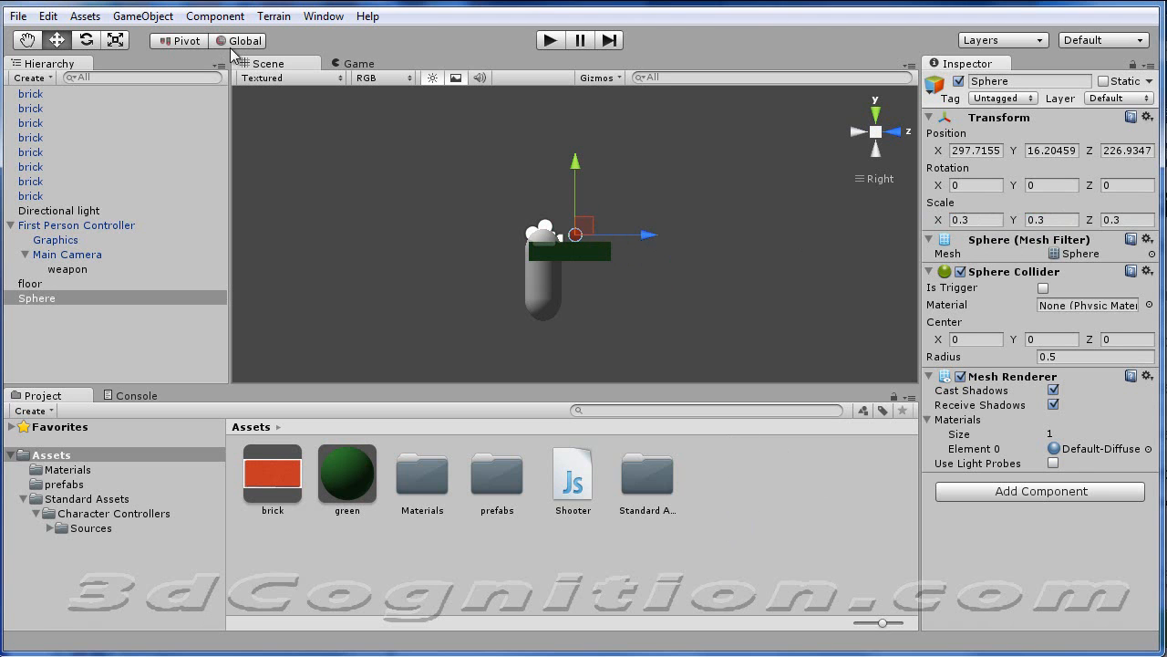
{"action": "left_click", "coordinate": [216, 16]}
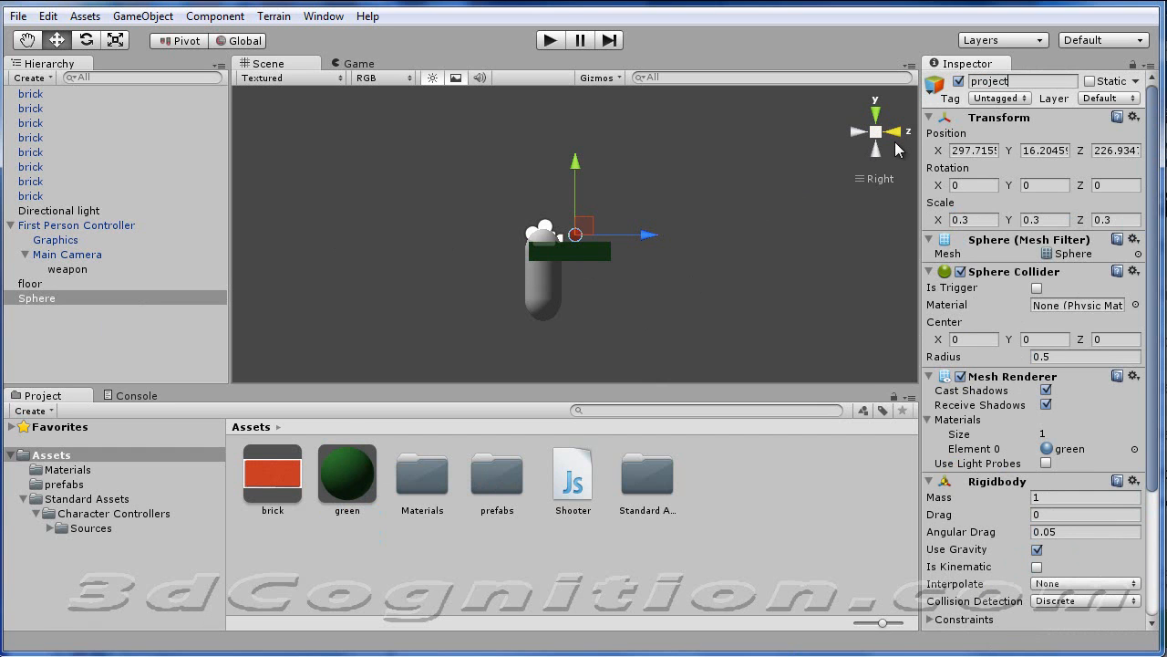
{"action": "type", "text": "projectile"}
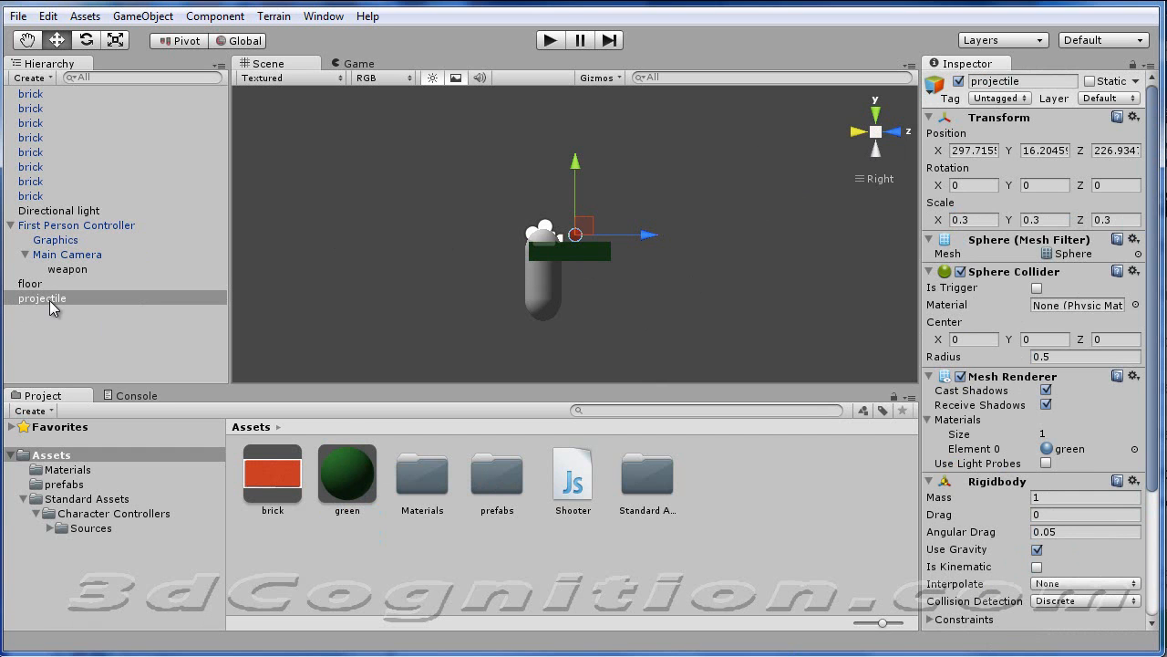
{"action": "mouse_move", "coordinate": [65, 301]}
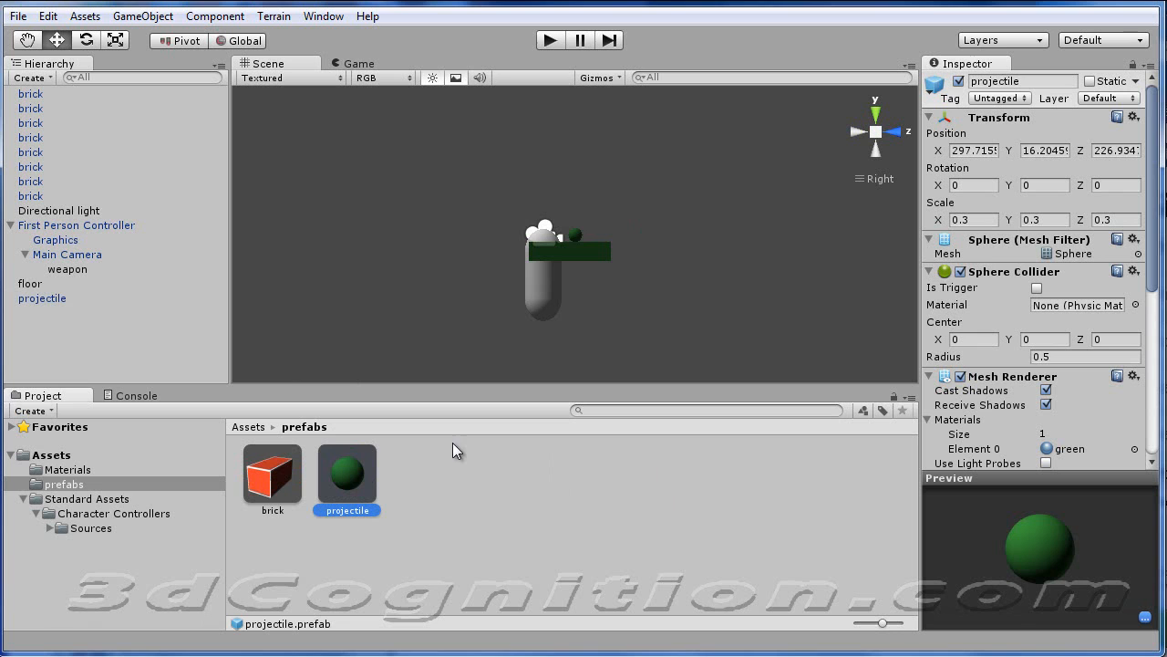
{"action": "mouse_move", "coordinate": [464, 496]}
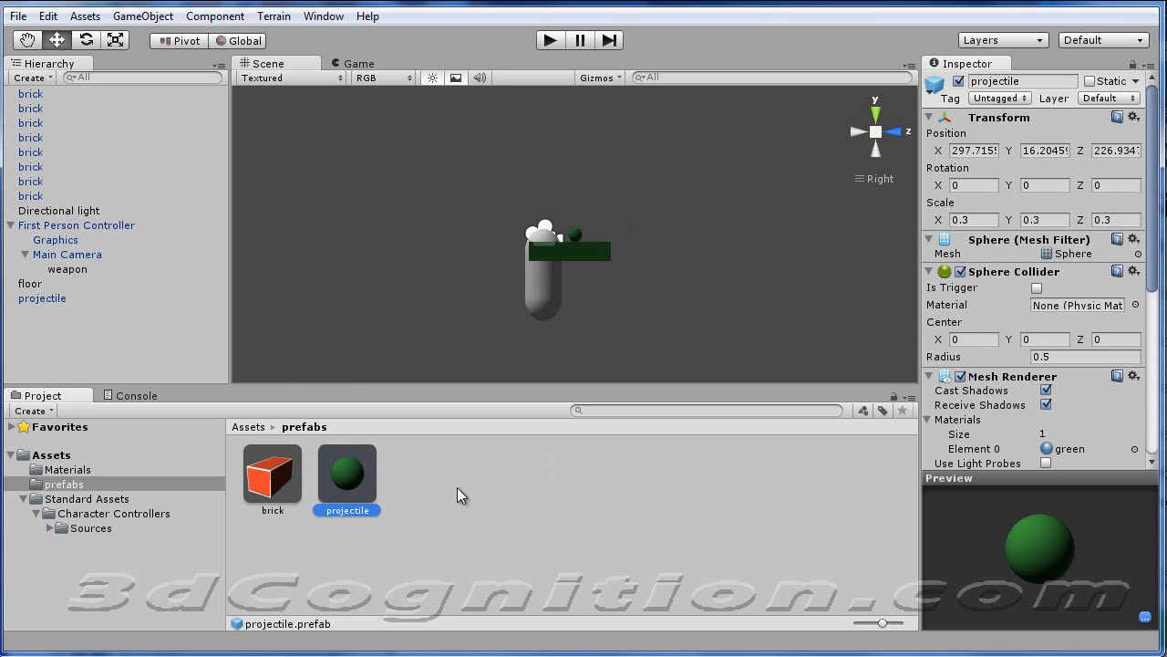
{"action": "mouse_move", "coordinate": [53, 277]}
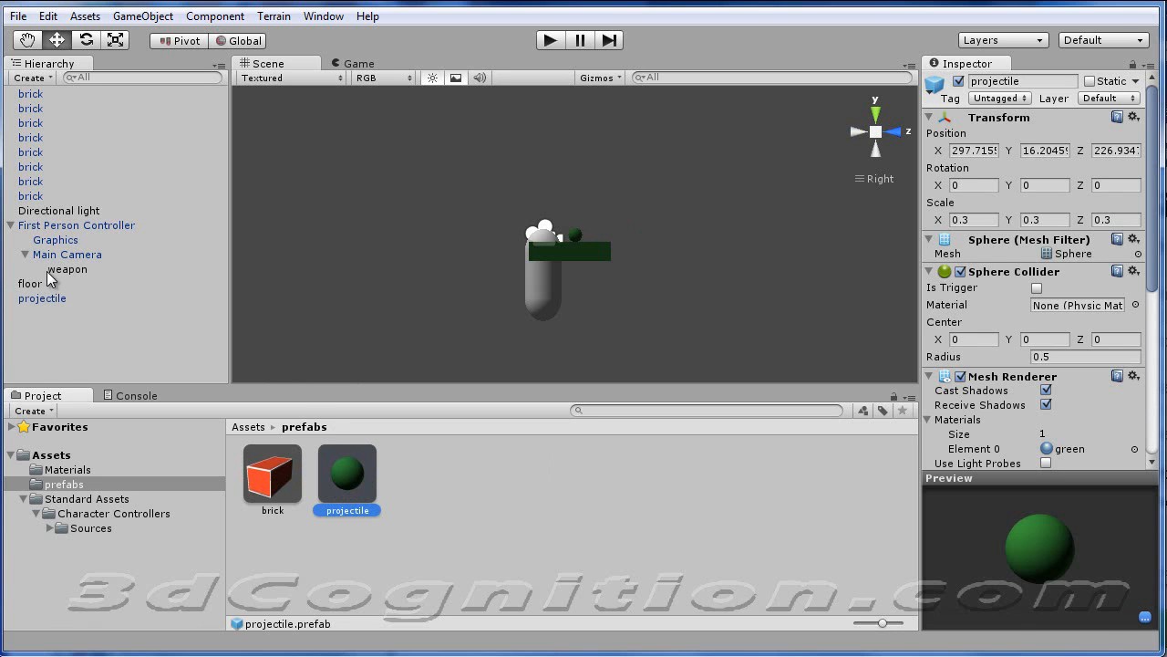
Step: Create an empty object and move it toward the weapon's barrel tip
{"action": "left_click", "coordinate": [66, 270]}
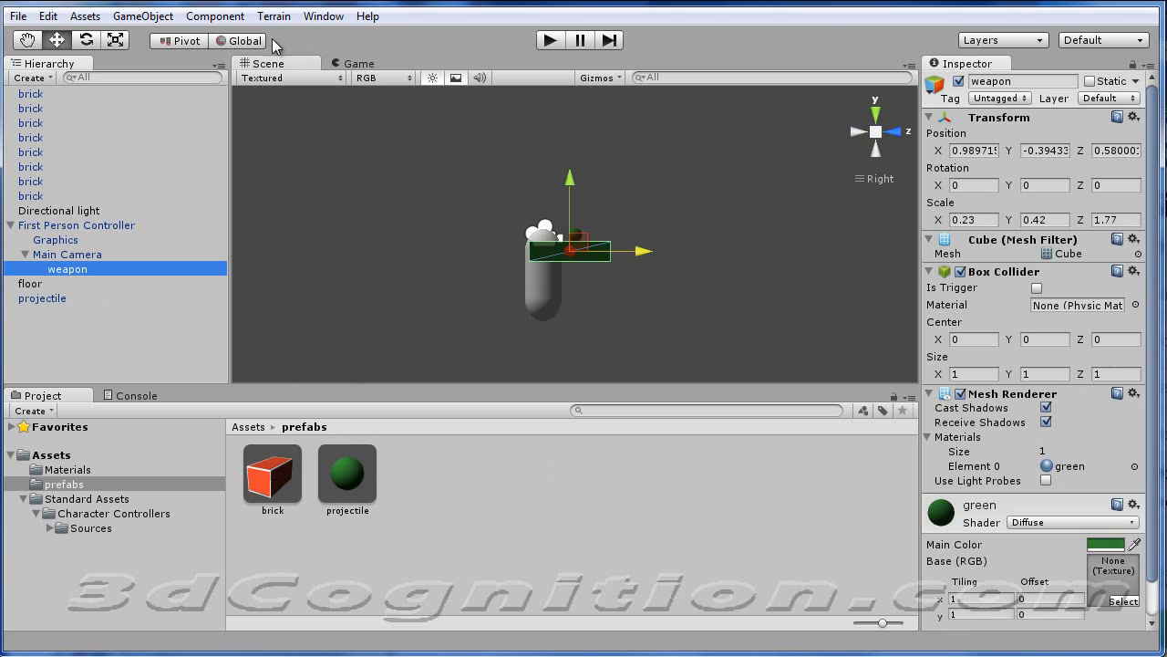
{"action": "left_click", "coordinate": [241, 15]}
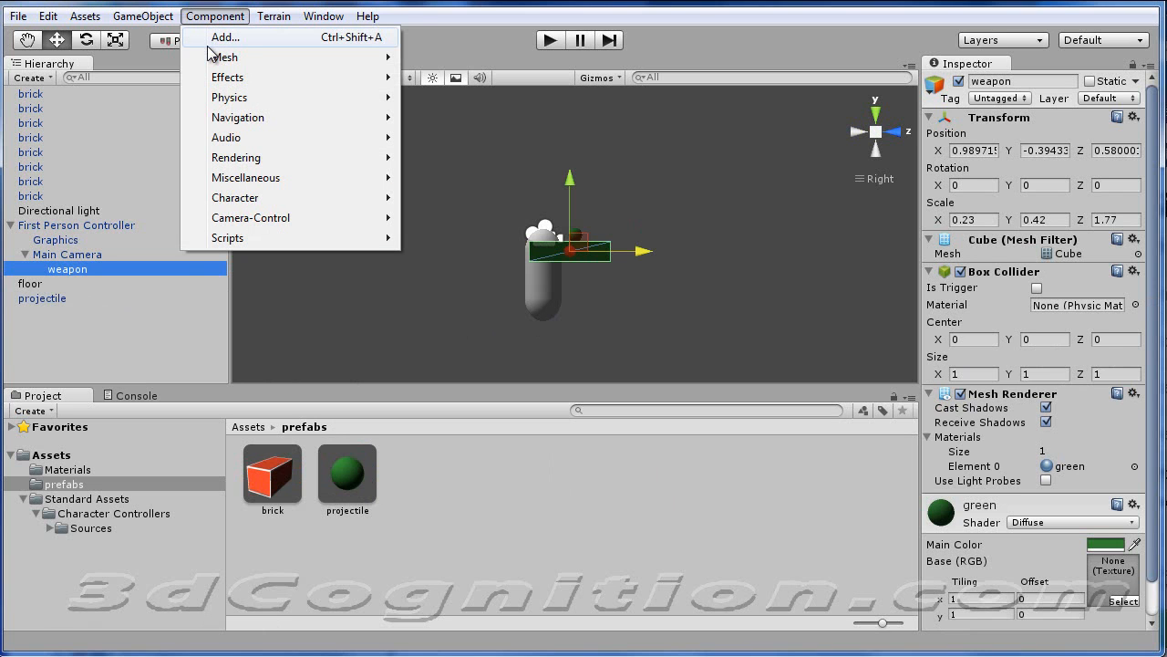
{"action": "left_click", "coordinate": [142, 16]}
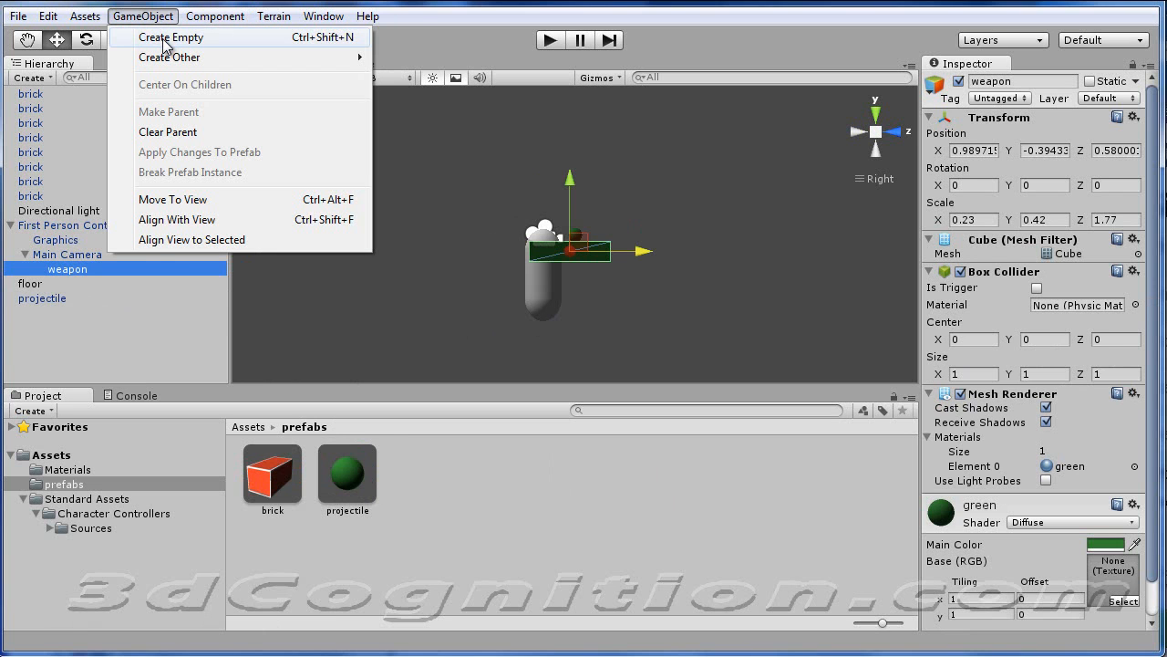
{"action": "left_click", "coordinate": [179, 36]}
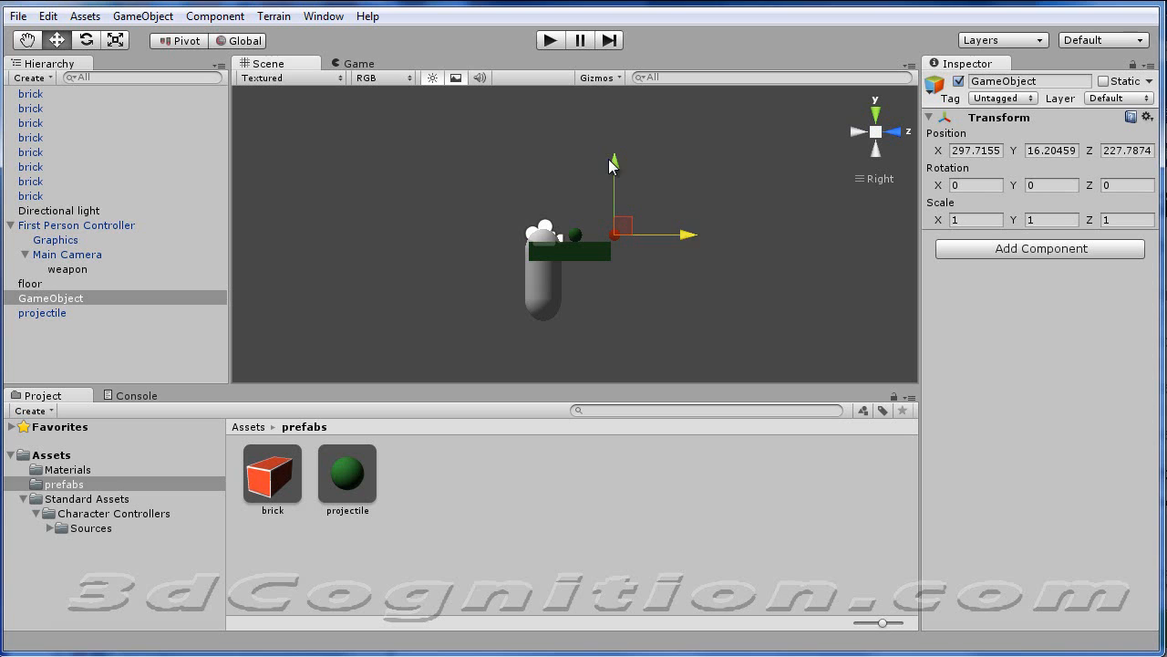
{"action": "left_click_drag", "start_coordinate": [613, 160], "coordinate": [616, 182]}
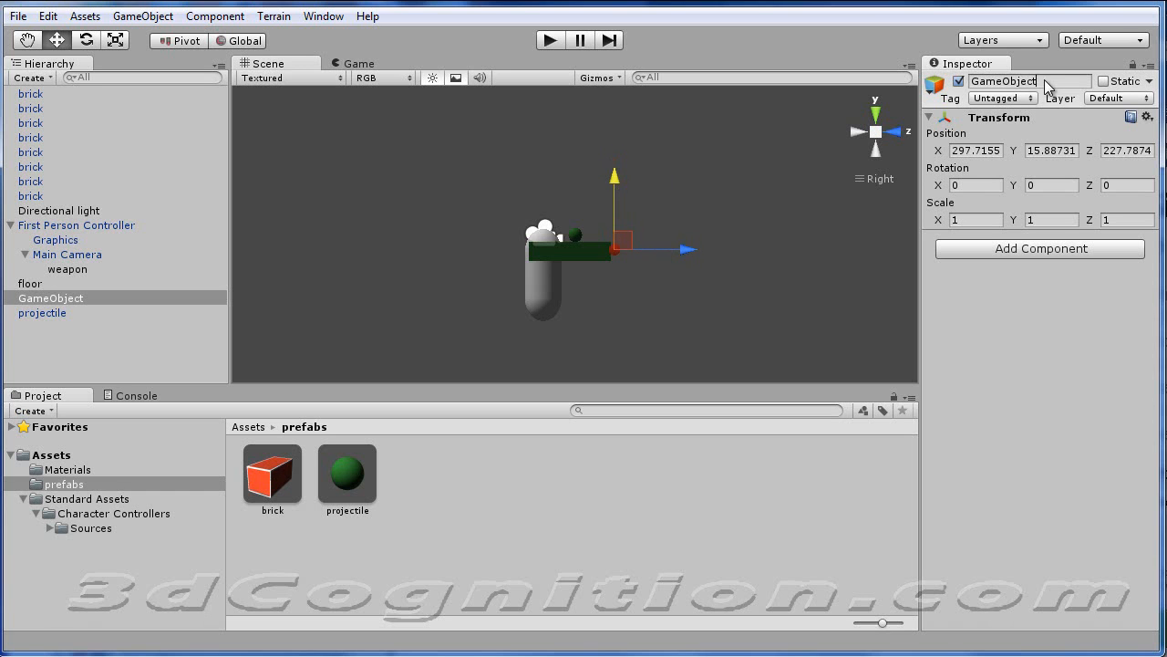
Step: Name the empty object 'guntip' and make it a child of the weapon
{"action": "type", "text": "gun"}
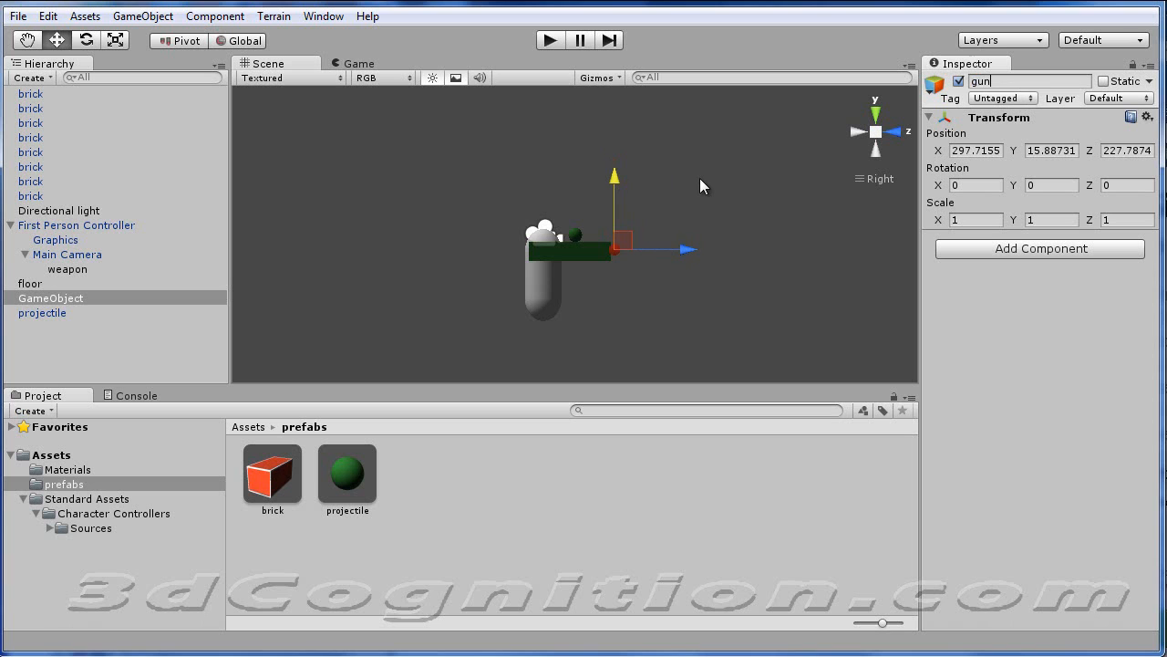
{"action": "type", "text": "guntip"}
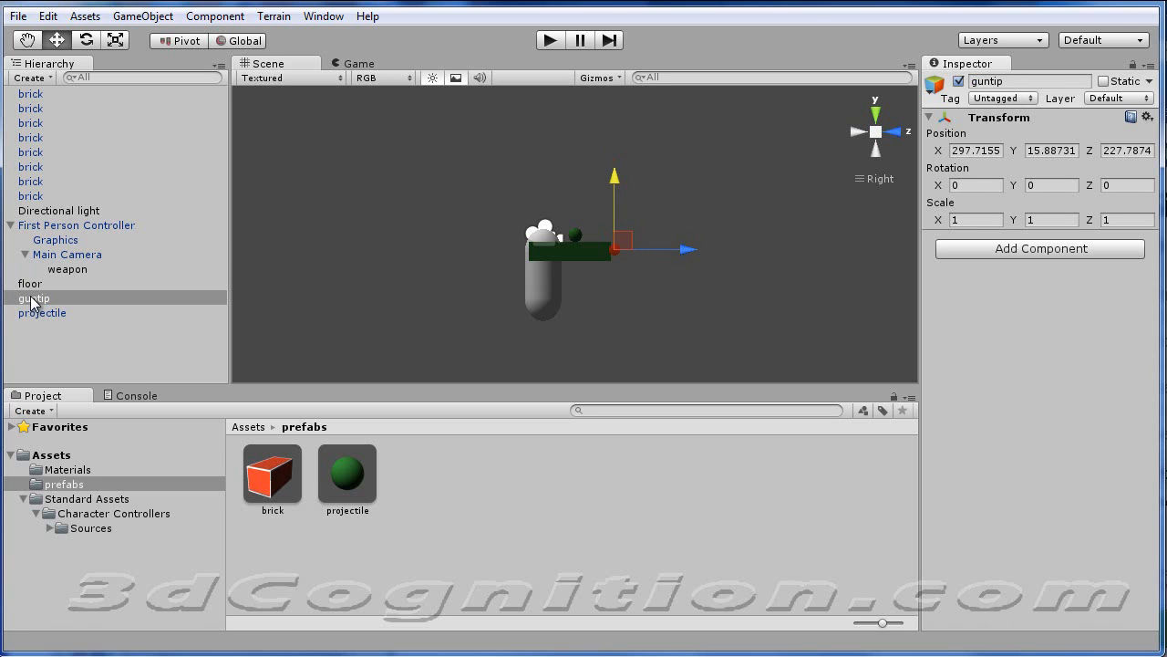
{"action": "left_click_drag", "start_coordinate": [33, 299], "coordinate": [69, 270]}
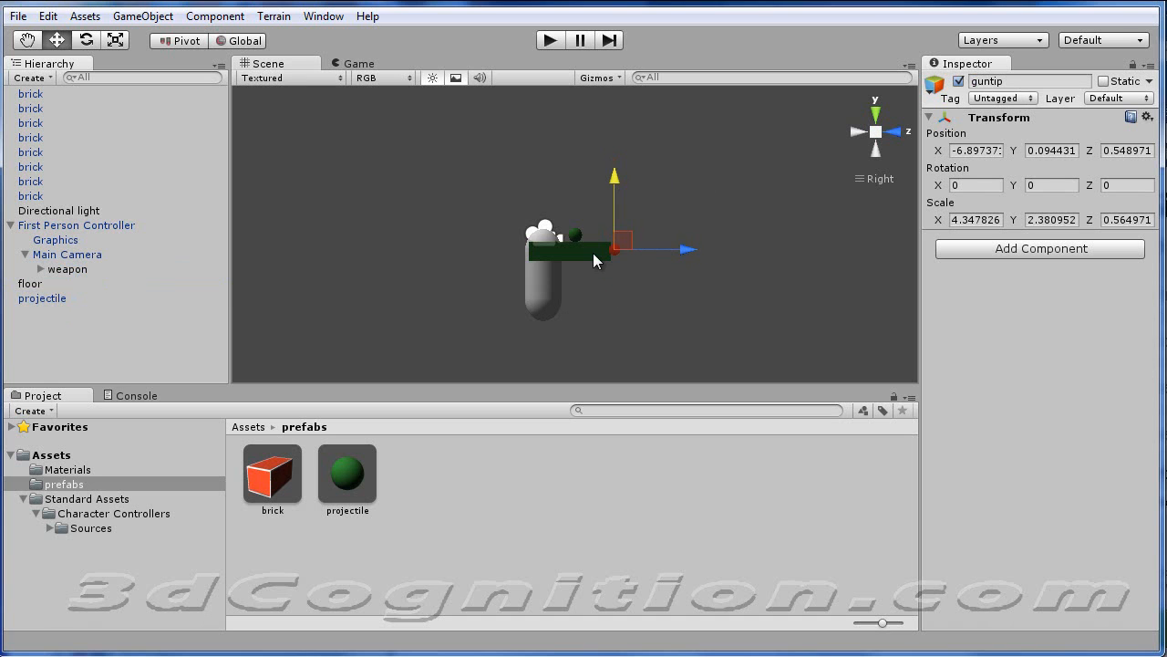
{"action": "mouse_move", "coordinate": [617, 262]}
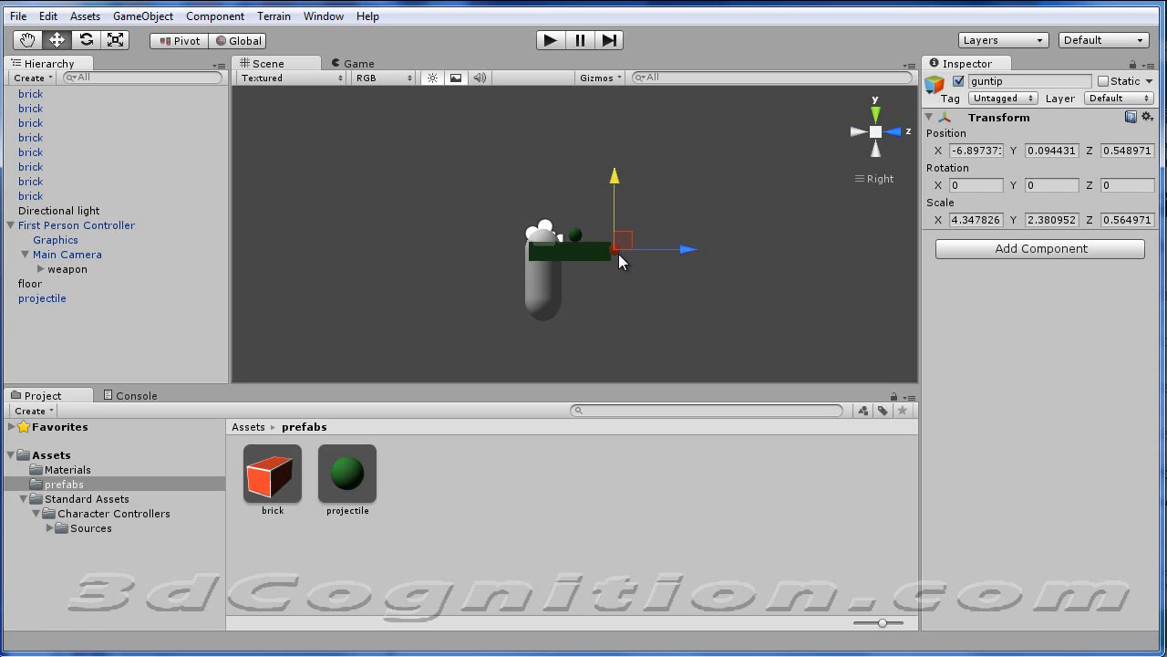
{"action": "mouse_move", "coordinate": [610, 266]}
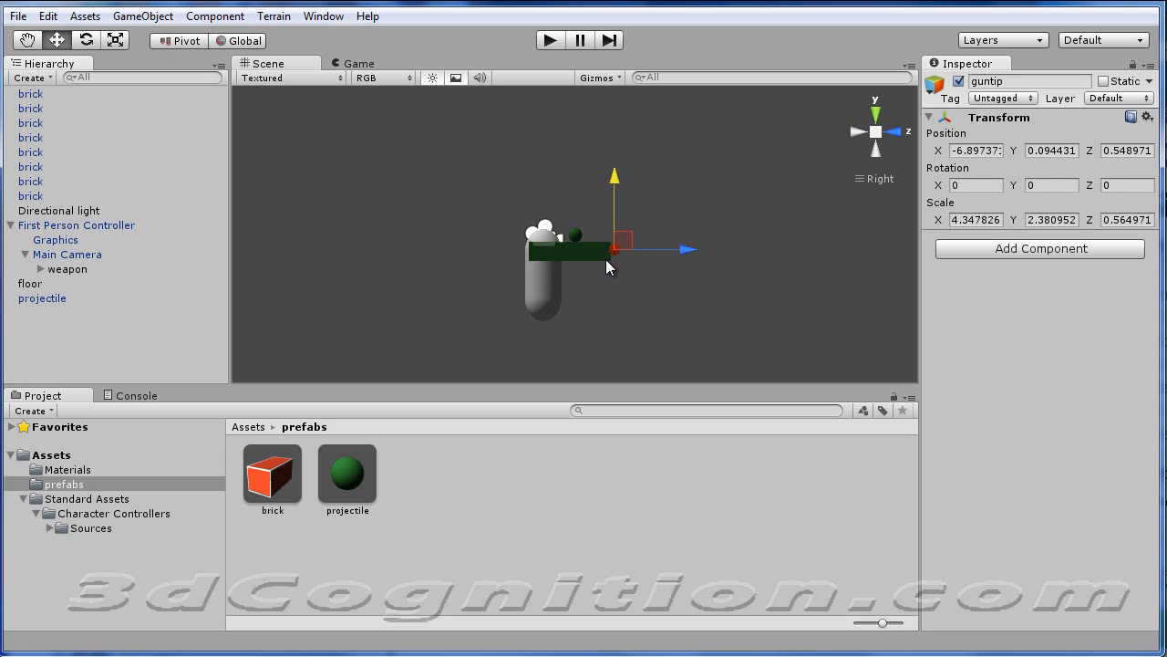
{"action": "mouse_move", "coordinate": [618, 263]}
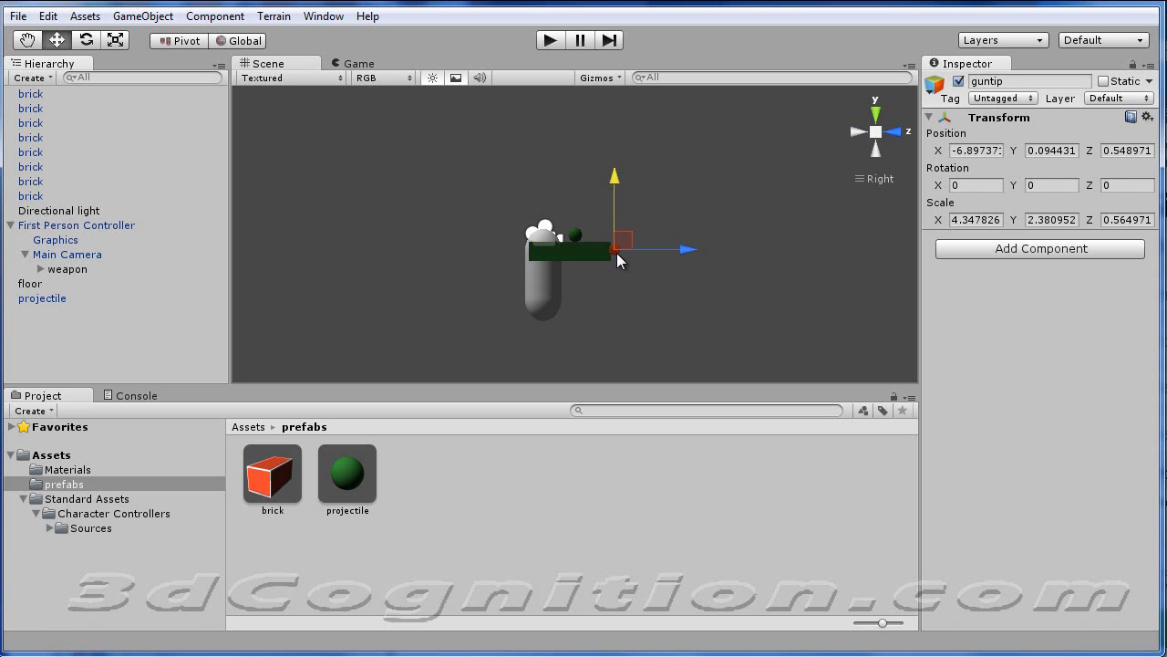
{"action": "mouse_move", "coordinate": [616, 257]}
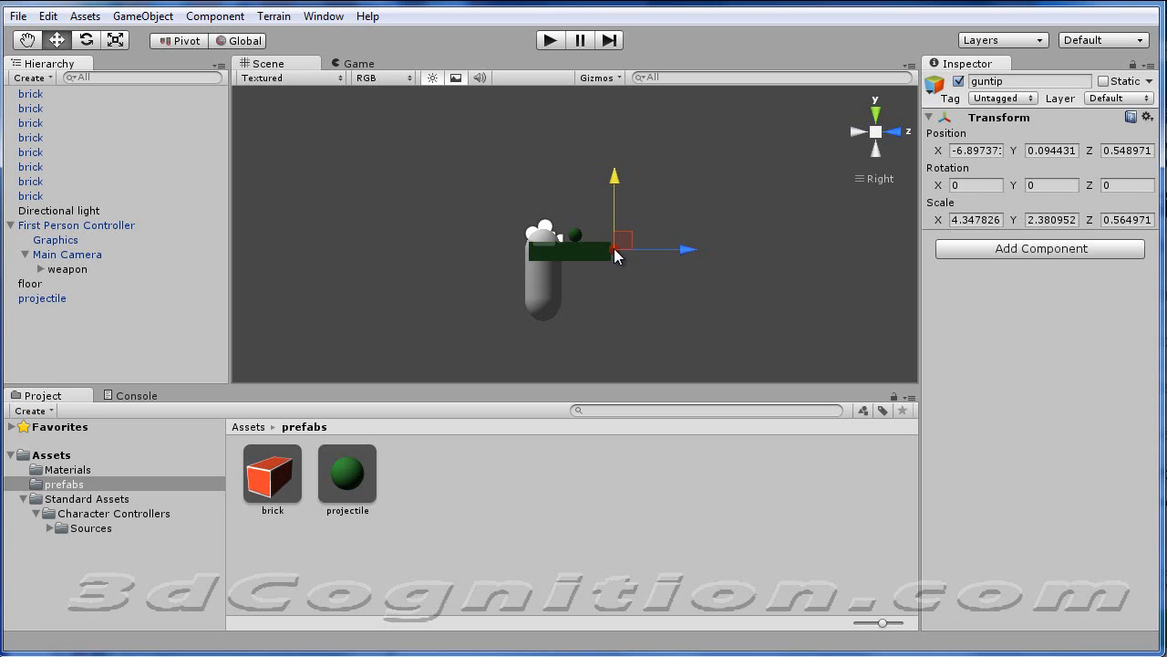
{"action": "mouse_move", "coordinate": [624, 265]}
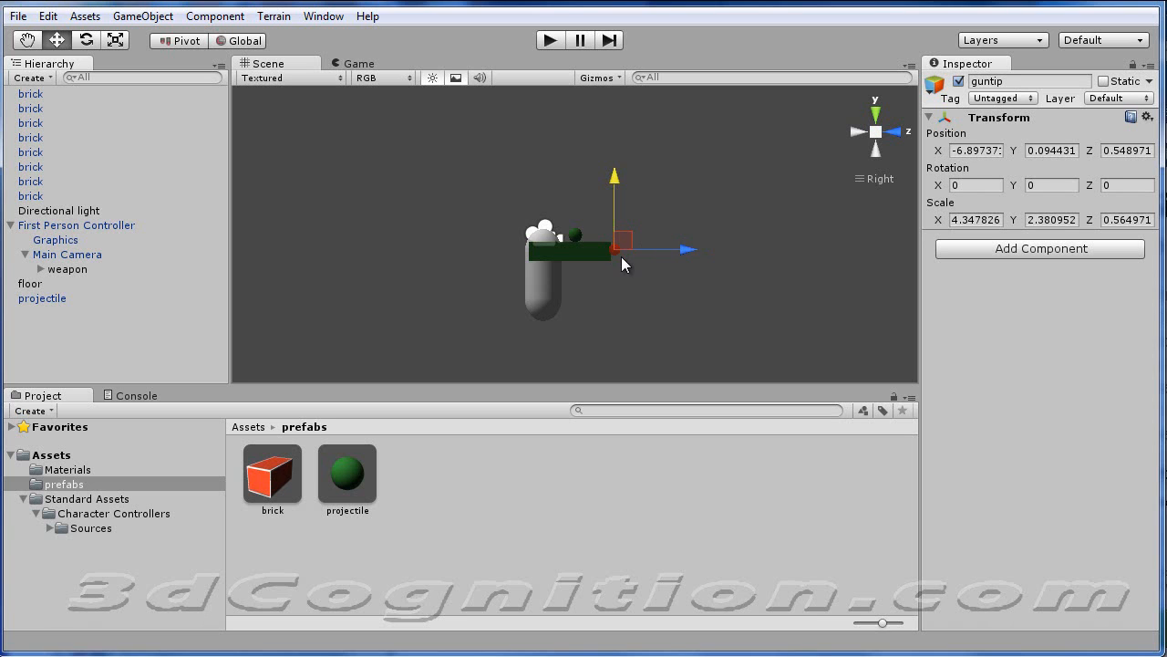
{"action": "mouse_move", "coordinate": [620, 253]}
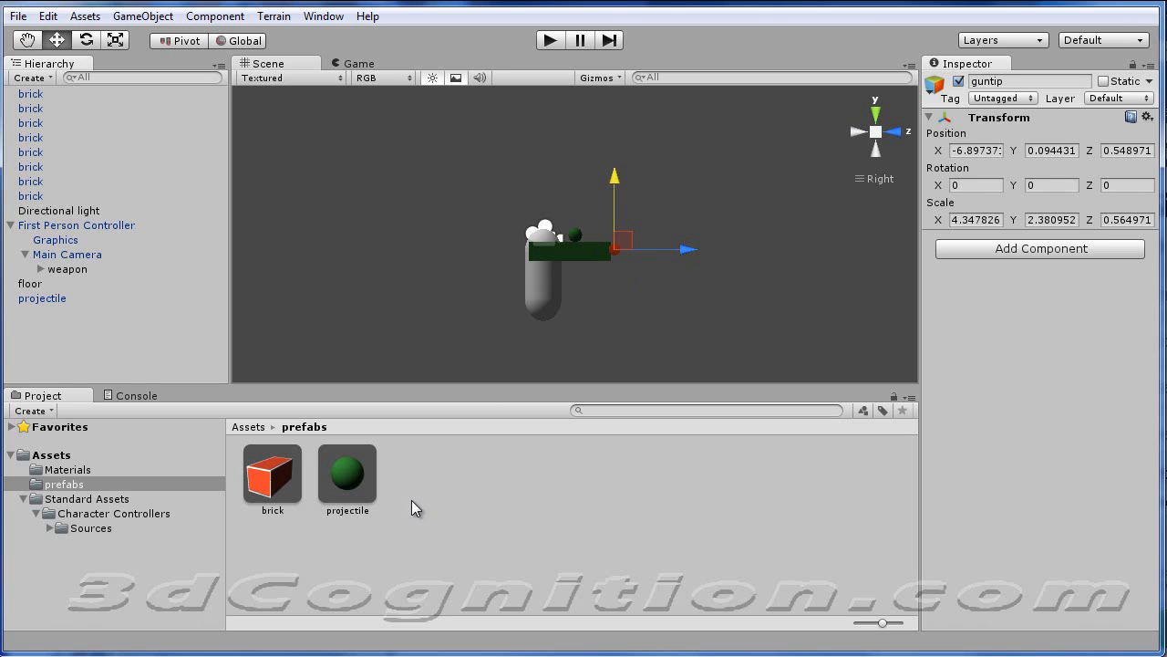
Step: Open Shooter.js from the Assets folder in Komodo Edit
{"action": "left_click", "coordinate": [51, 455]}
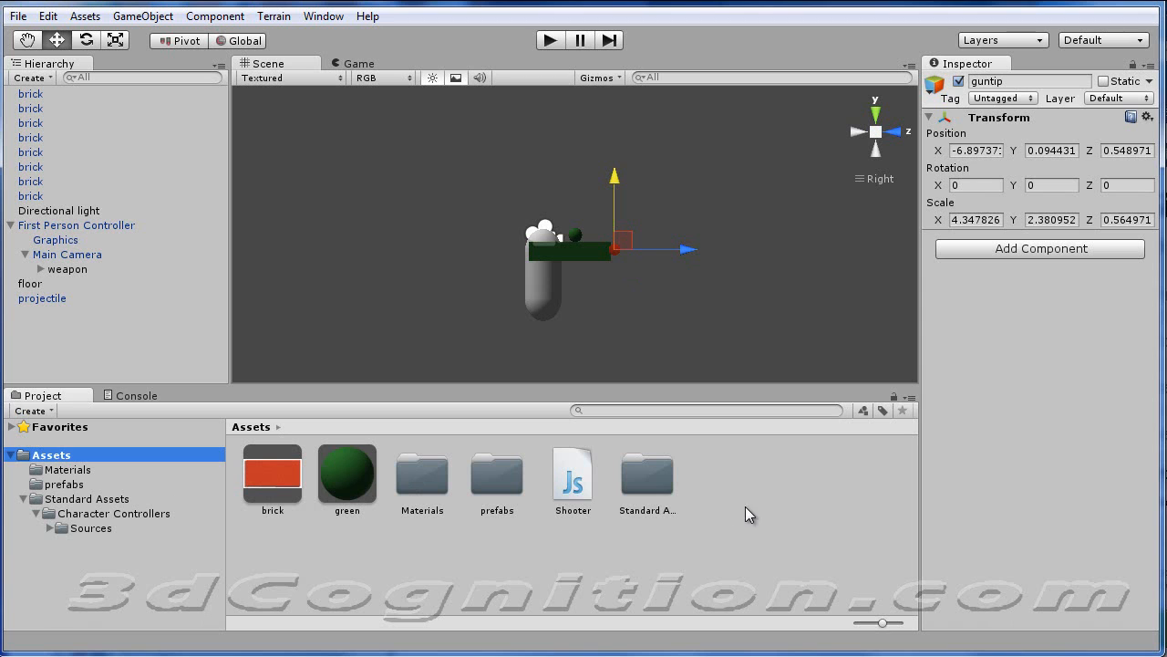
{"action": "left_click", "coordinate": [572, 474]}
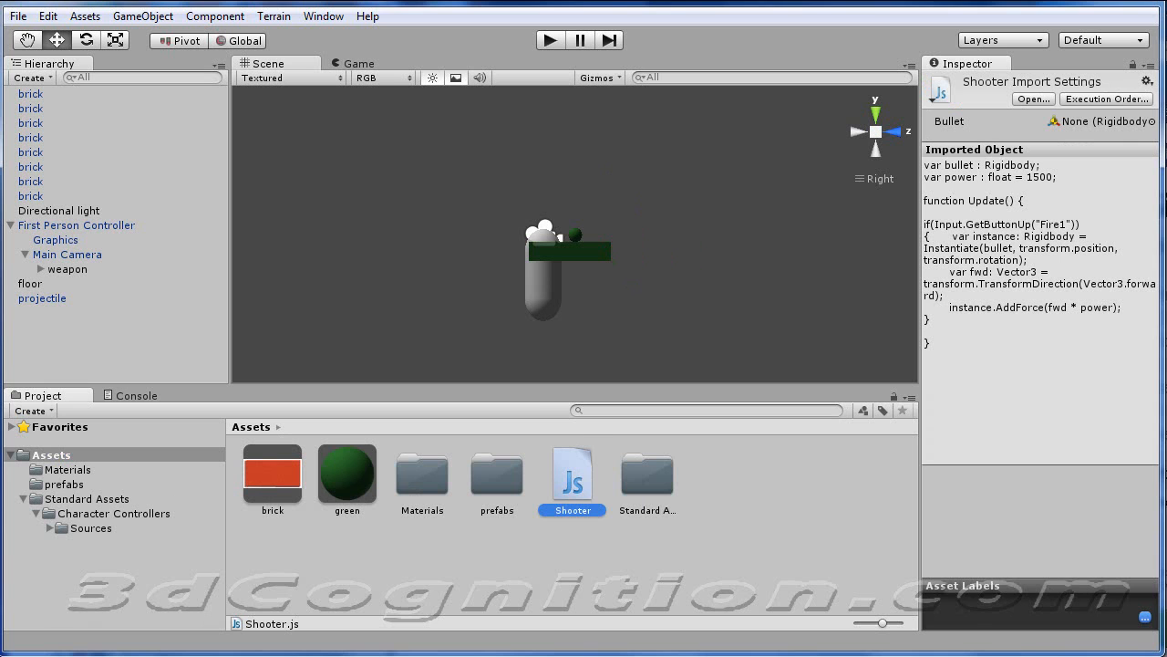
{"action": "double_click", "coordinate": [572, 476]}
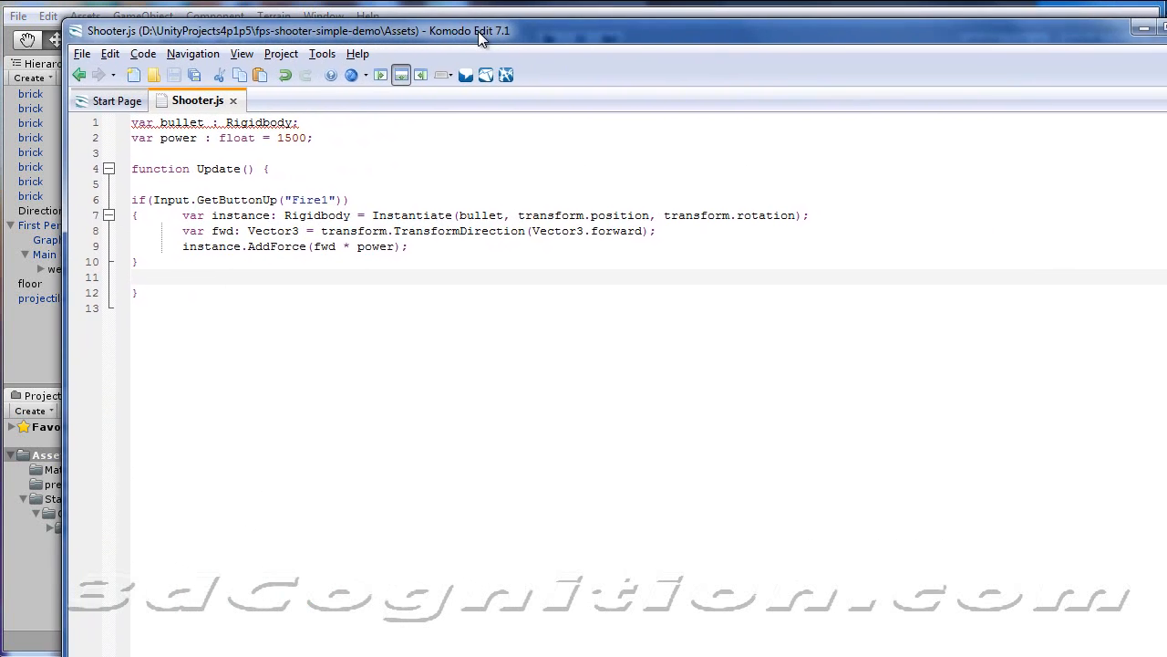
Step: Review the Shooter code in Komodo Edit, inspecting the 'Fire1' button name
{"action": "left_click", "coordinate": [135, 263]}
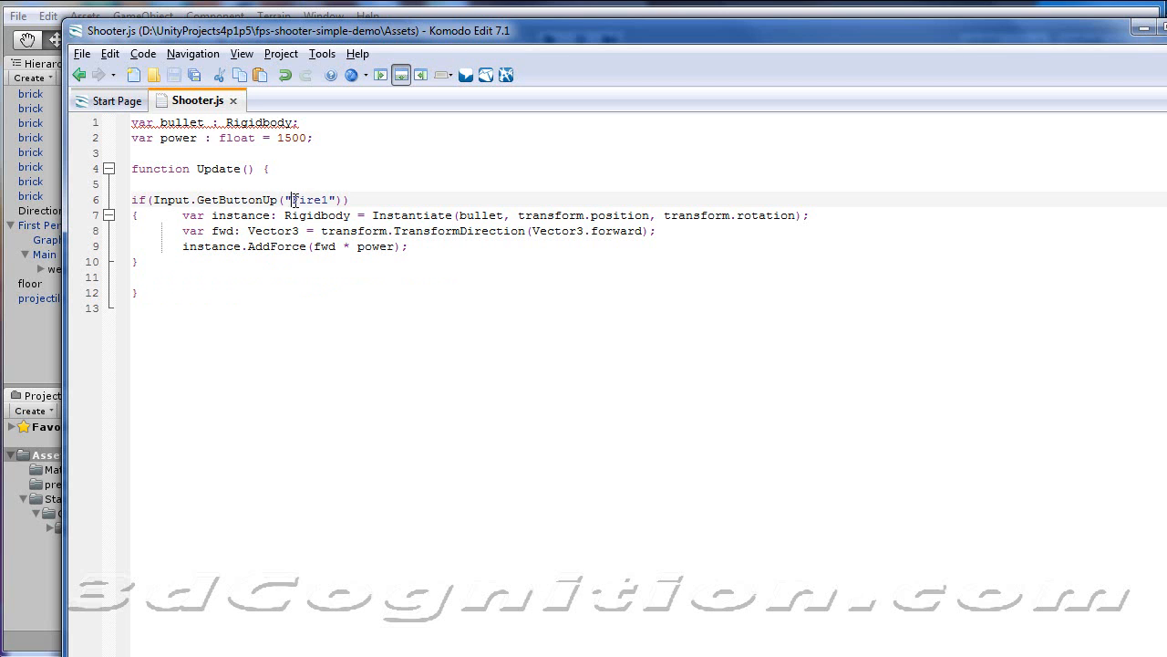
{"action": "double_click", "coordinate": [310, 199]}
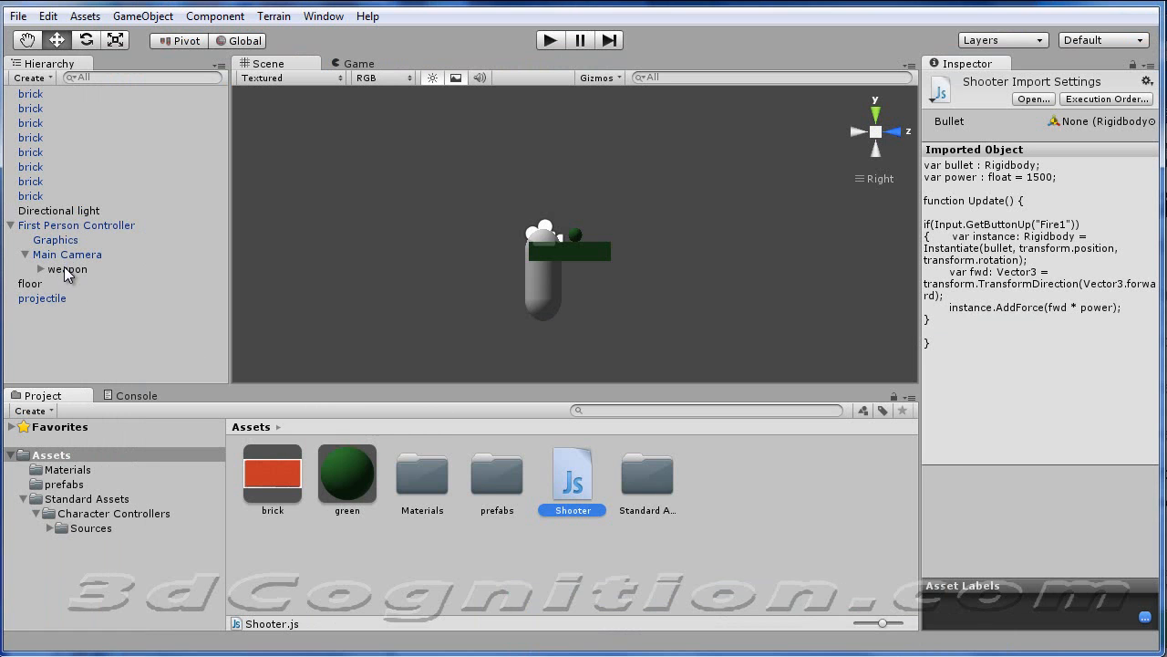
Step: Attach Shooter.js to guntip and test-run, hitting the unassigned bullet error
{"action": "left_click", "coordinate": [40, 270]}
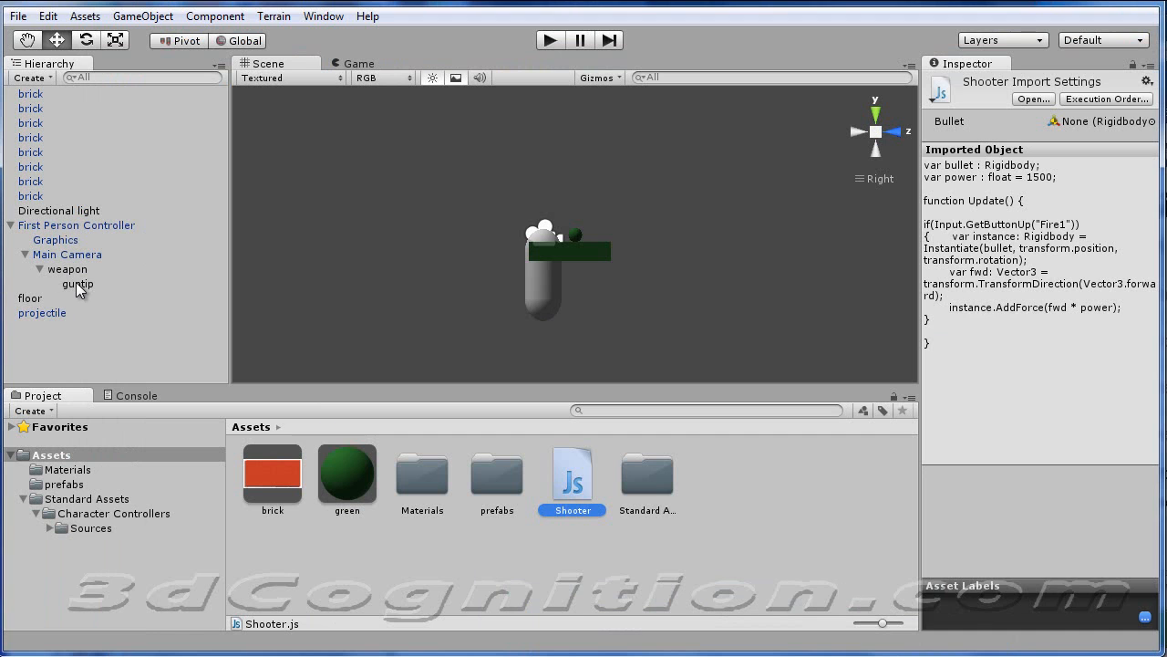
{"action": "left_click", "coordinate": [76, 285]}
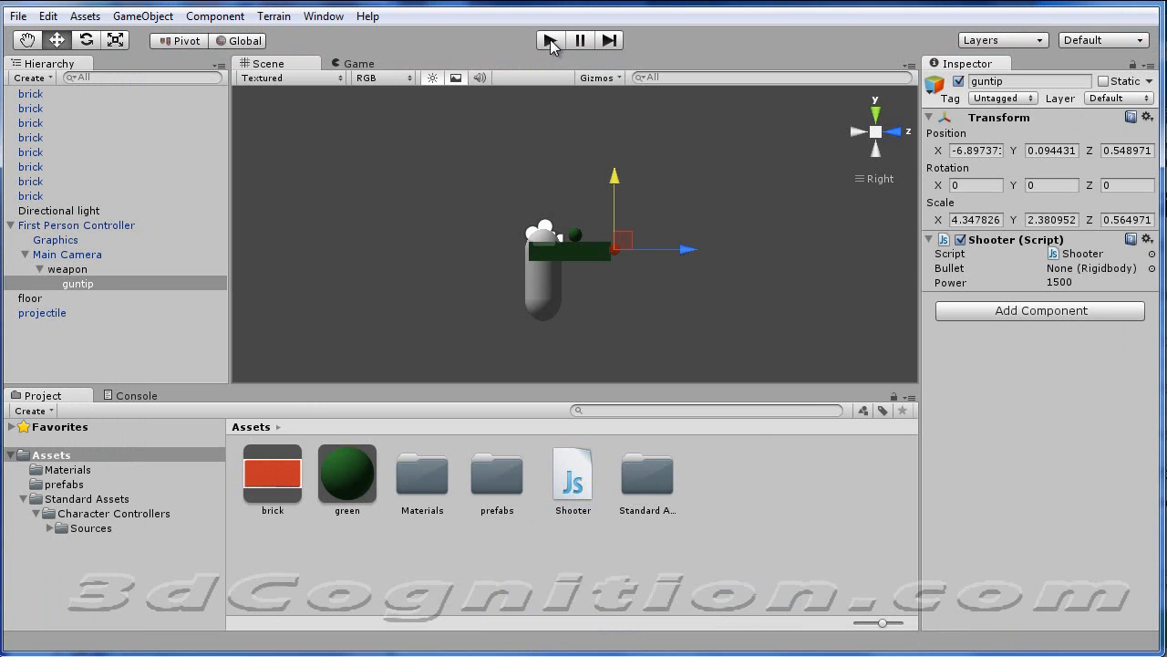
{"action": "mouse_move", "coordinate": [55, 198]}
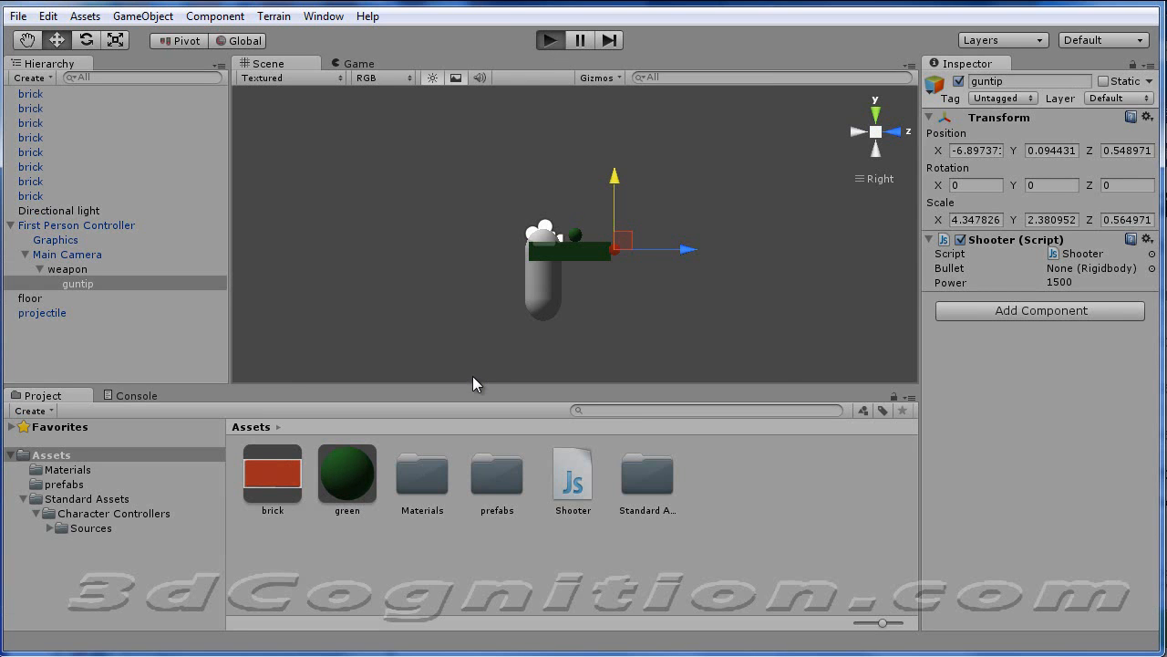
{"action": "left_click", "coordinate": [549, 40]}
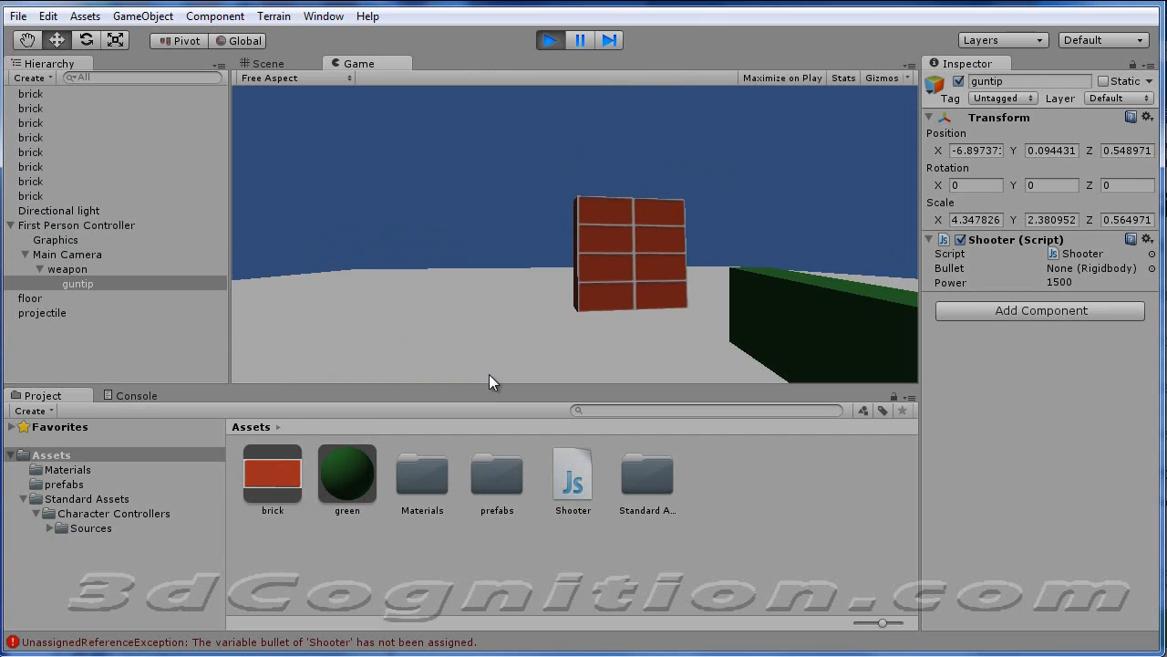
{"action": "left_click", "coordinate": [273, 62]}
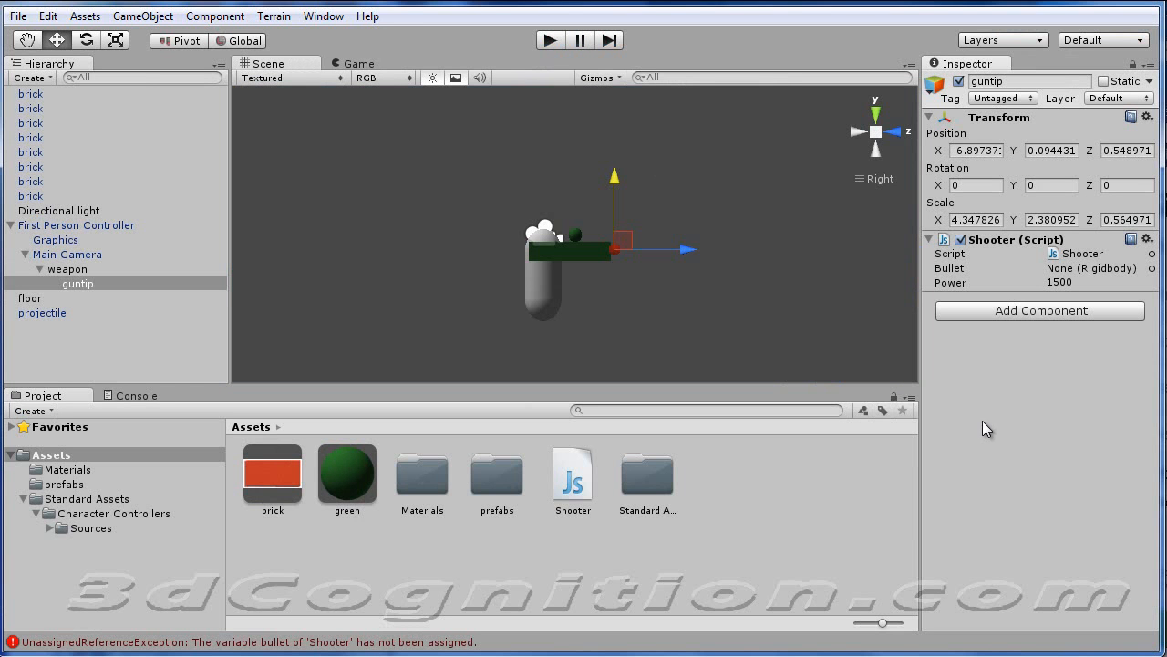
{"action": "mouse_move", "coordinate": [966, 434]}
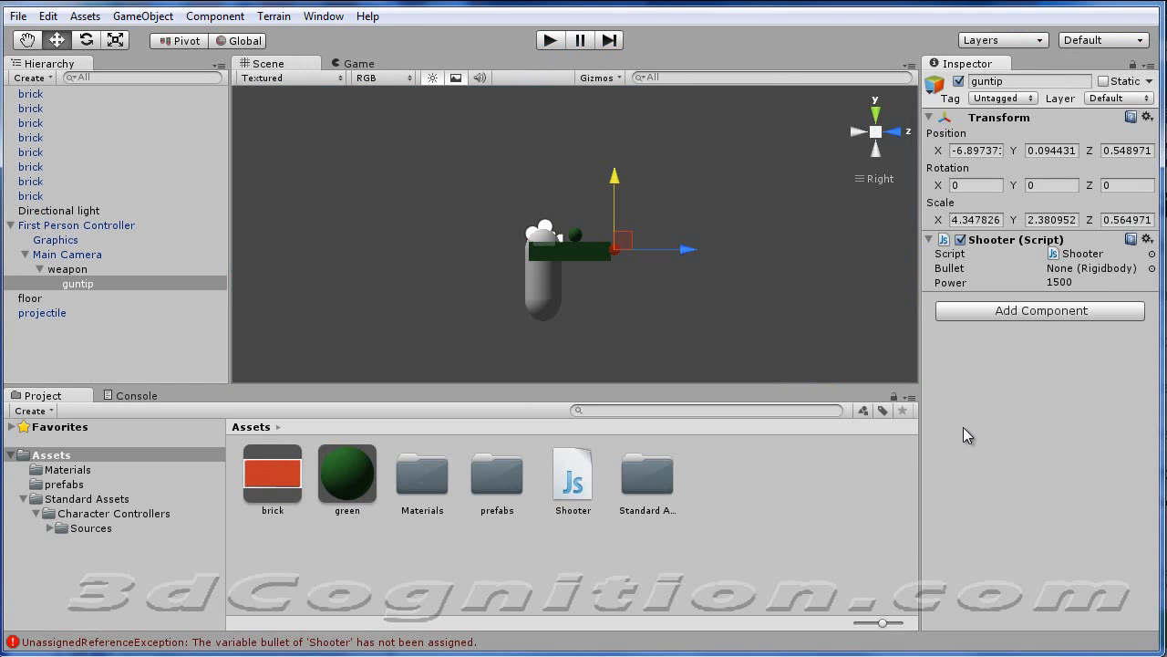
{"action": "mouse_move", "coordinate": [1076, 281]}
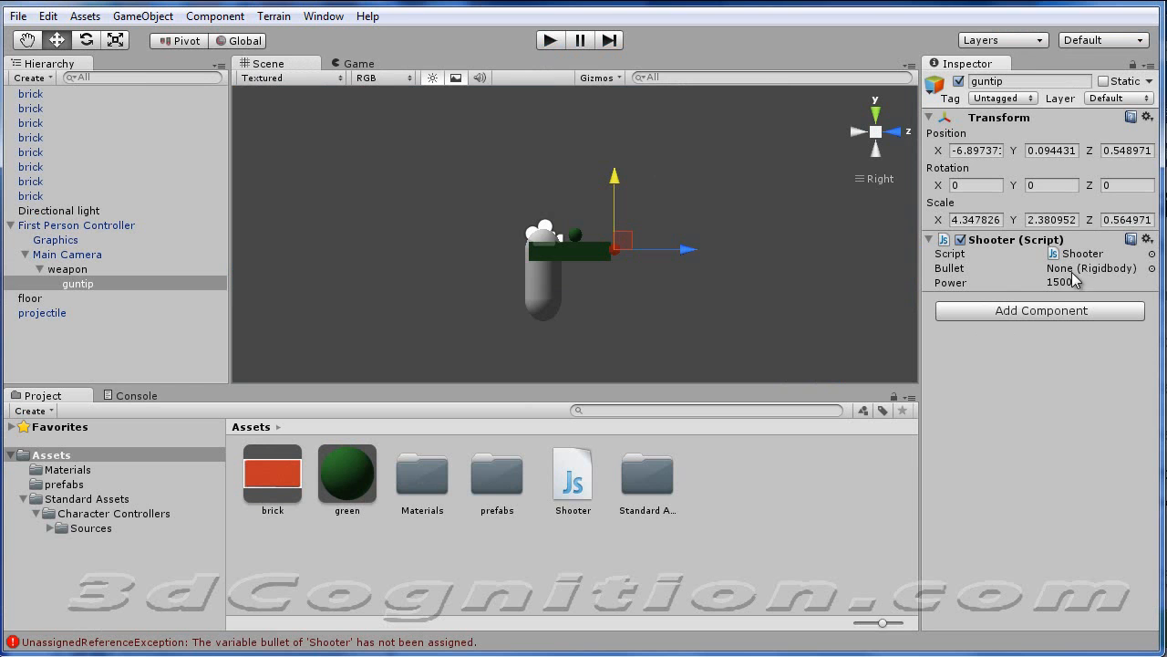
{"action": "mouse_move", "coordinate": [1106, 292]}
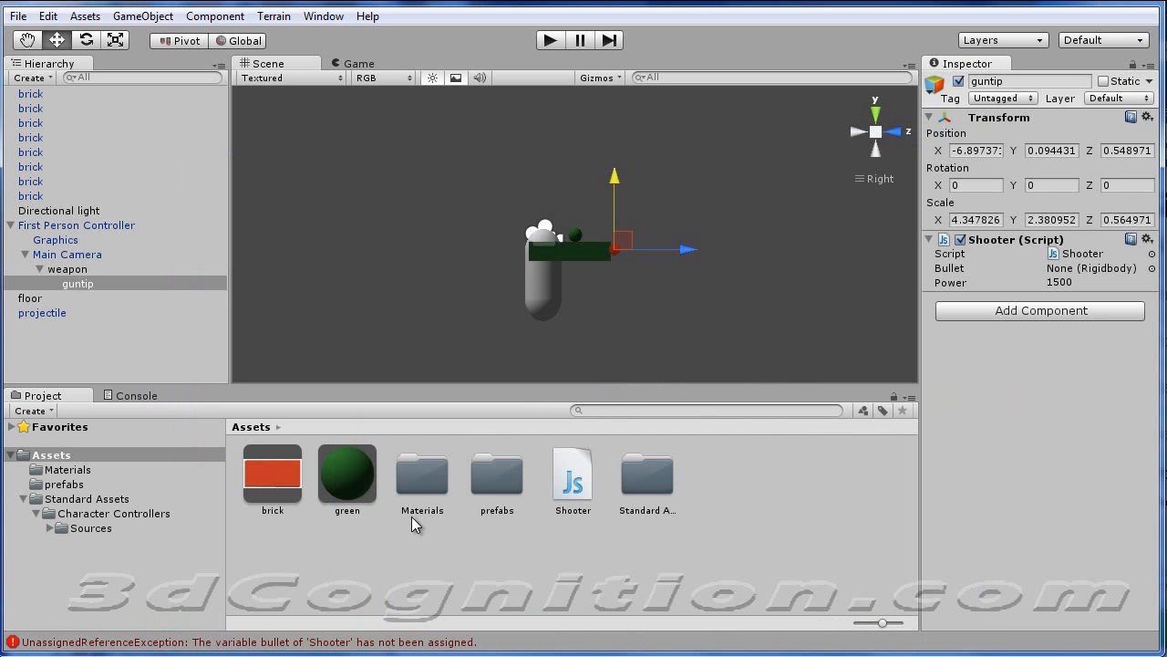
{"action": "mouse_move", "coordinate": [378, 485]}
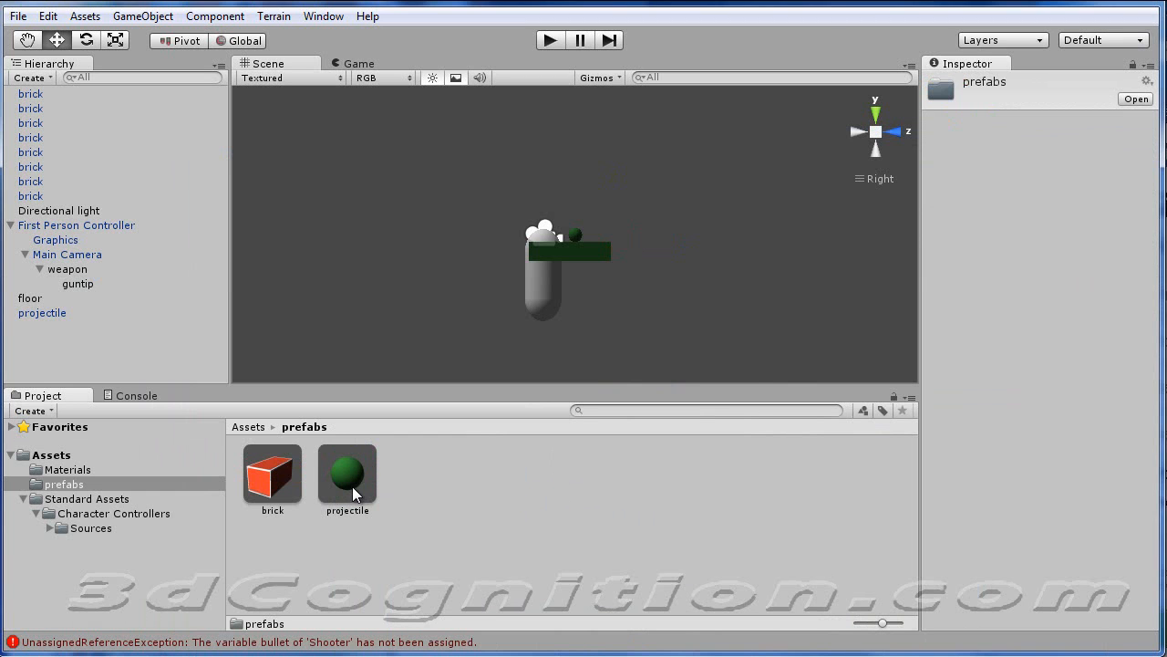
Step: Assign the projectile prefab to the Shooter's Bullet field on guntip
{"action": "left_click", "coordinate": [77, 284]}
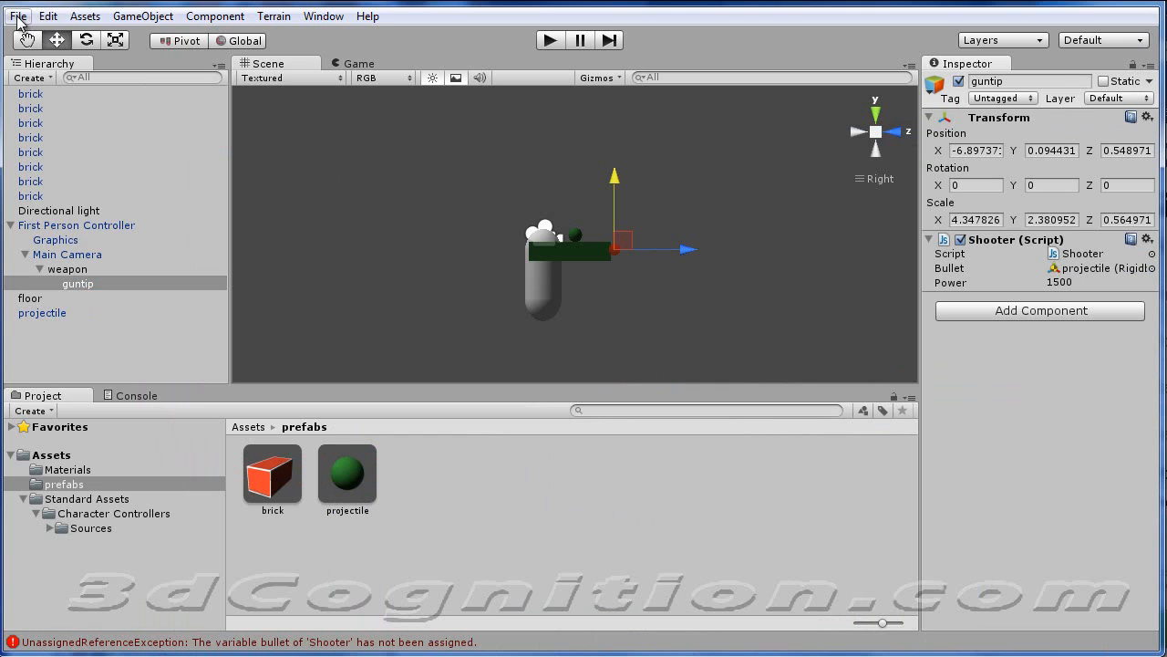
{"action": "left_click", "coordinate": [28, 17]}
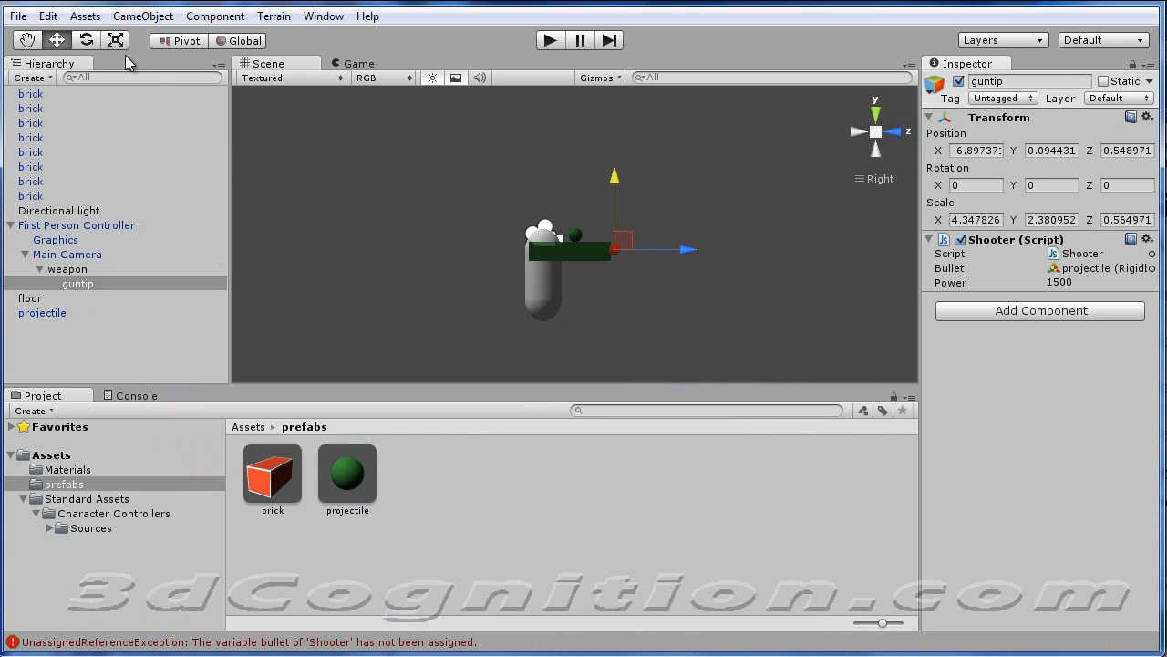
{"action": "left_click", "coordinate": [15, 14]}
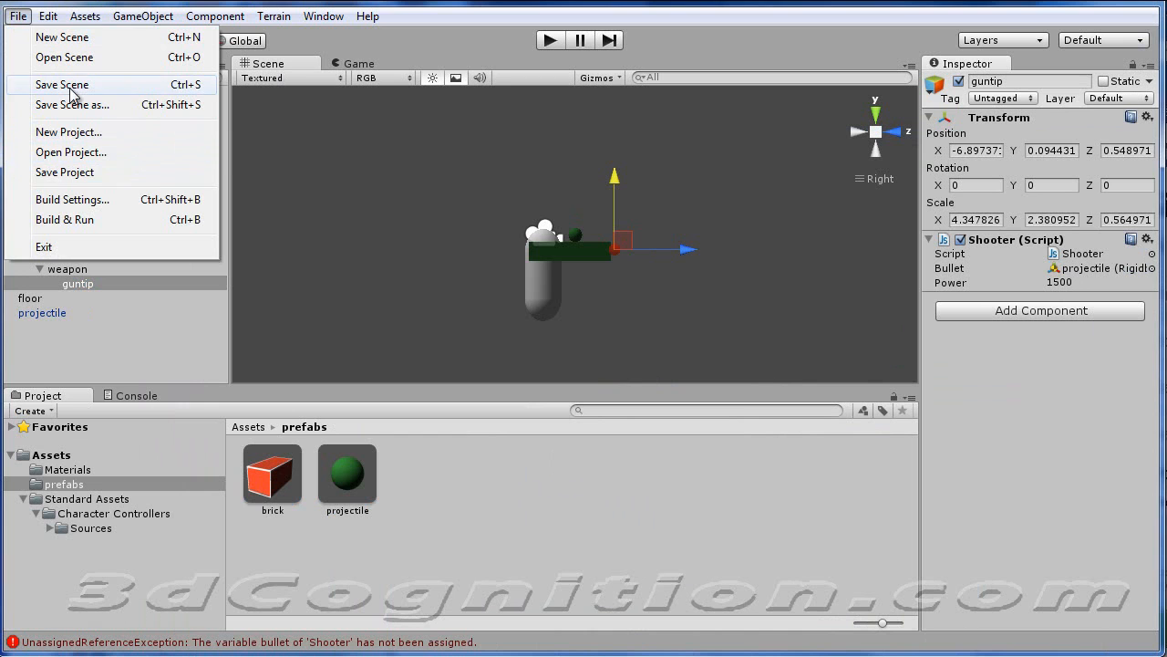
Step: Save the scene into the Assets folder via the Save Scene dialog
{"action": "left_click", "coordinate": [62, 84]}
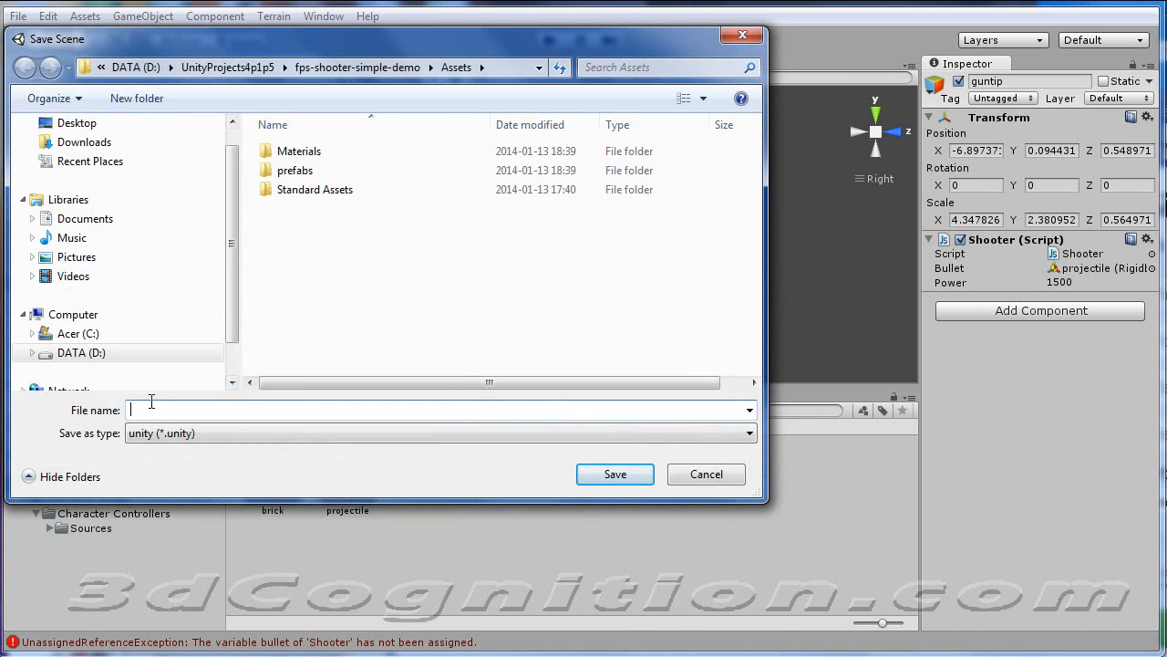
{"action": "type", "text": "sho"}
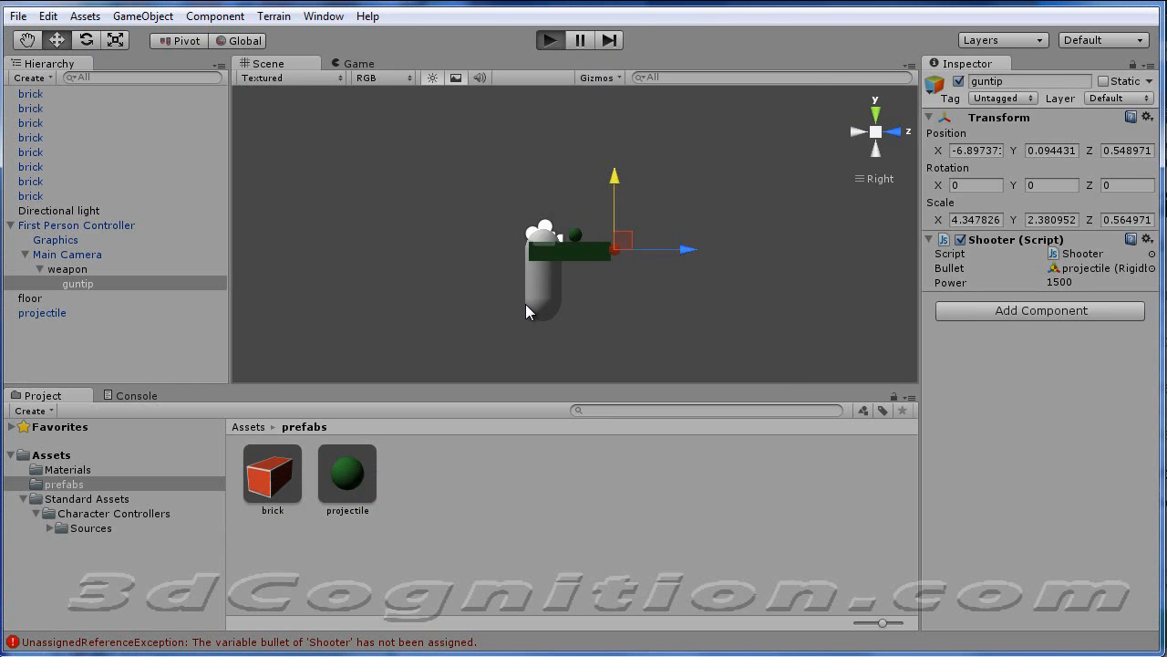
{"action": "left_click", "coordinate": [547, 40]}
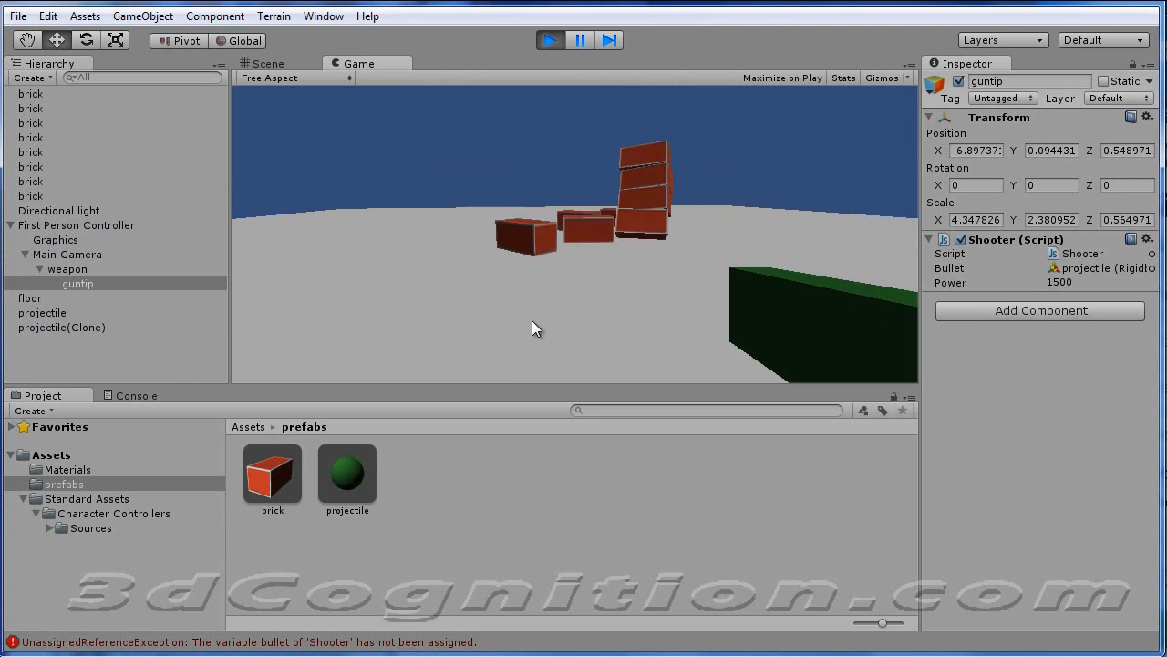
{"action": "left_click", "coordinate": [547, 40]}
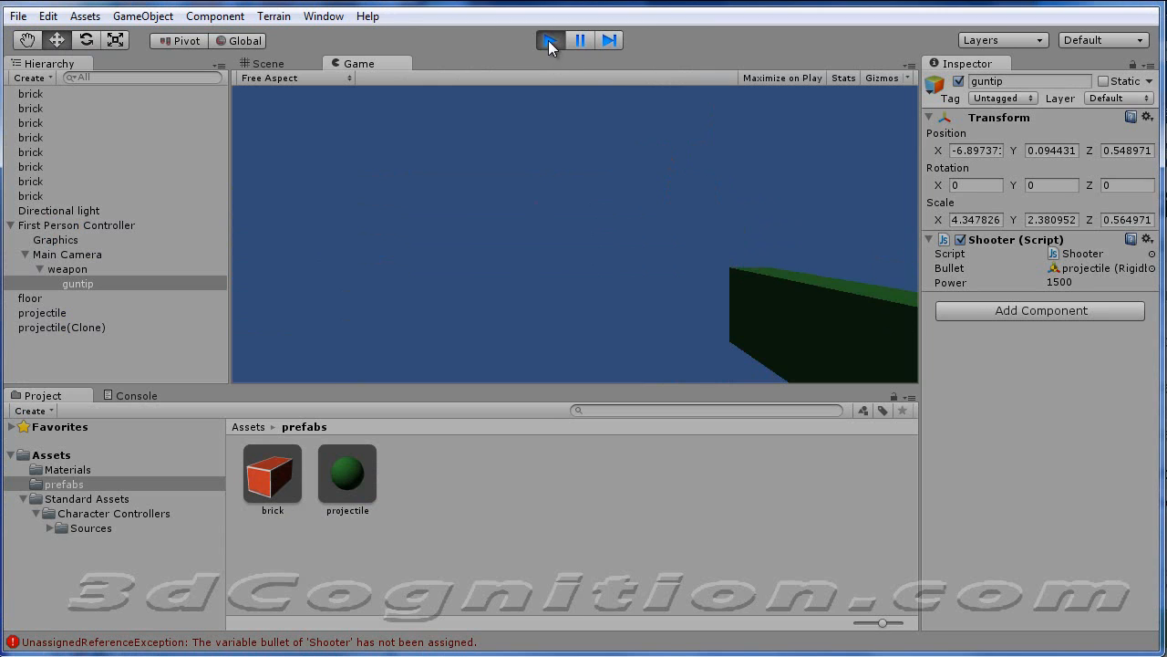
{"action": "left_click", "coordinate": [547, 40]}
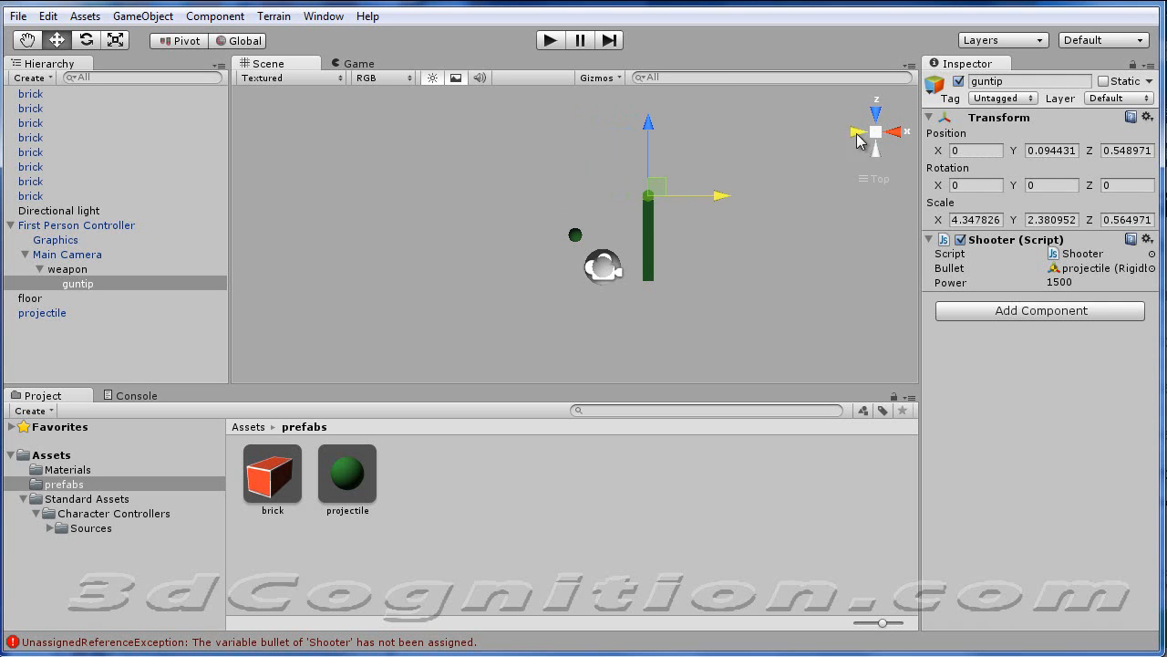
{"action": "left_click", "coordinate": [858, 132]}
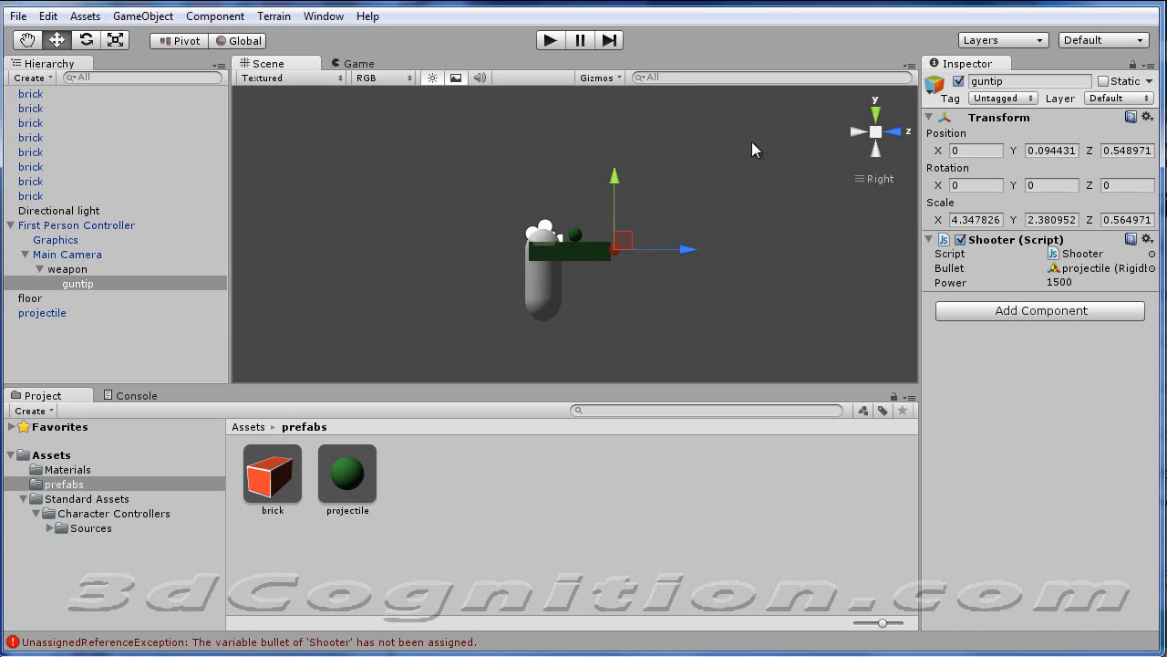
{"action": "left_click", "coordinate": [15, 14]}
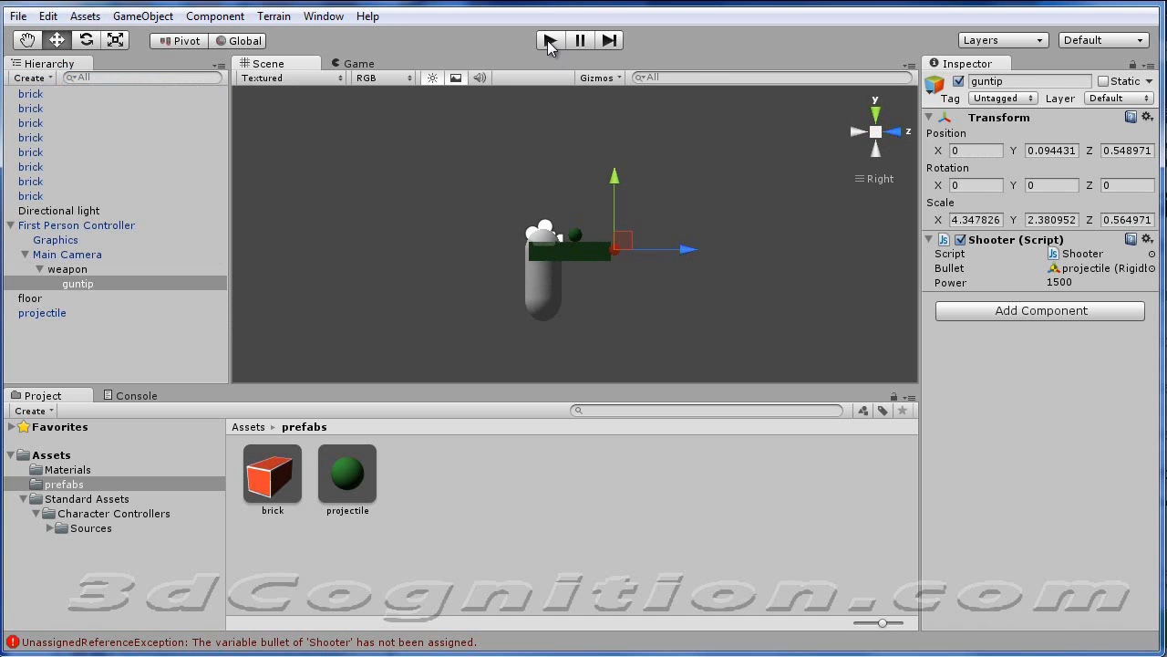
Step: Play the scene and shoot projectiles that scatter the wall's bricks
{"action": "left_click", "coordinate": [547, 40]}
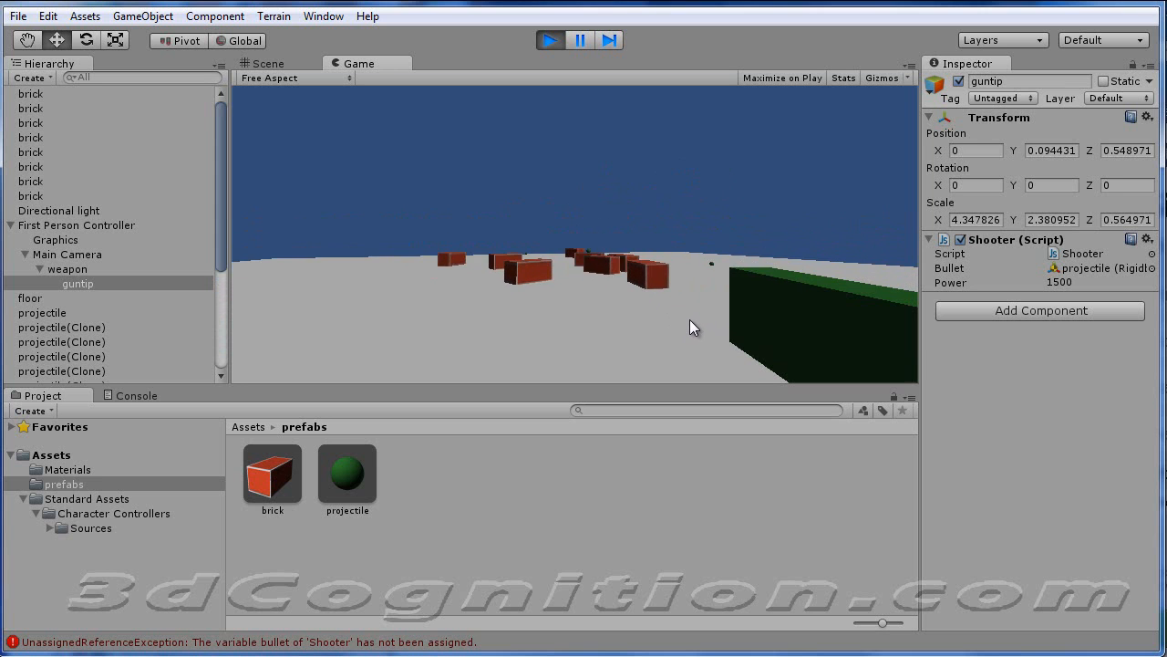
{"action": "left_click", "coordinate": [551, 40]}
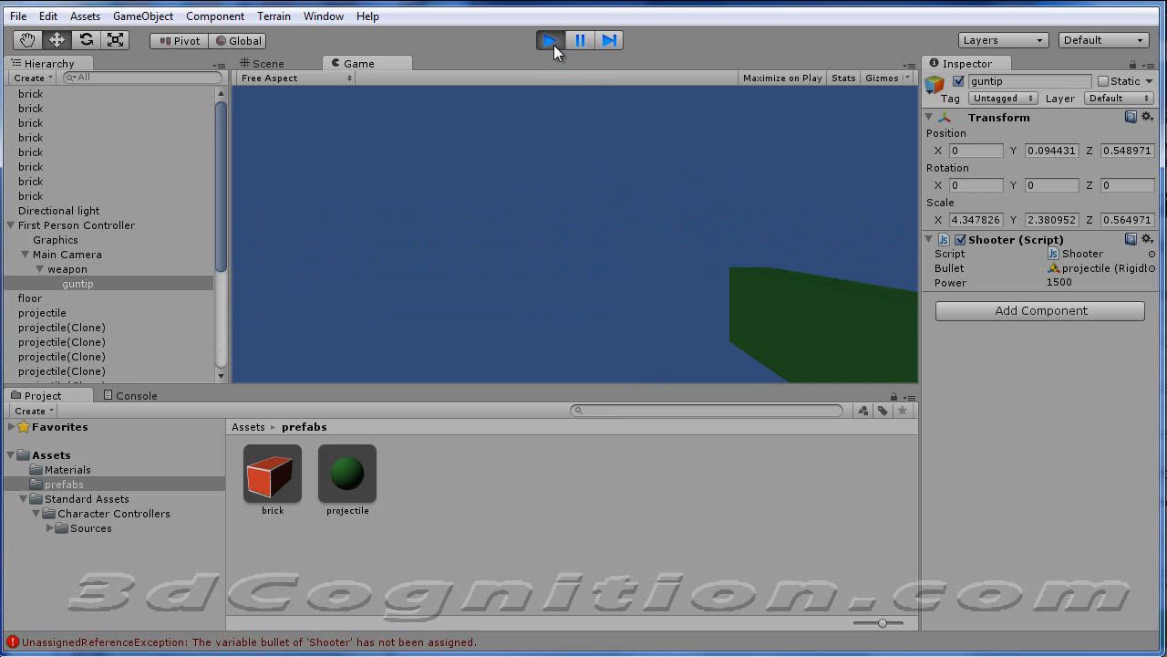
{"action": "mouse_move", "coordinate": [556, 52]}
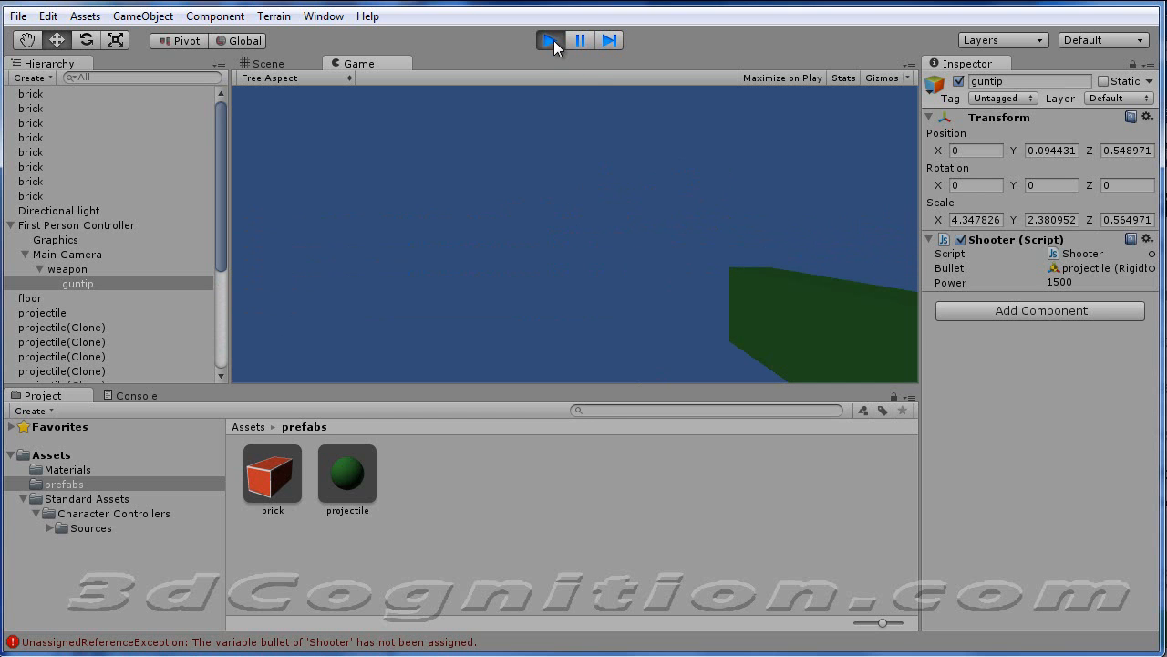